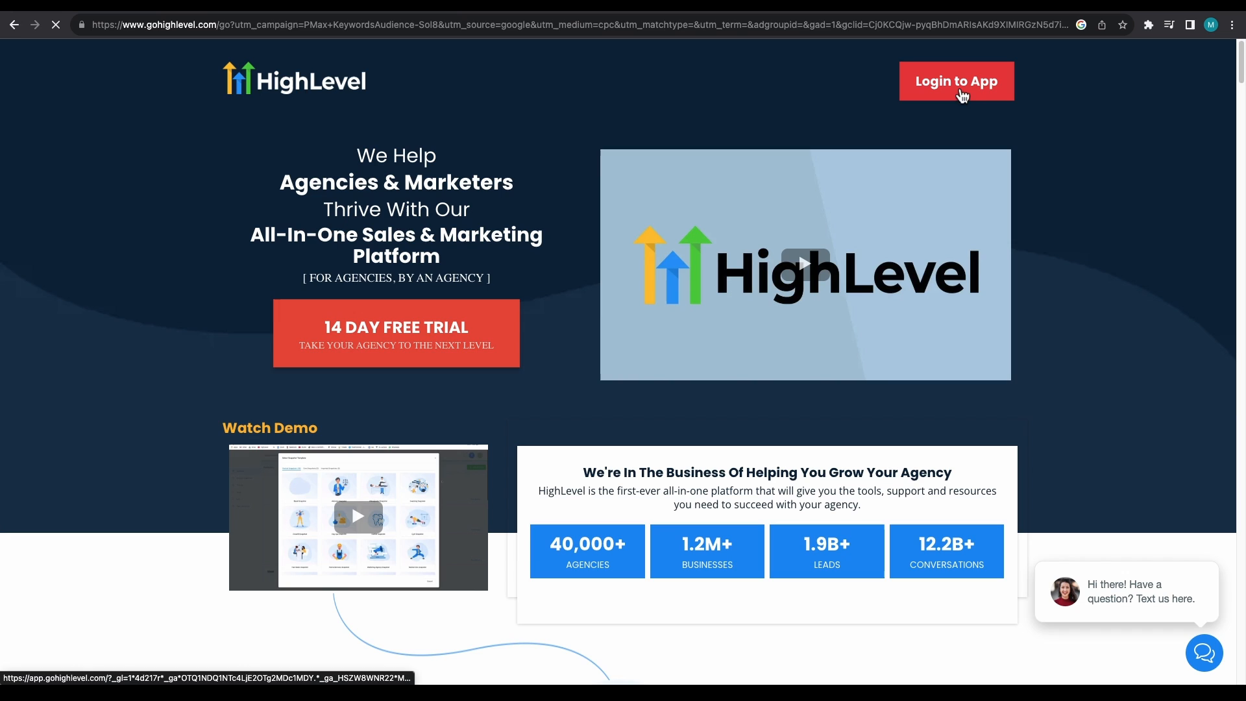
# Log into GoHighLevel and browse the dashboard, weekly calendar and automation workflows.
pyautogui.click(956, 82)
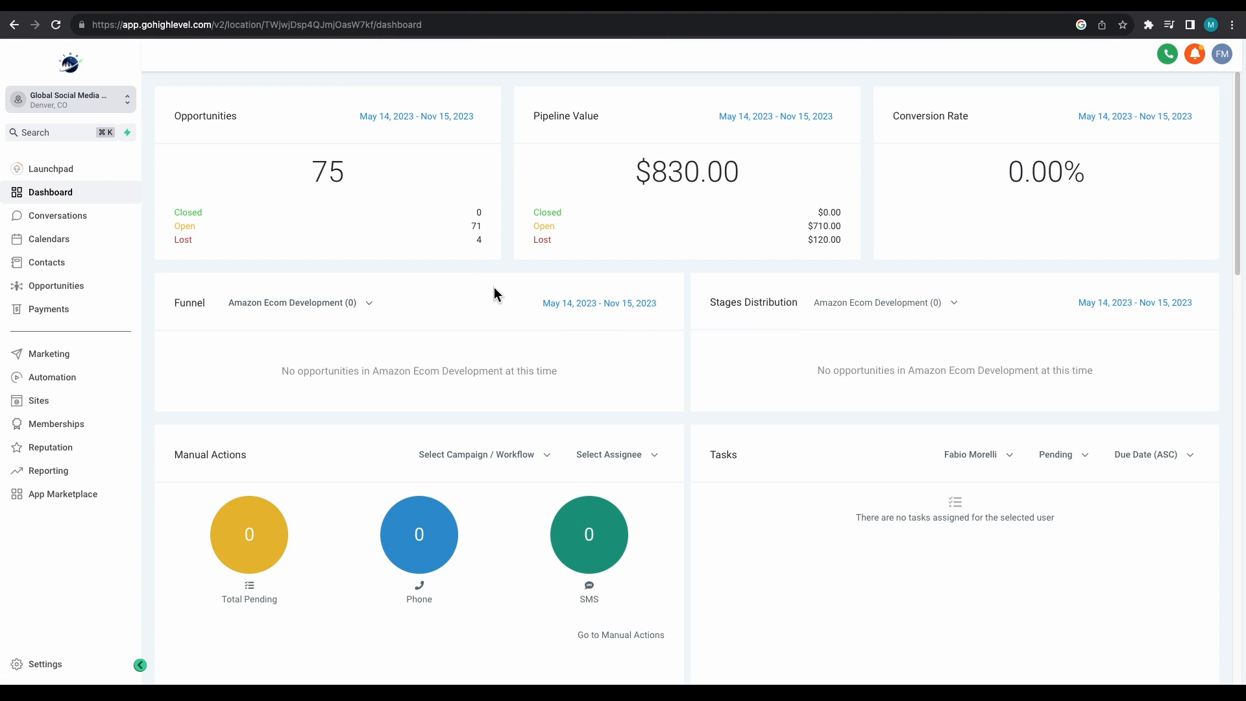
pyautogui.scroll(-3)
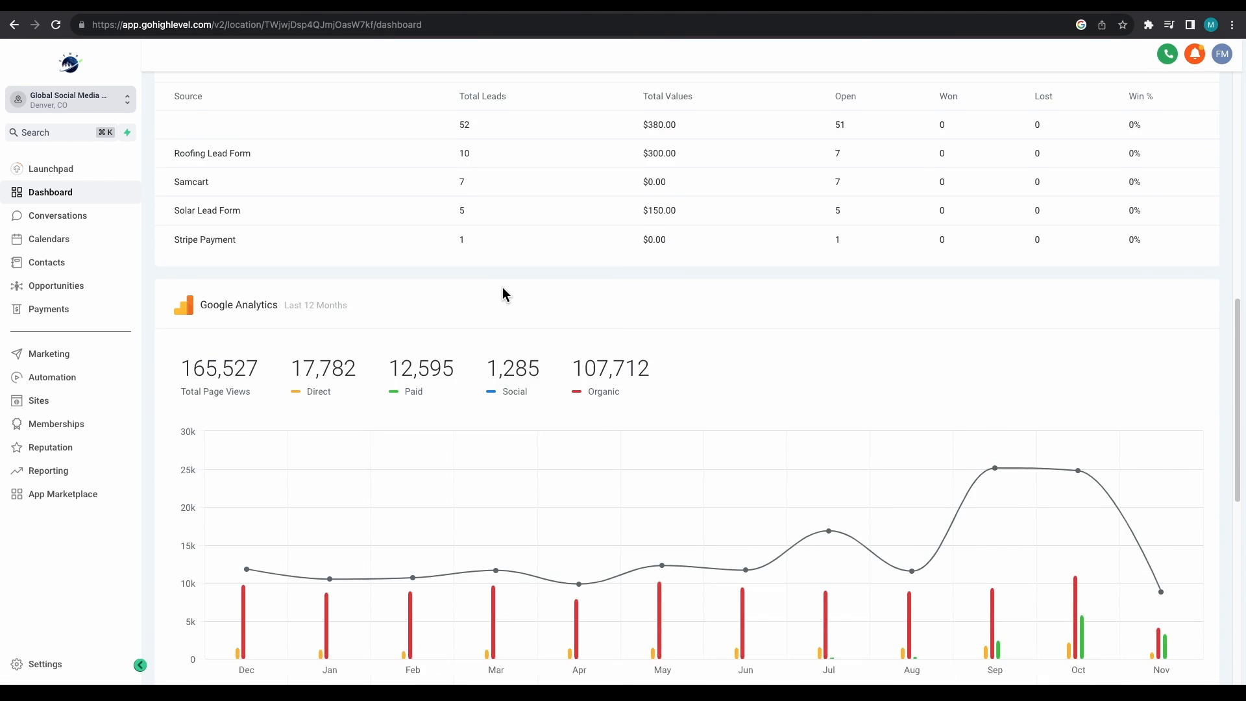
pyautogui.click(49, 239)
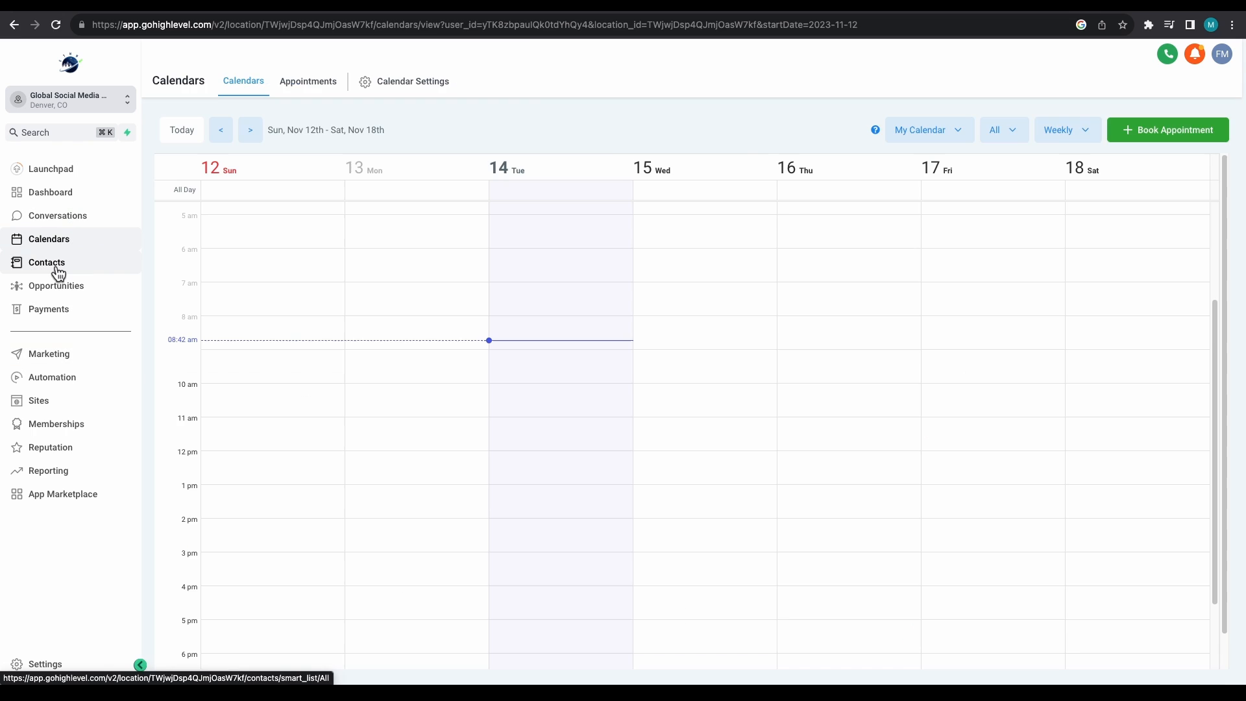
pyautogui.click(53, 376)
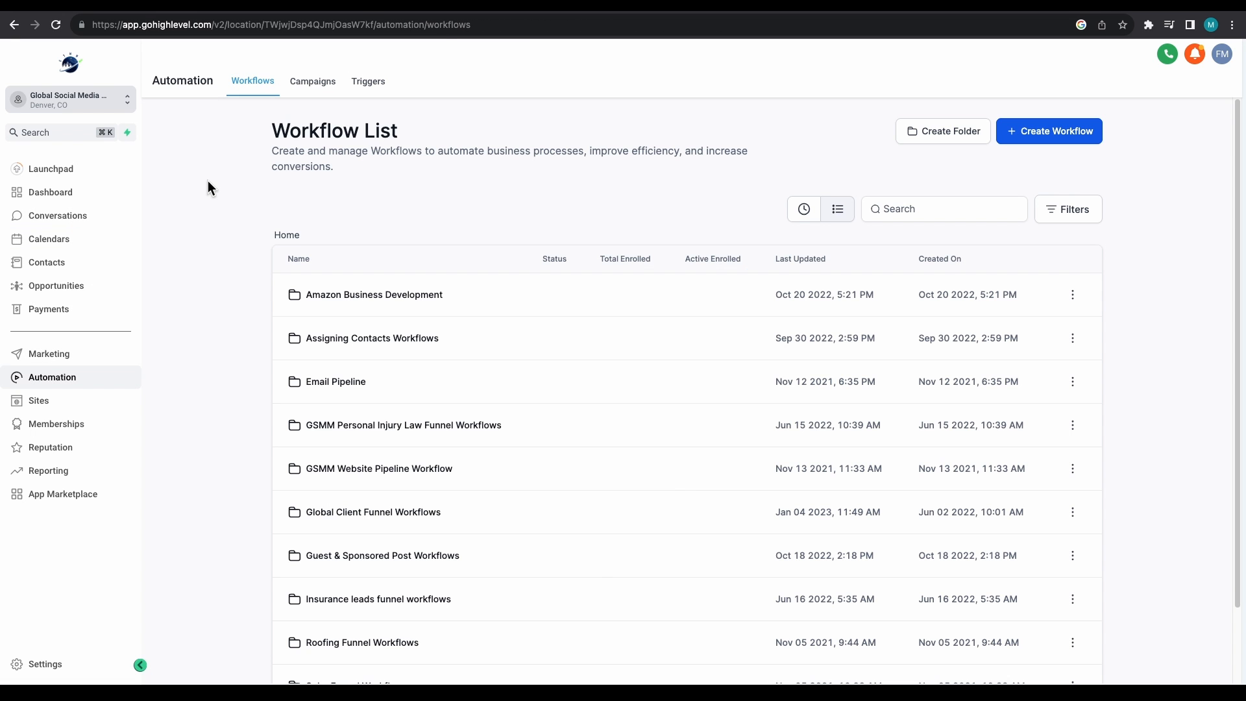
pyautogui.click(50, 169)
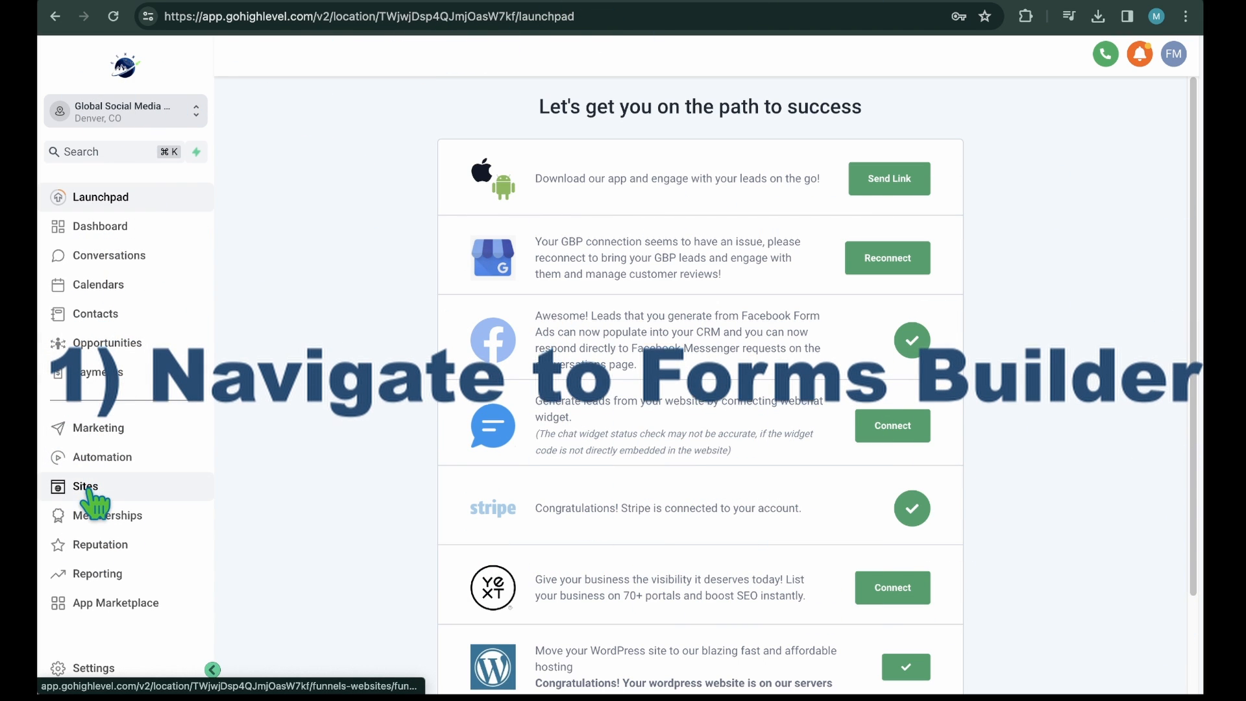
# Go to Sites > Forms > Builder and scroll through the existing forms.
pyautogui.click(85, 486)
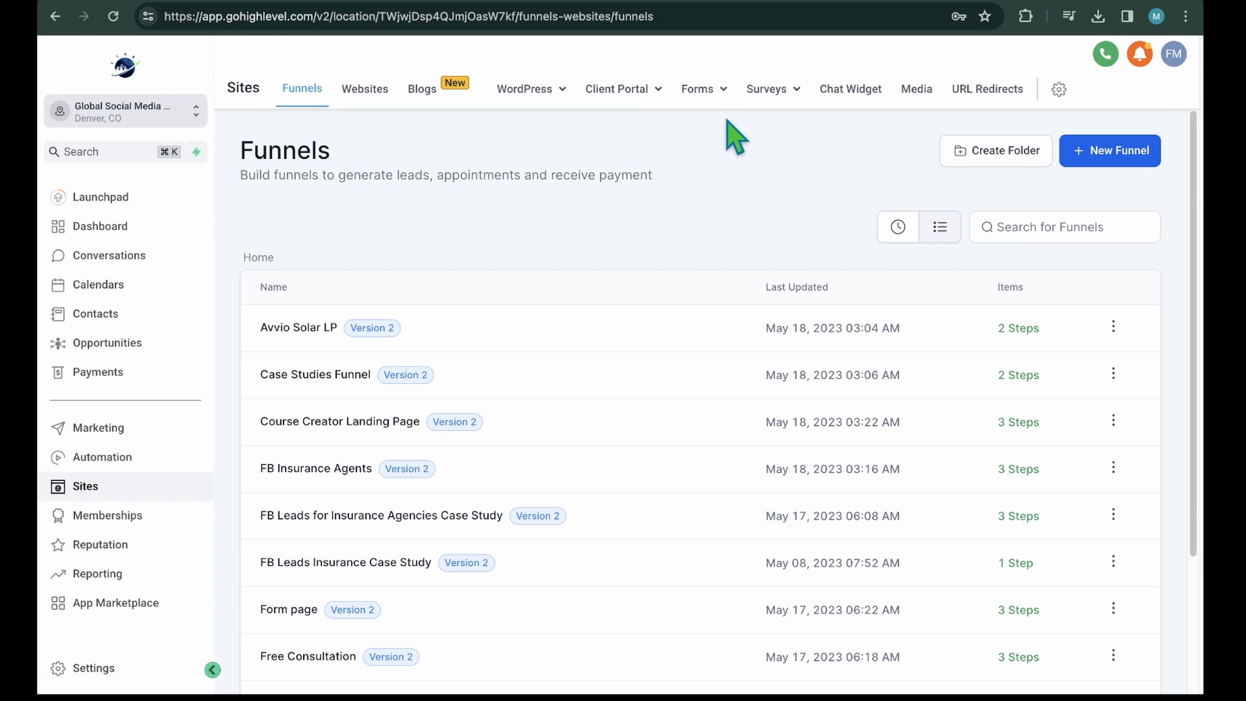
pyautogui.click(700, 88)
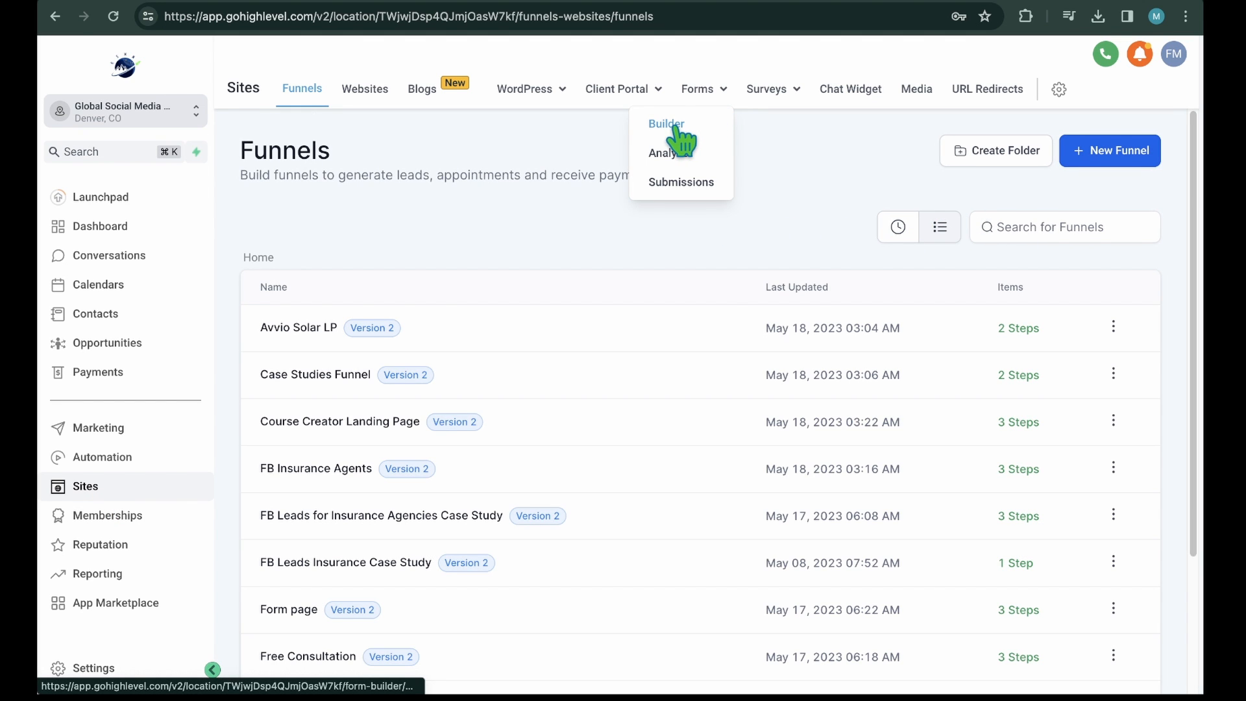
pyautogui.click(665, 124)
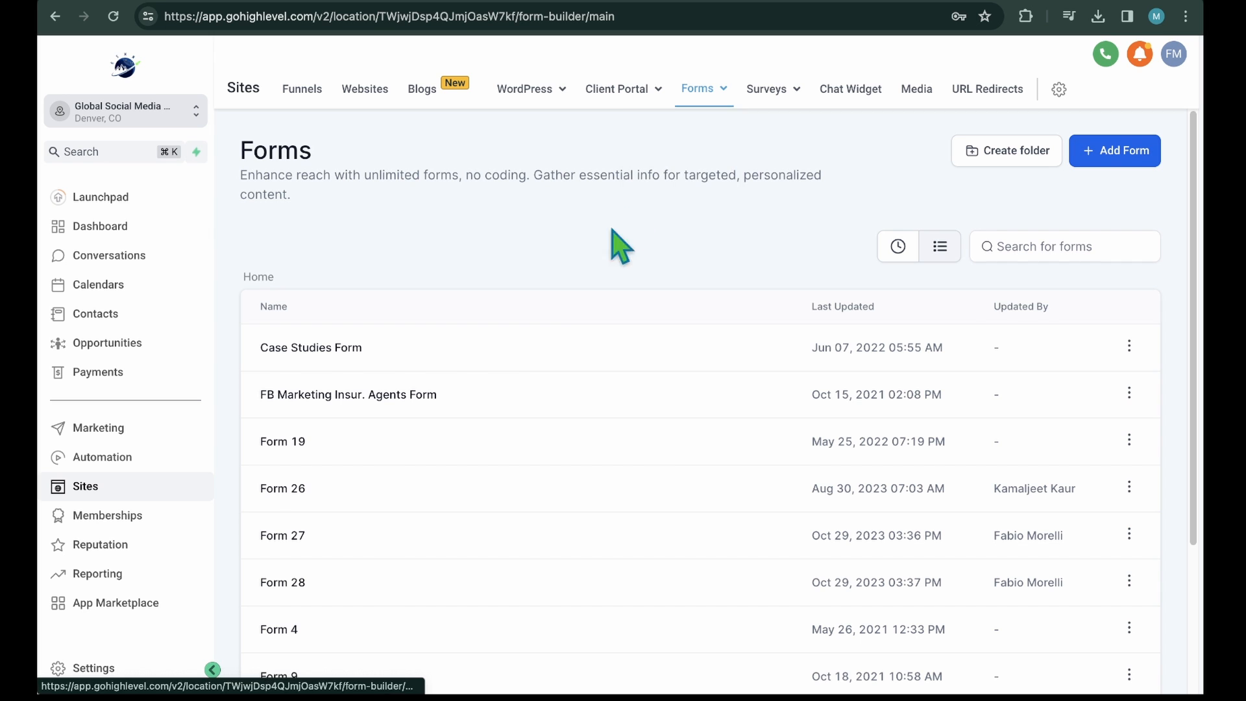
pyautogui.scroll(-3)
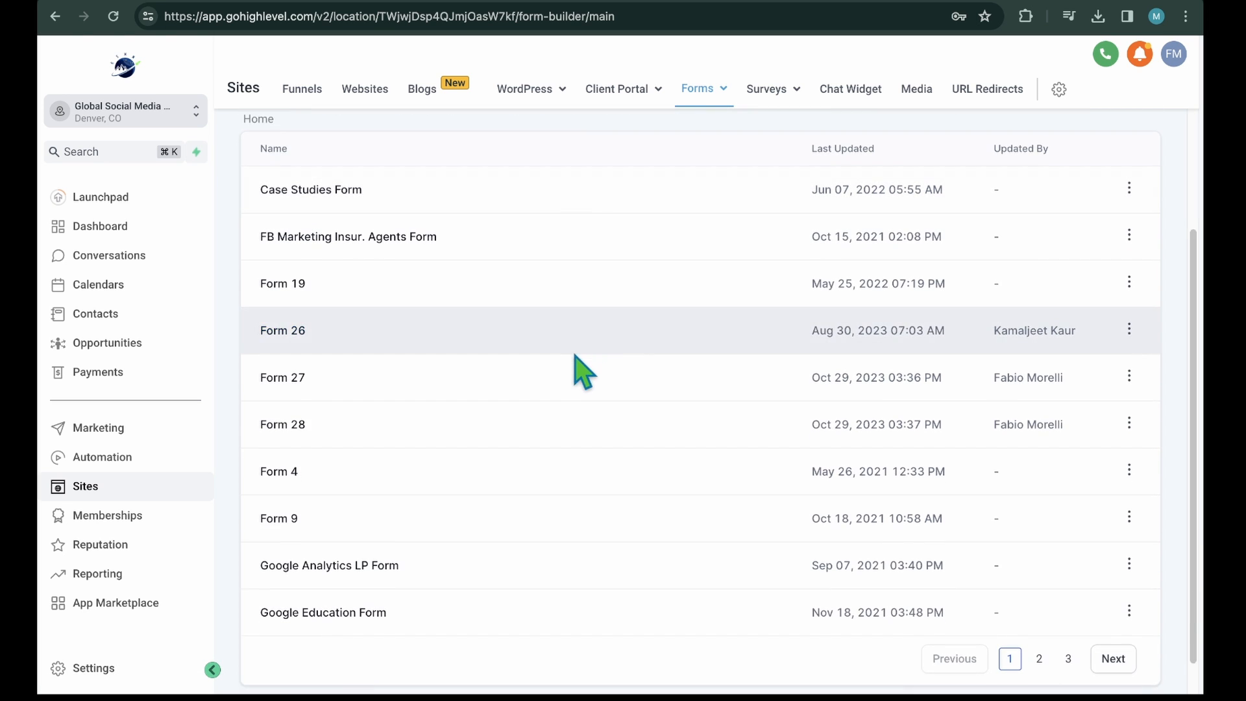
pyautogui.scroll(-3)
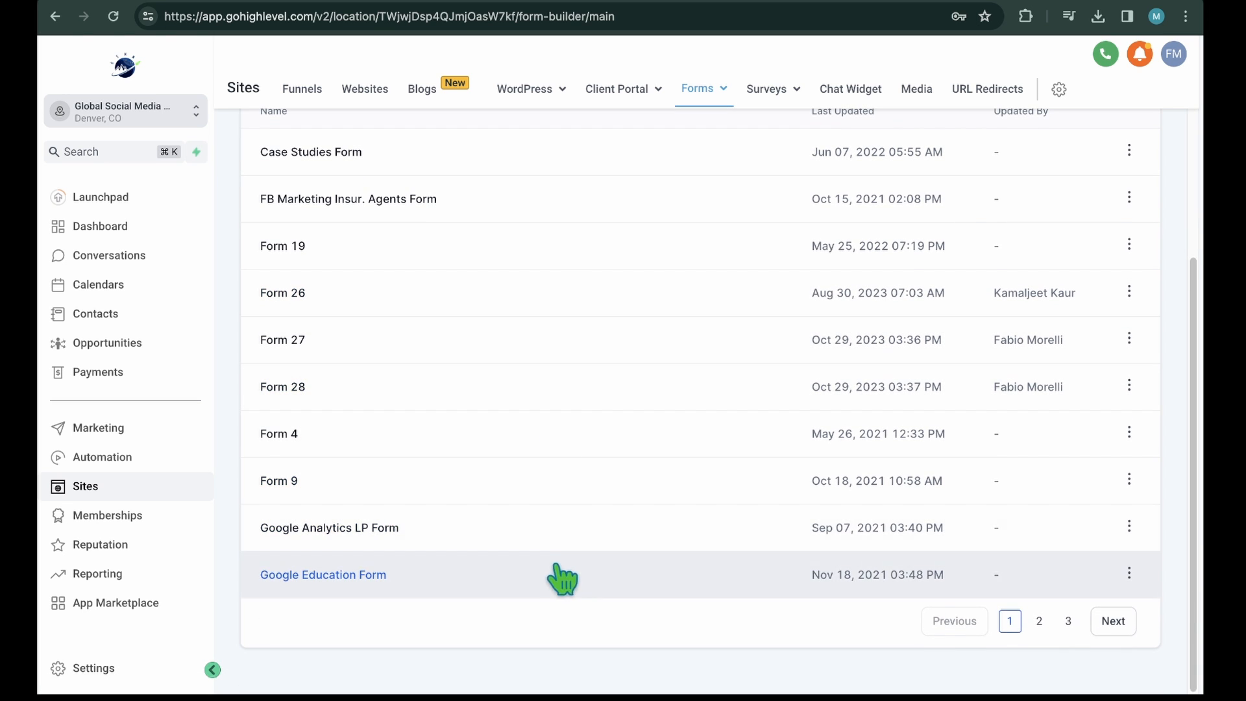
# Review the form Analyze chart and the Submissions list.
pyautogui.click(700, 89)
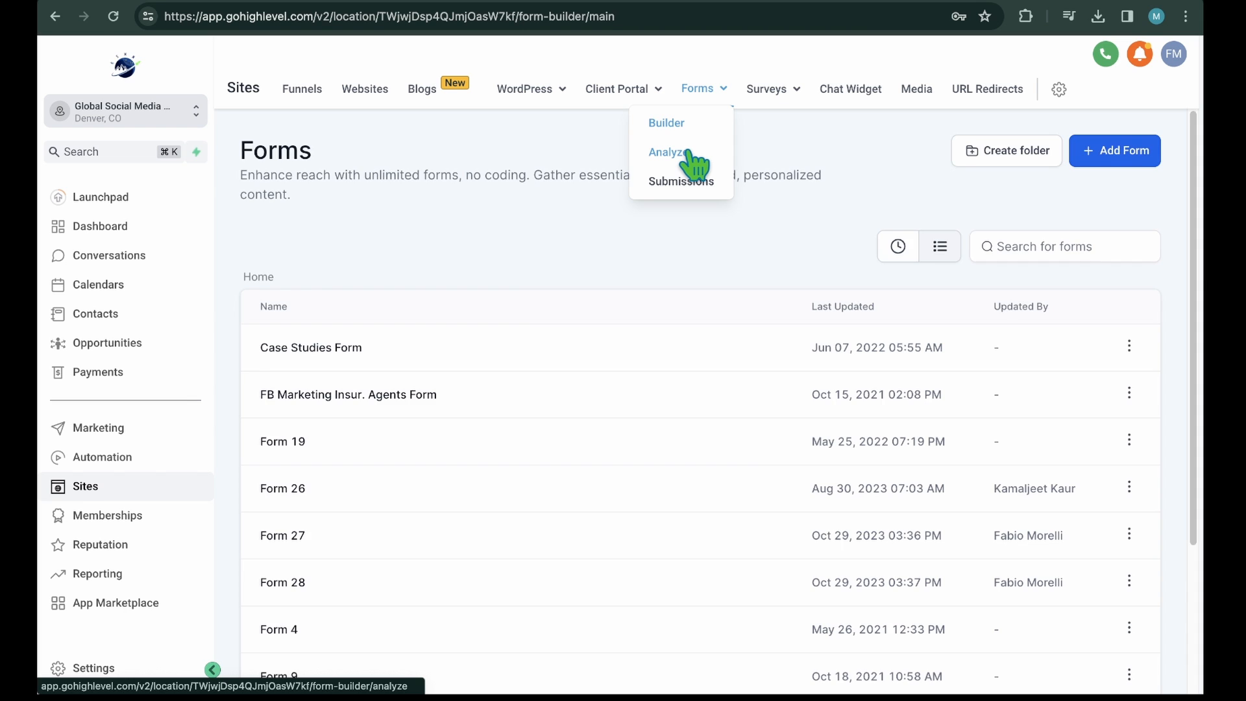
pyautogui.click(668, 152)
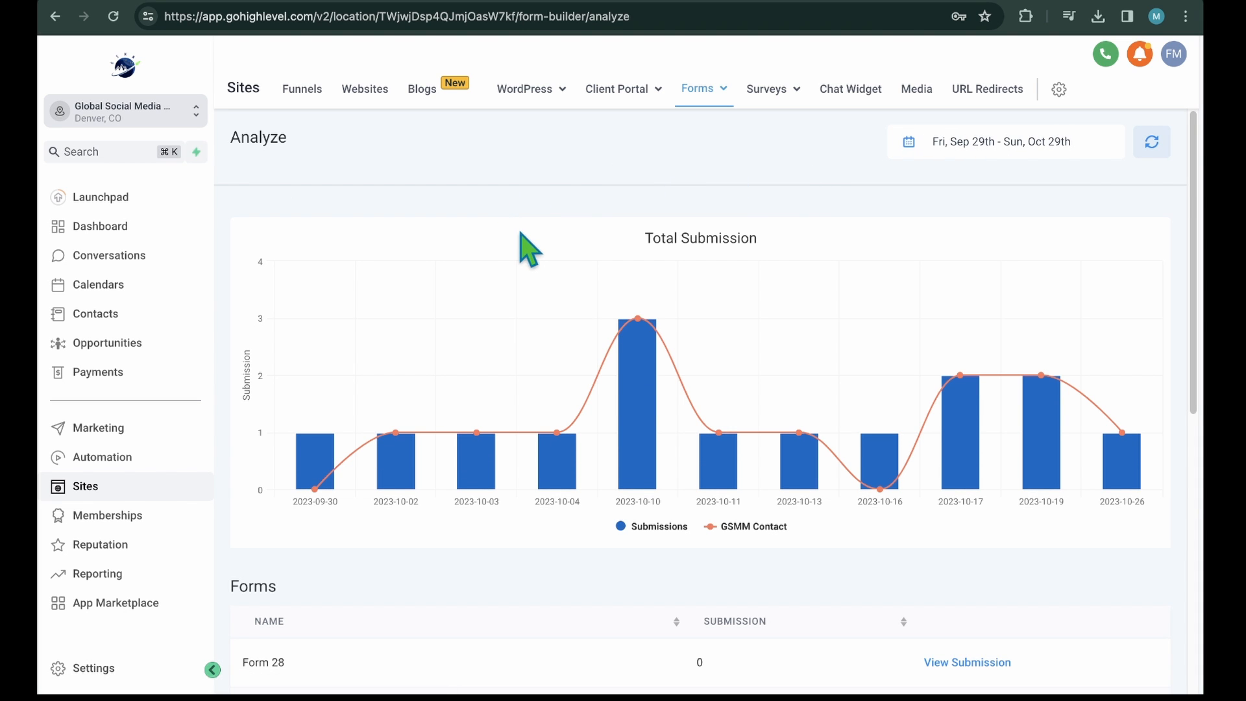
pyautogui.click(697, 88)
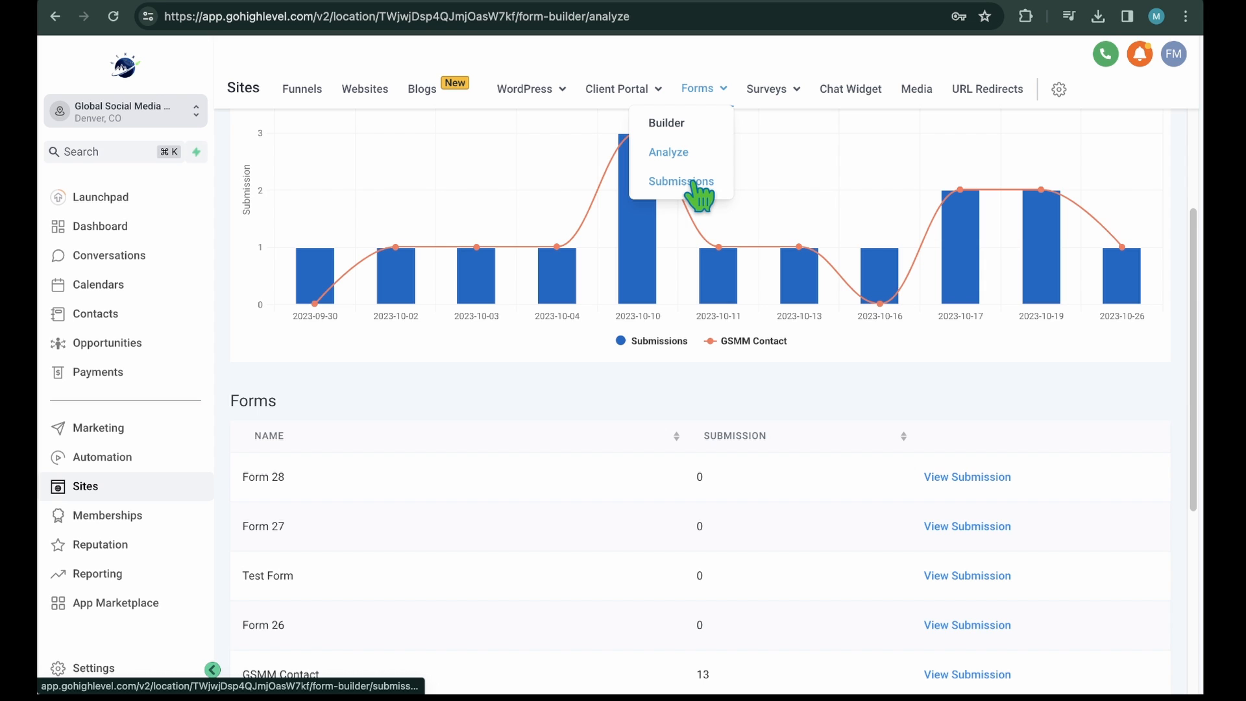
pyautogui.click(680, 181)
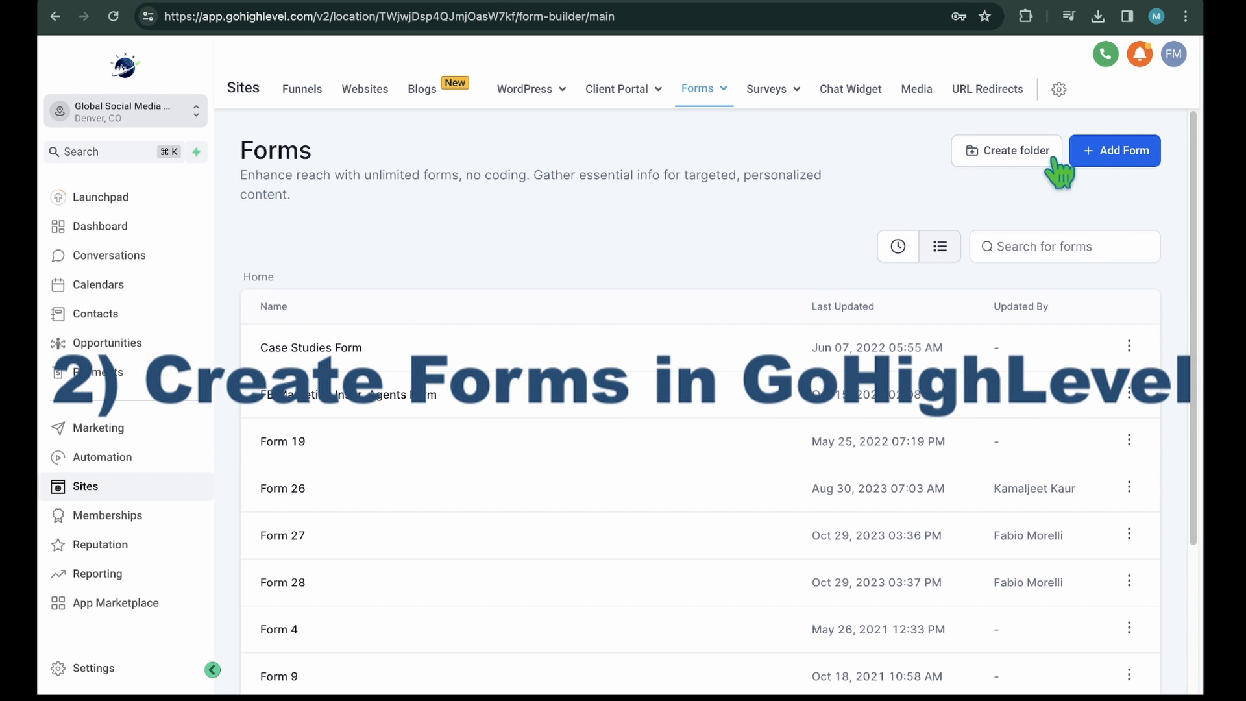
# Start blank Form 29 from scratch, go back, and reopen the Add Form options.
pyautogui.click(1114, 150)
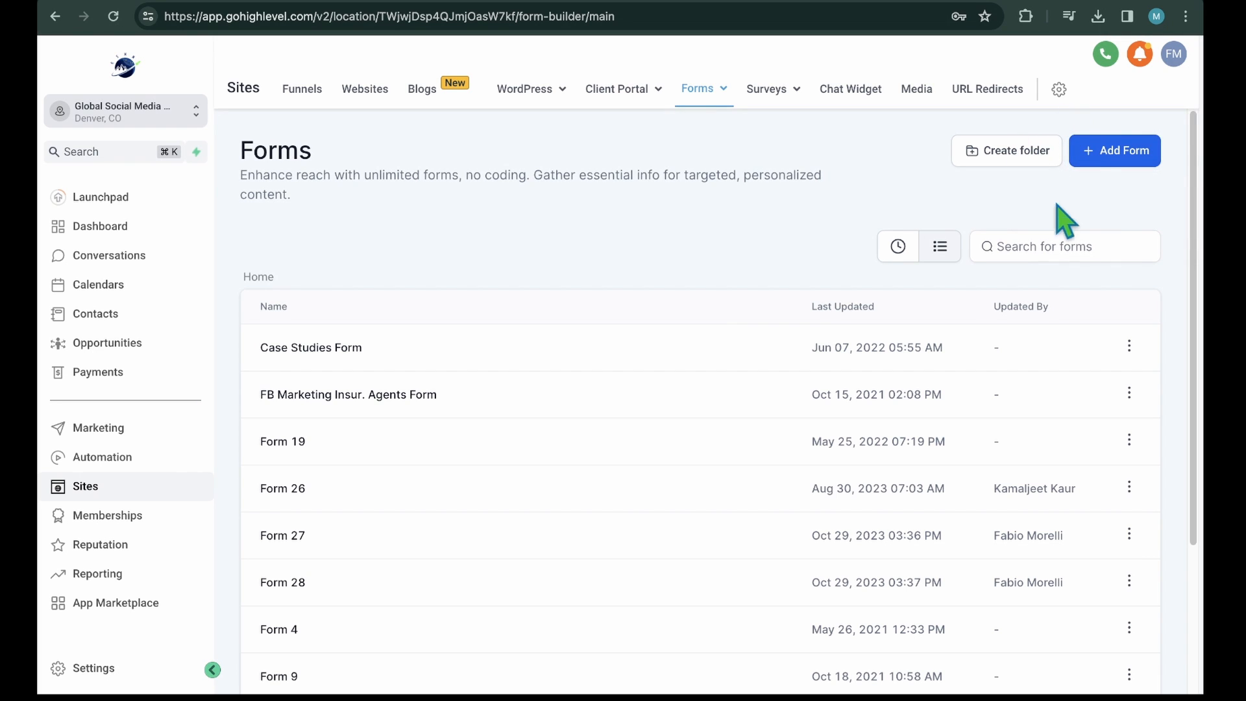
pyautogui.click(1114, 150)
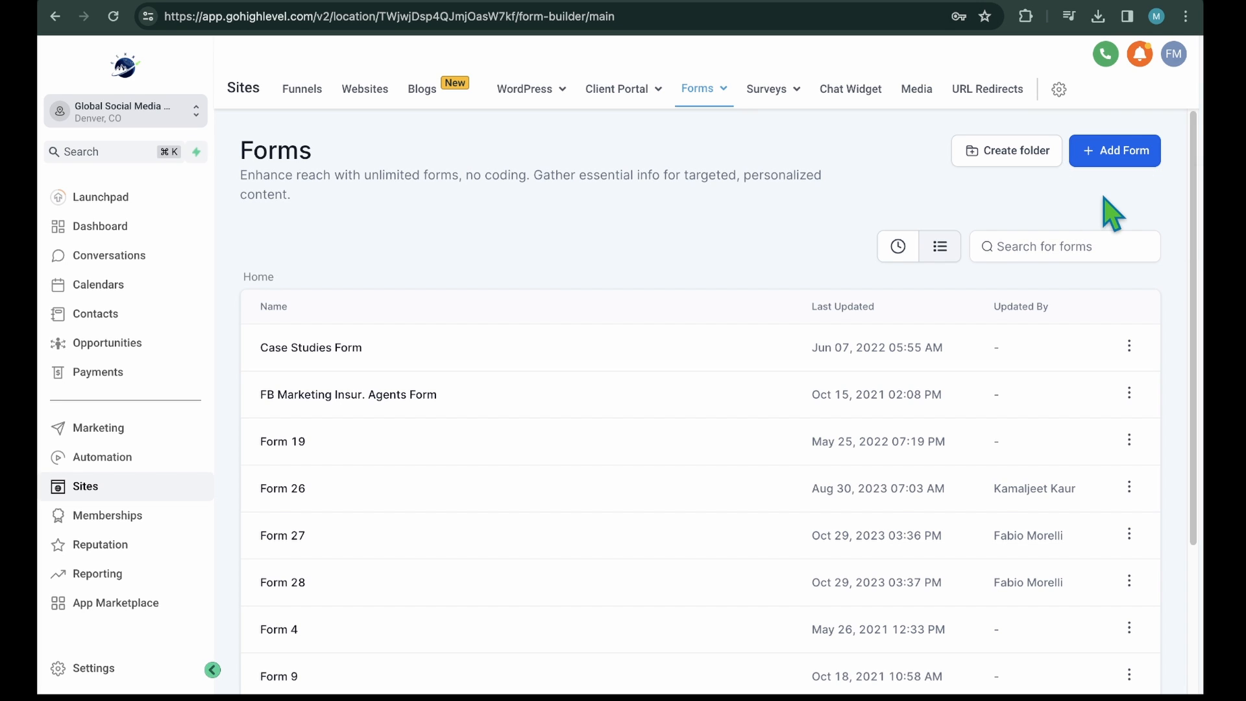
pyautogui.click(1114, 150)
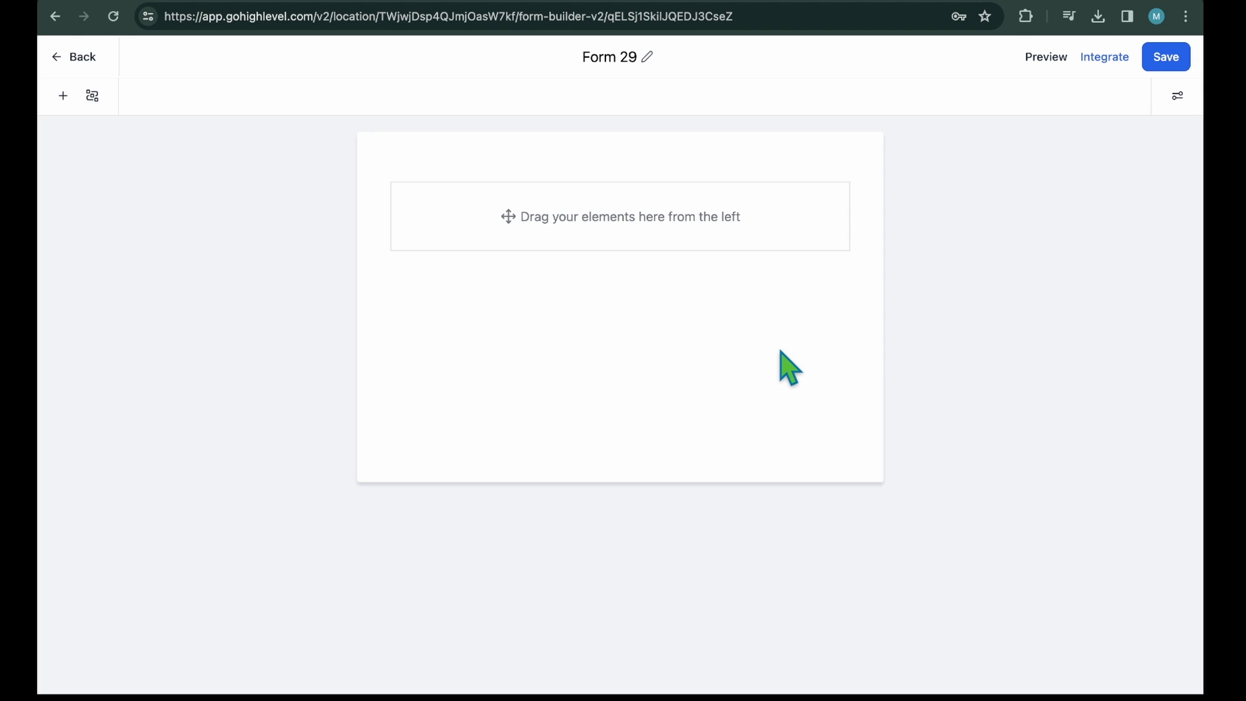
pyautogui.moveTo(598, 293)
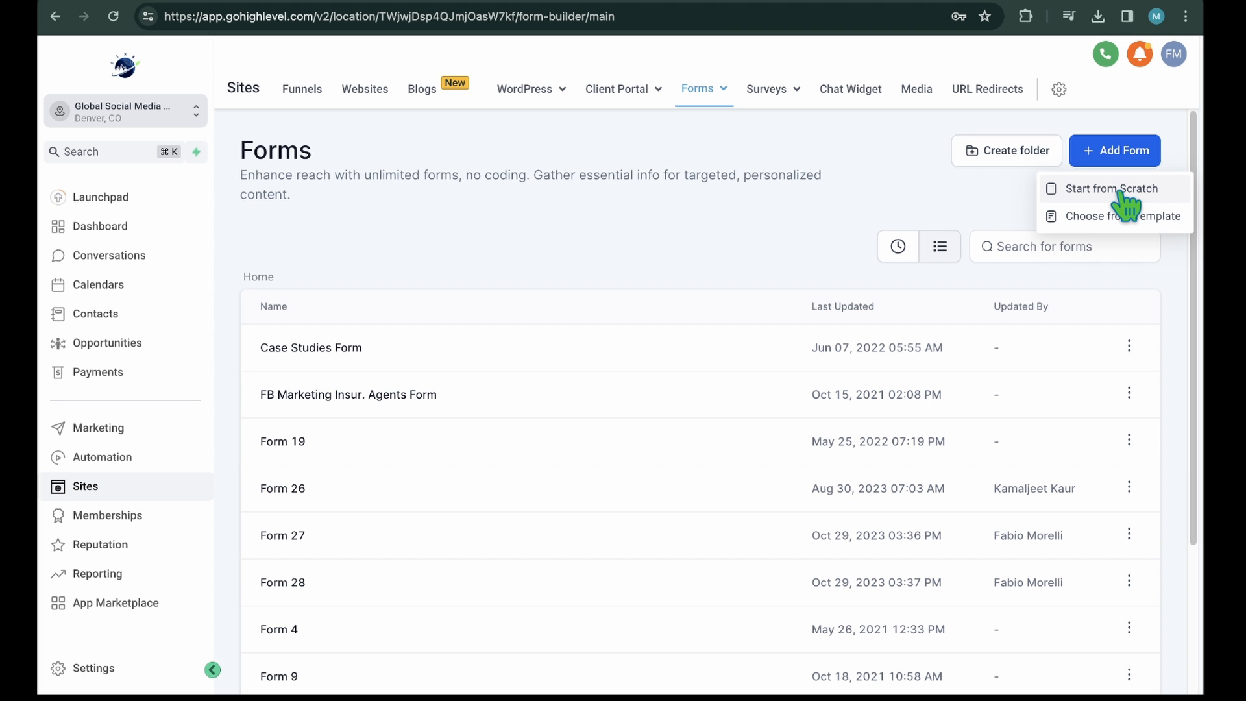
pyautogui.moveTo(1123, 233)
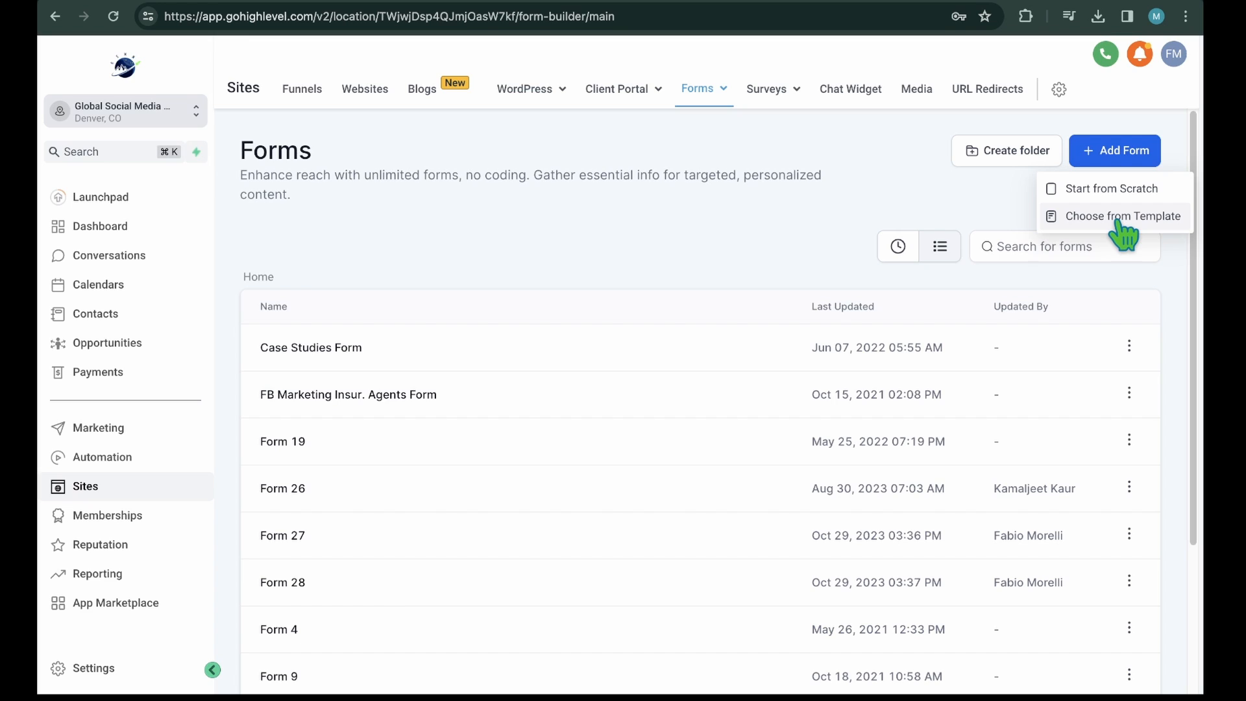
# Open Choose from Template and filter the library to Beauty & Fashion.
pyautogui.click(1125, 216)
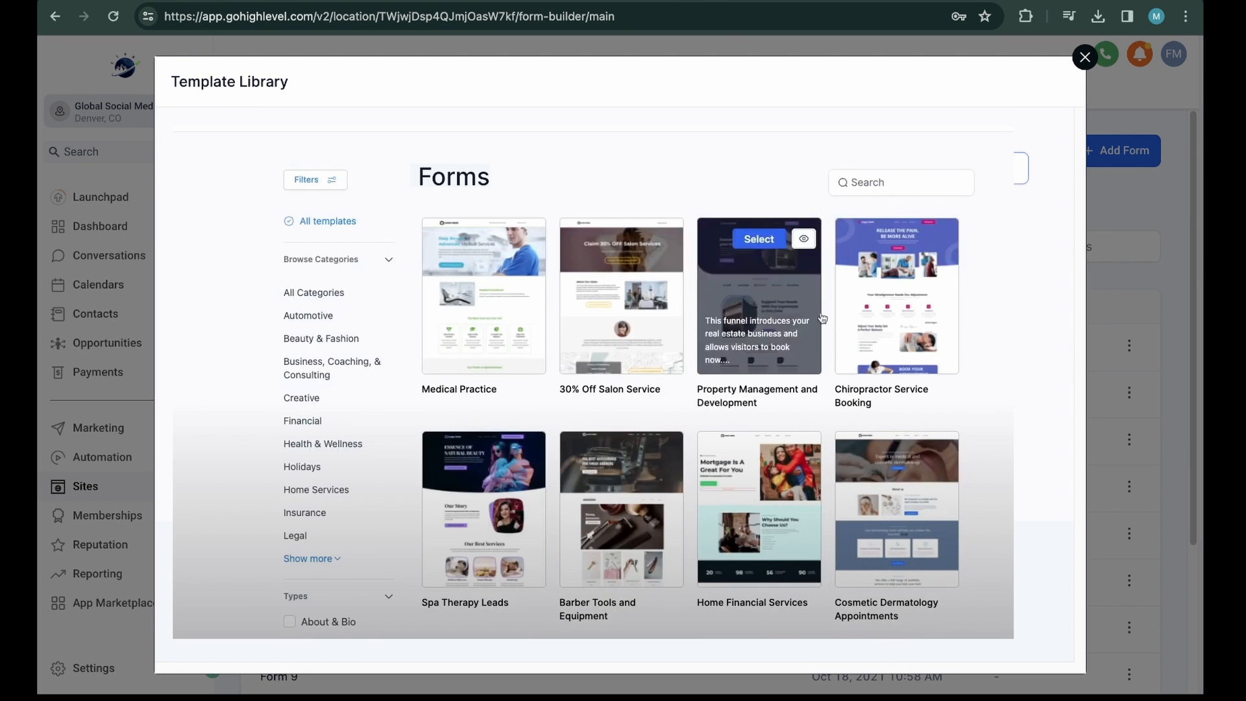
pyautogui.moveTo(312, 332)
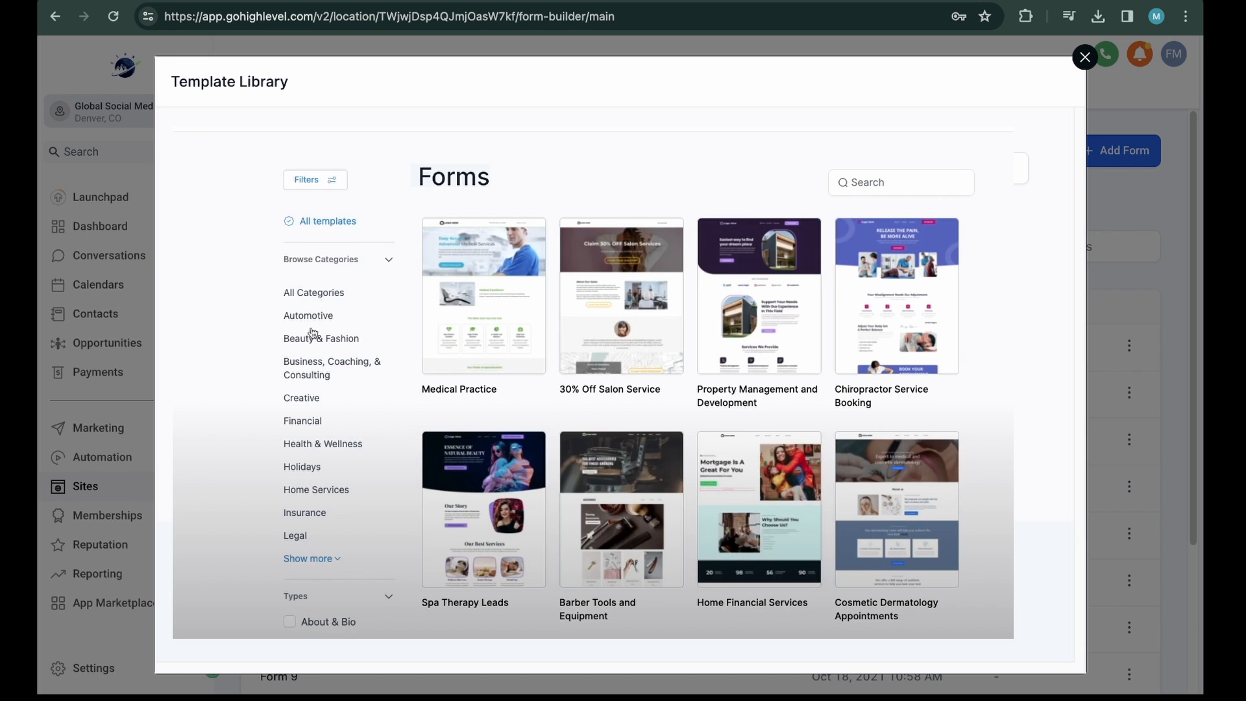
pyautogui.moveTo(307, 340)
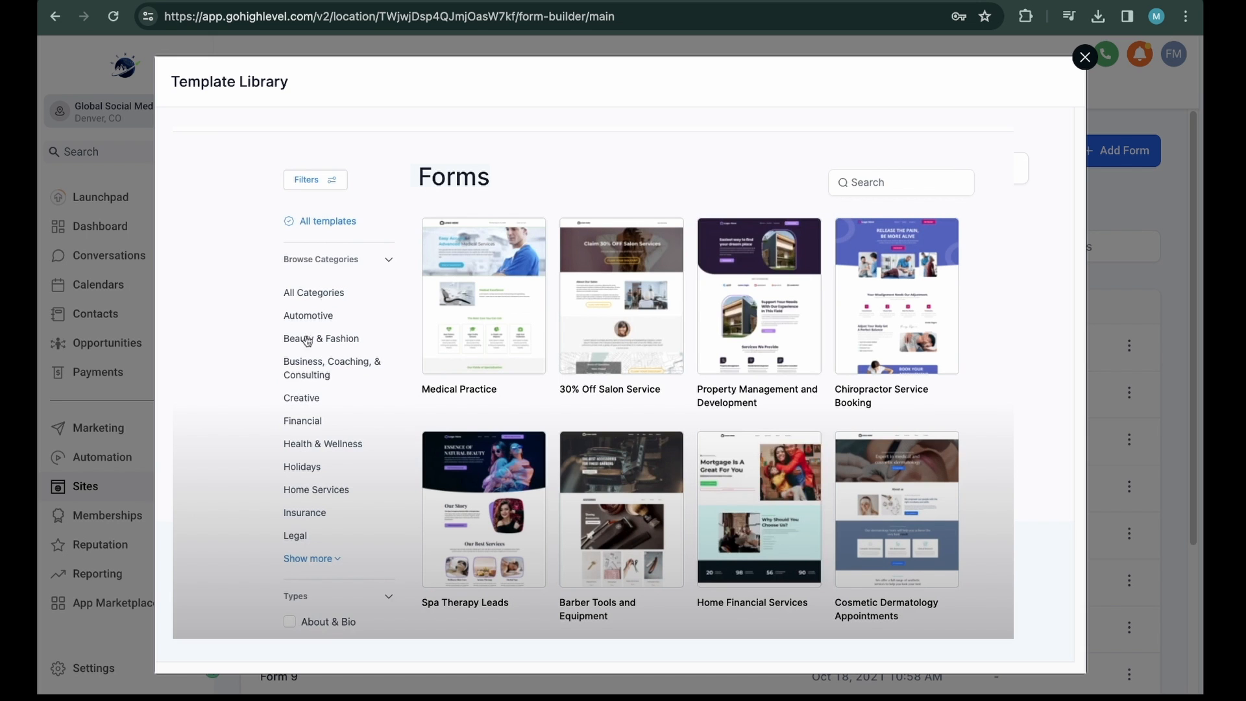
pyautogui.click(321, 338)
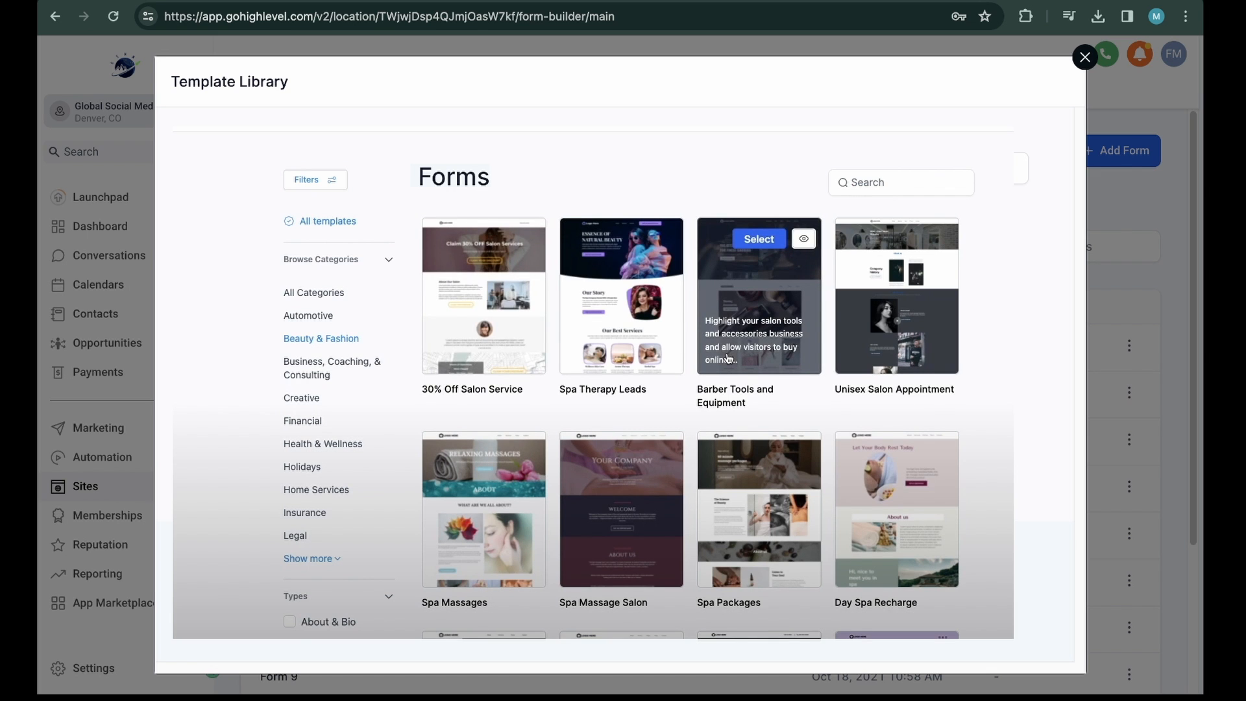
# Close the template library and check Form TEST's options and style settings.
pyautogui.click(757, 239)
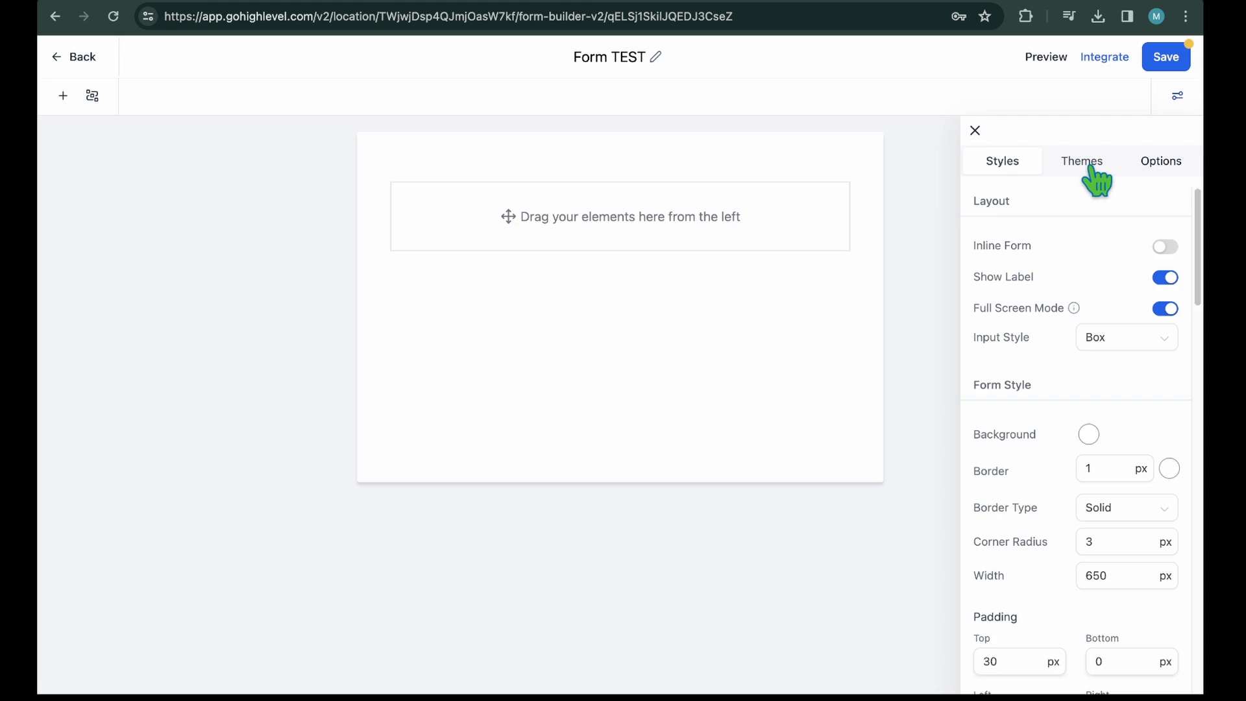
pyautogui.click(1161, 161)
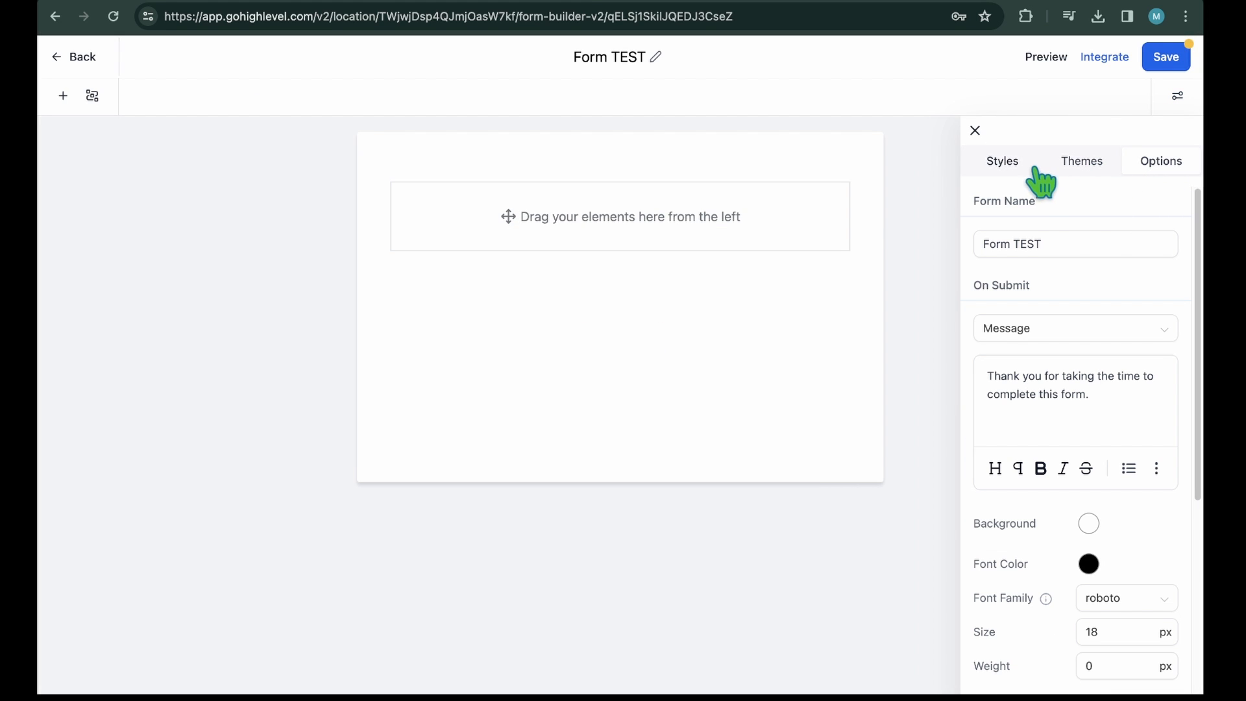
pyautogui.click(974, 131)
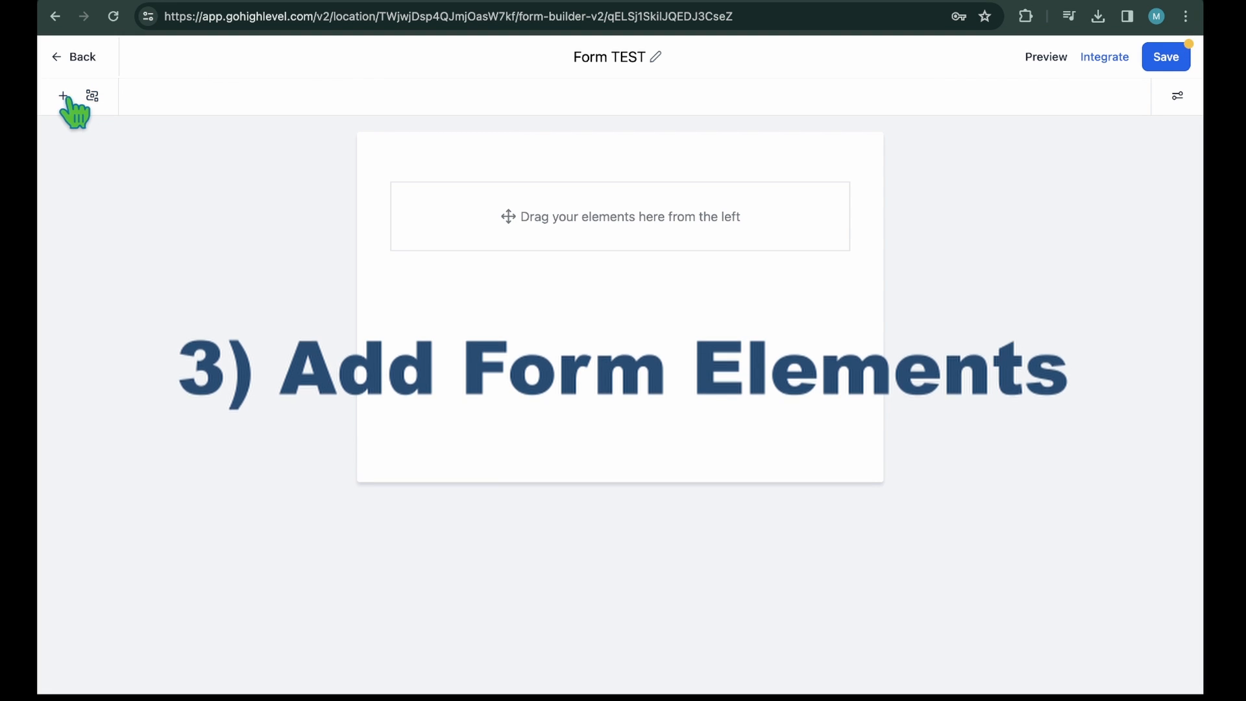
# Add the Full Name field and the average-age-range custom question to Form TEST.
pyautogui.click(63, 96)
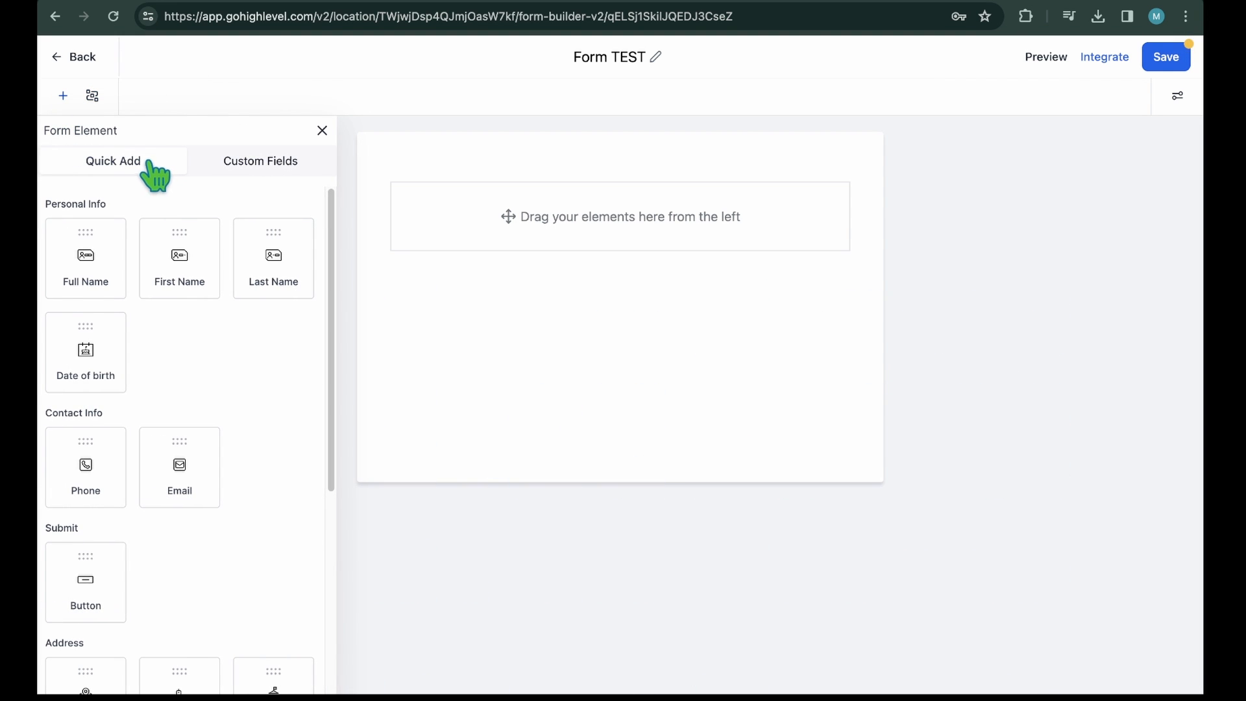
pyautogui.moveTo(85, 268)
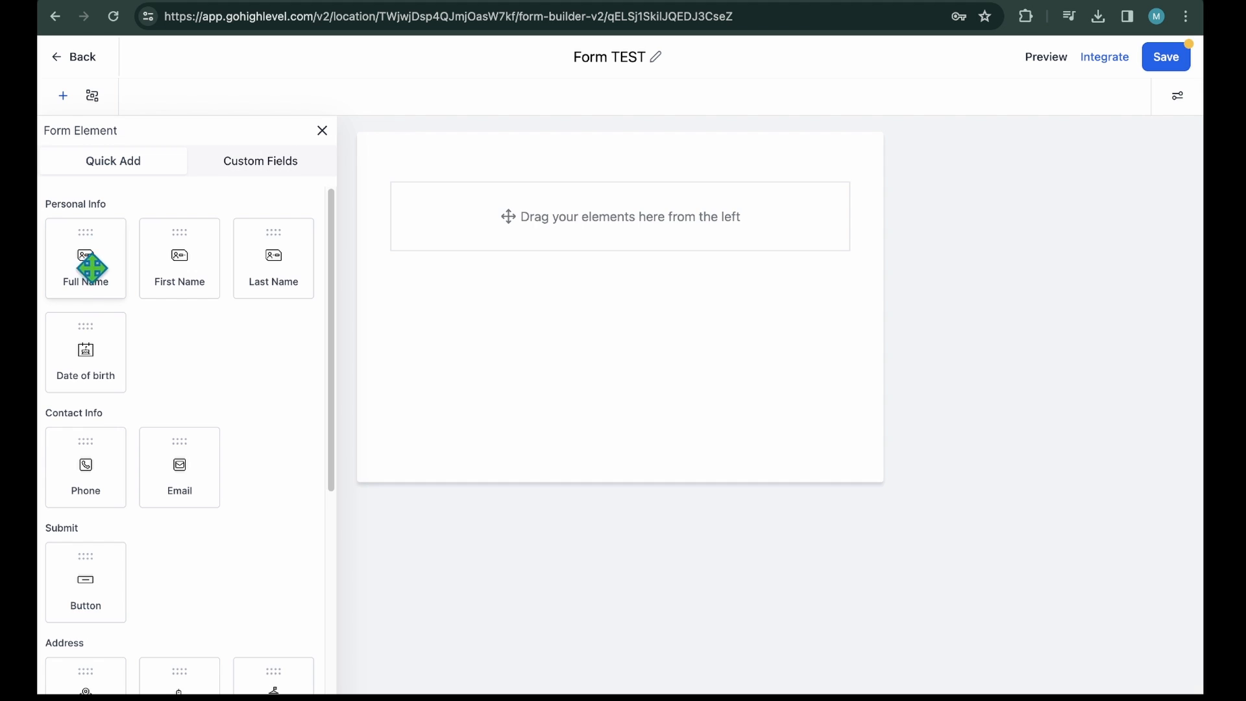
pyautogui.moveTo(85, 258); pyautogui.dragTo(296, 270)
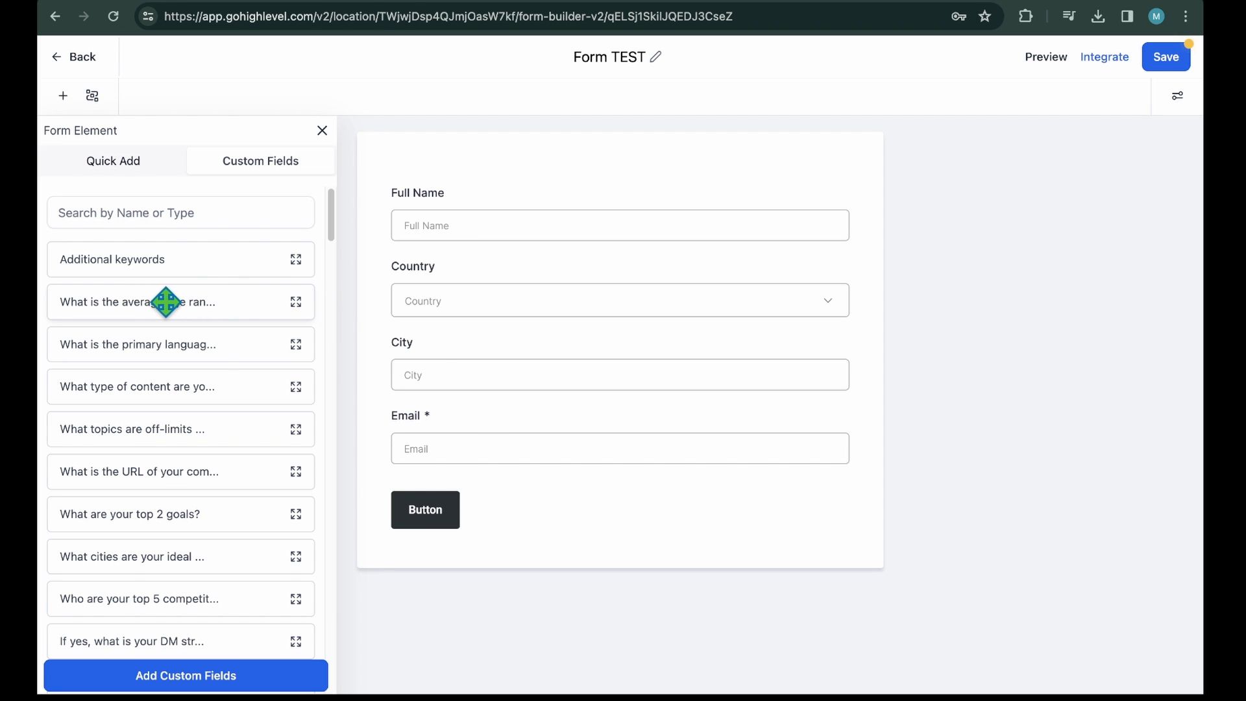
pyautogui.moveTo(167, 301); pyautogui.dragTo(524, 493)
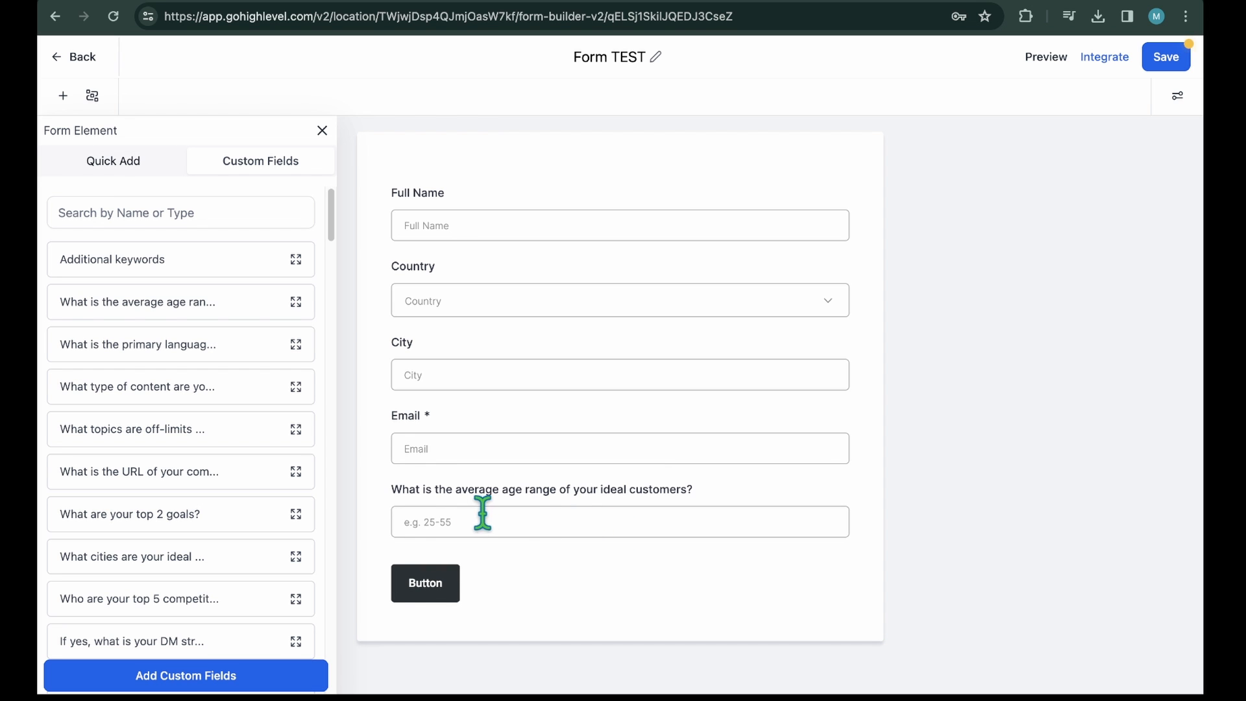
pyautogui.scroll(-3)
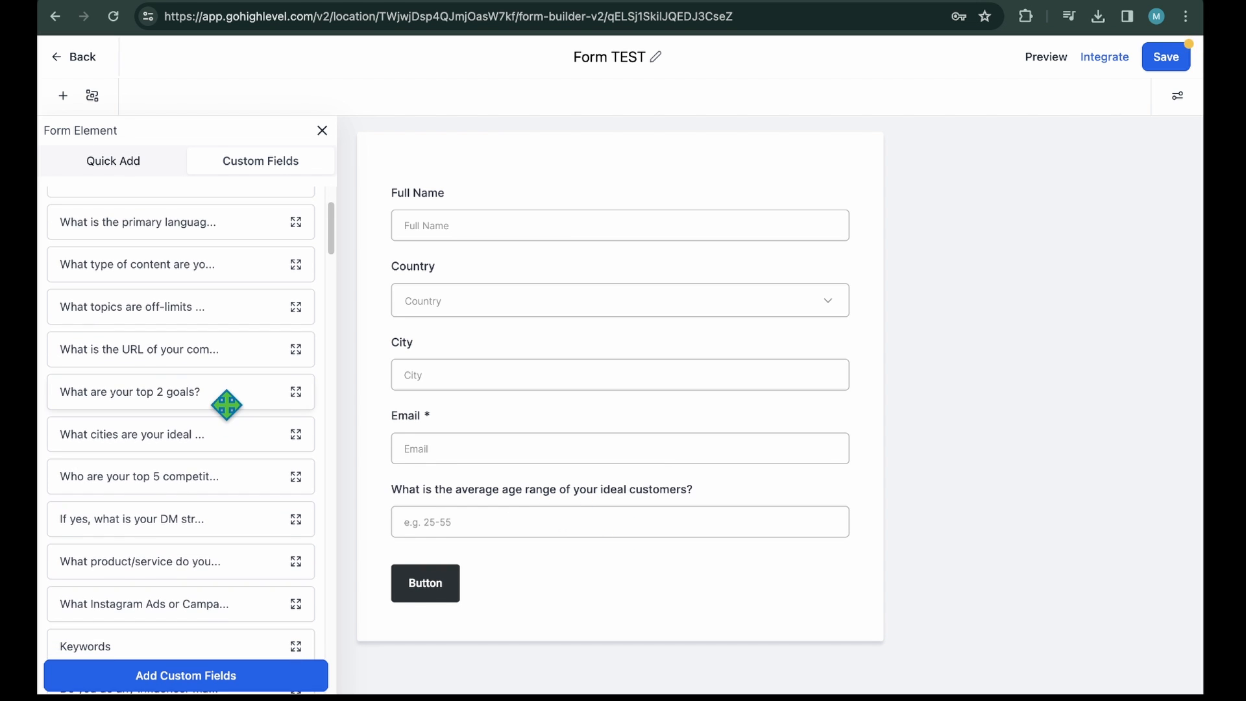
pyautogui.scroll(-3)
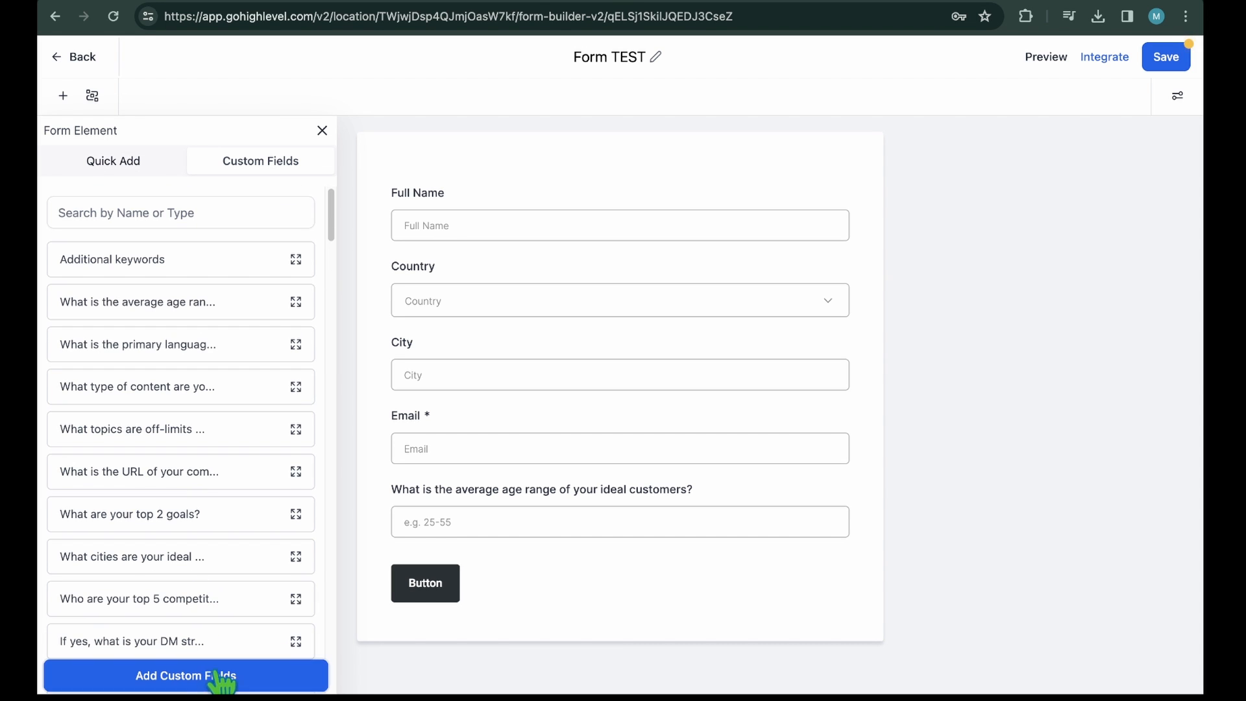
# Create and save a Dropdown (Multiple) custom field with the option GSMM.
pyautogui.click(185, 675)
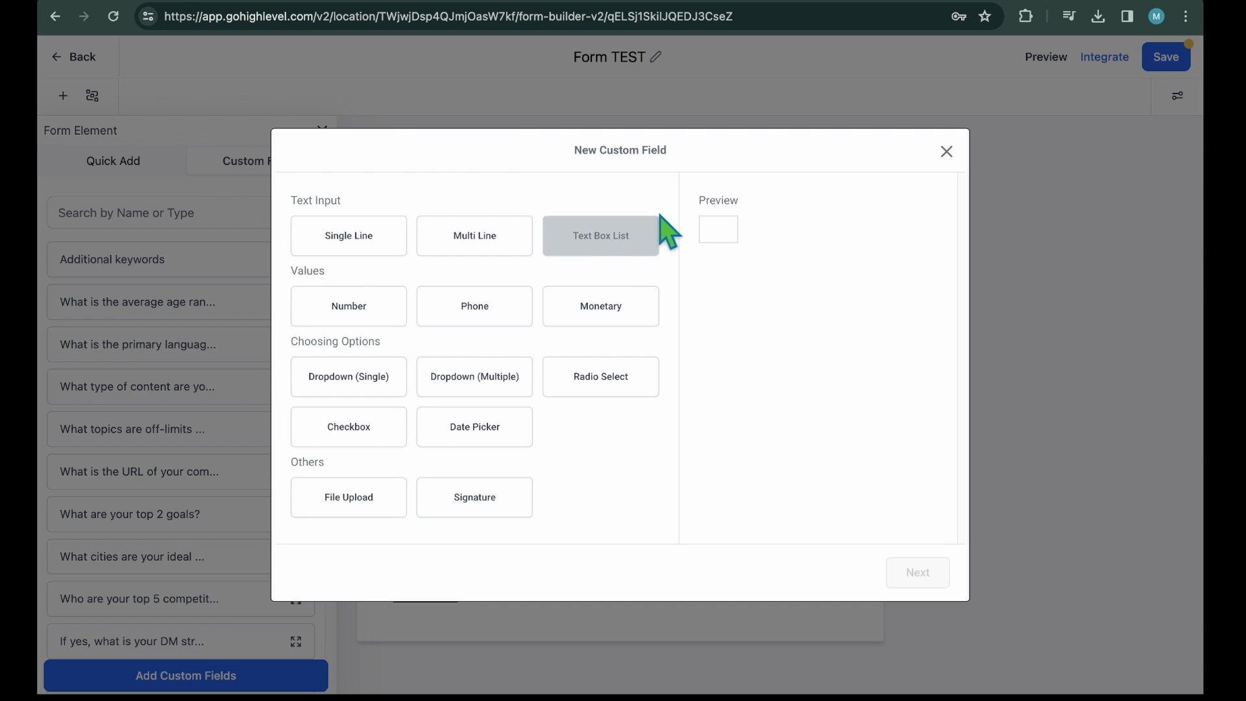
pyautogui.click(474, 235)
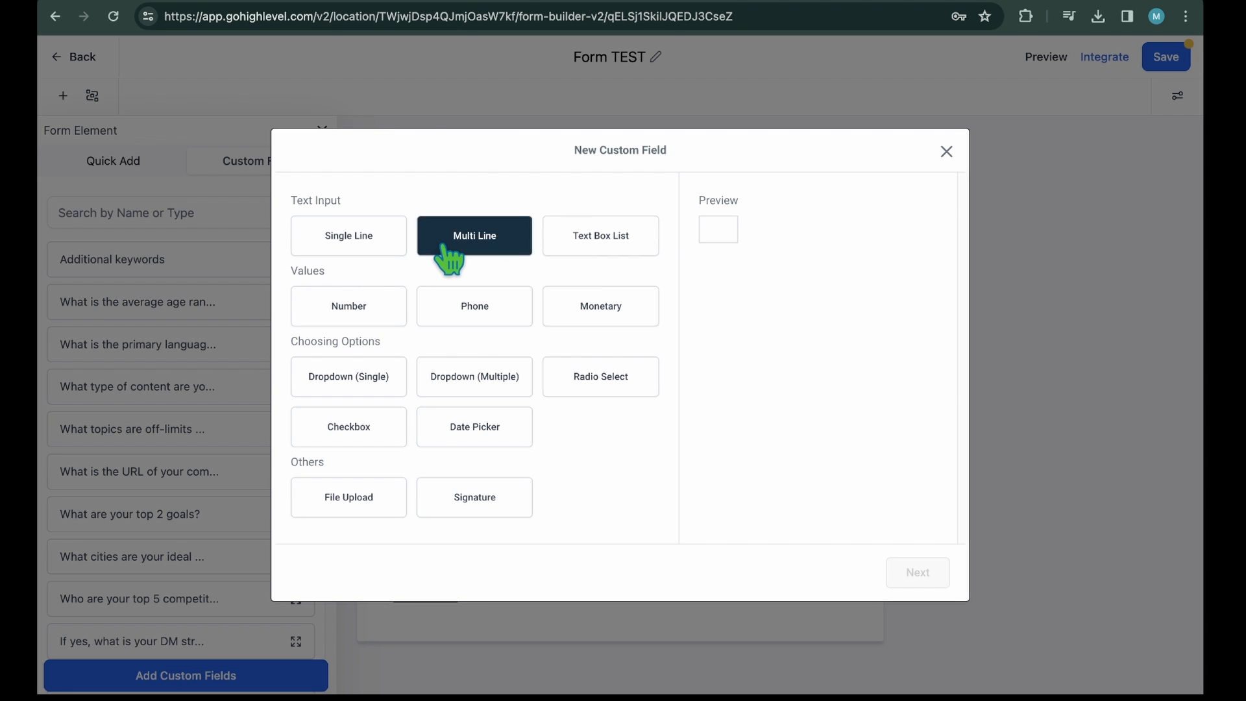
pyautogui.click(348, 234)
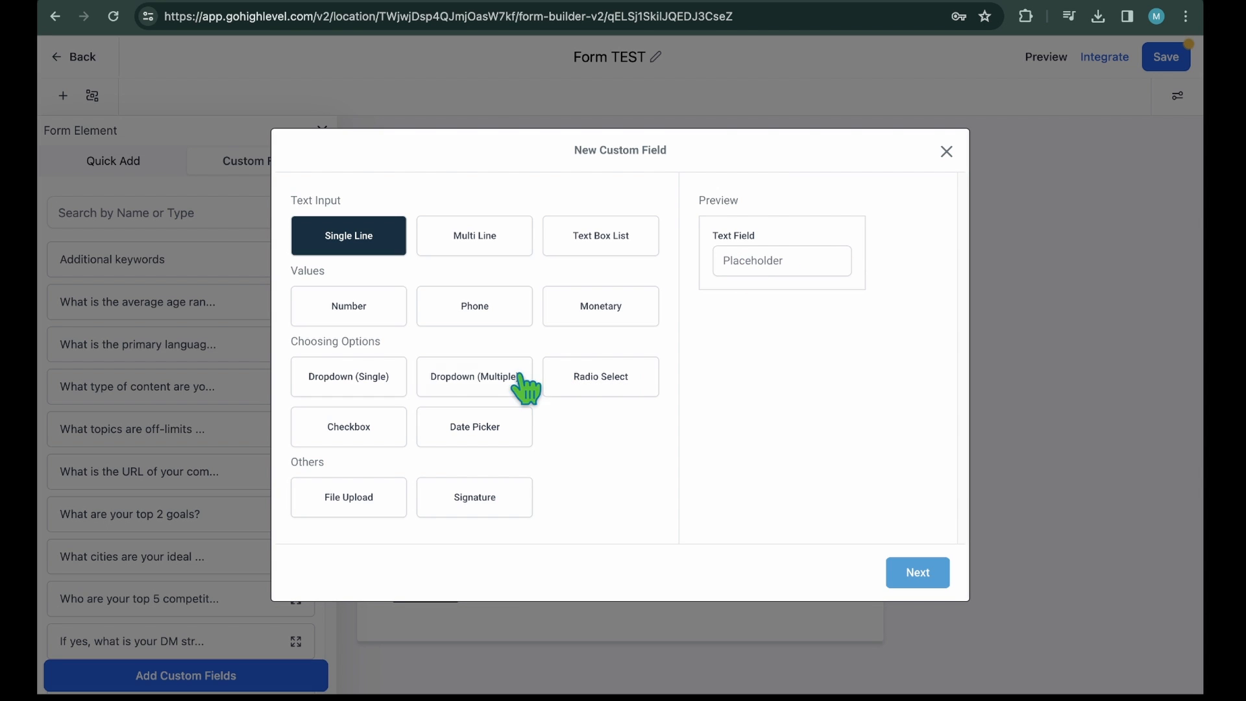
pyautogui.click(475, 376)
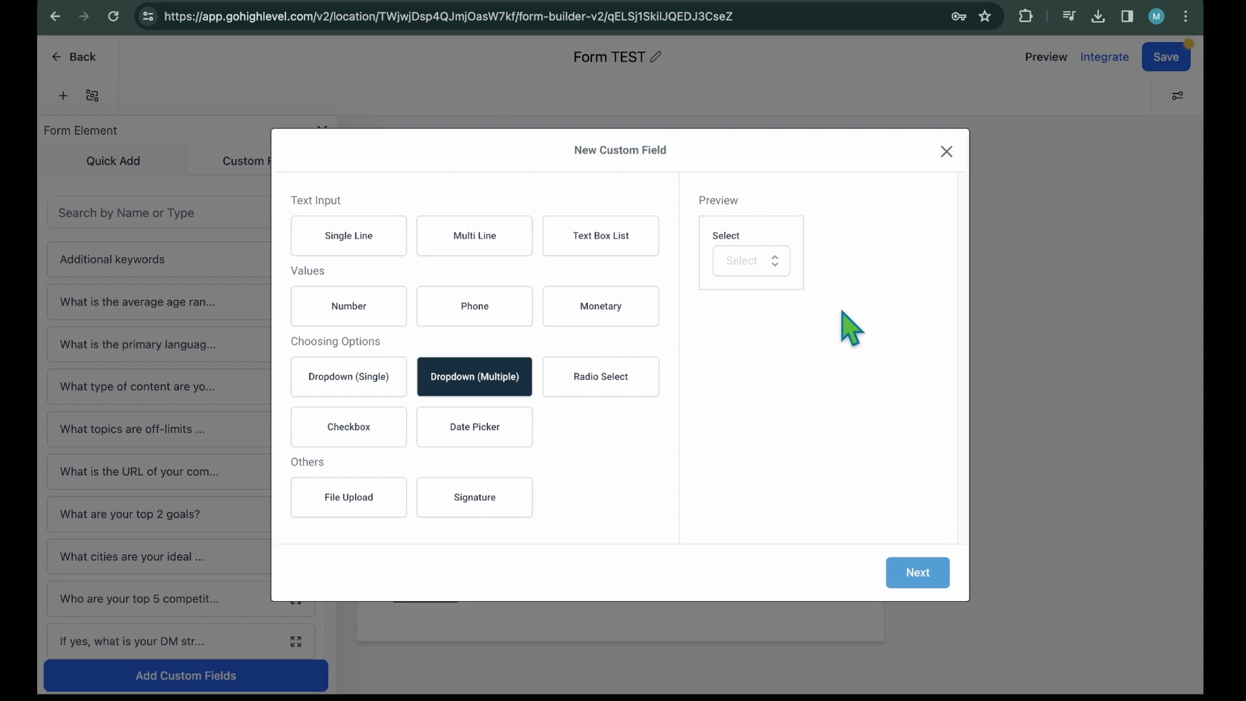
pyautogui.click(750, 261)
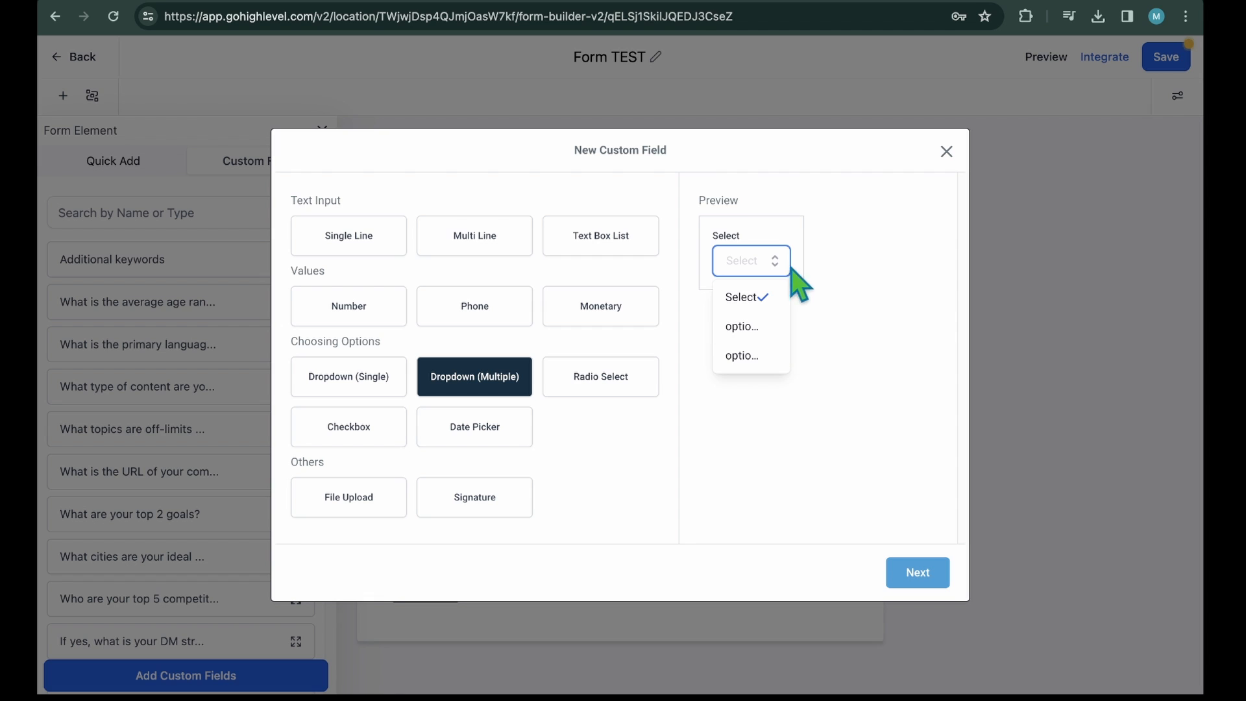
pyautogui.click(749, 260)
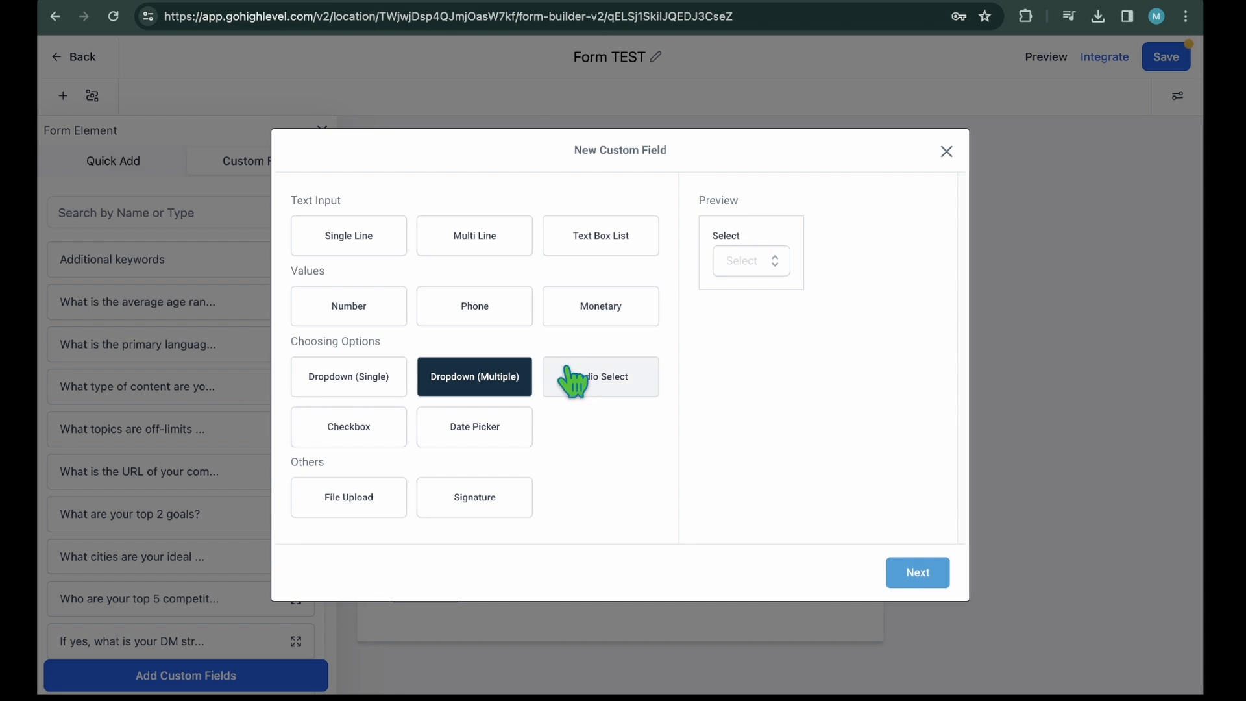
pyautogui.click(917, 572)
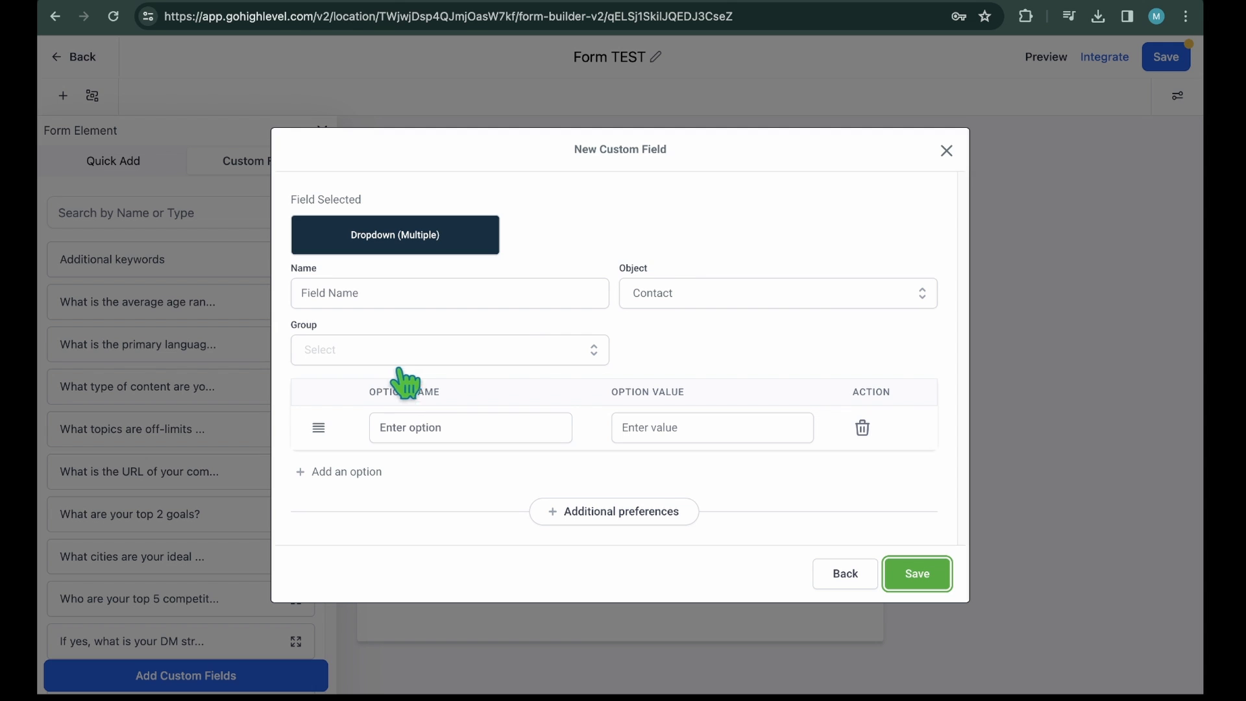
pyautogui.write('GSMM')
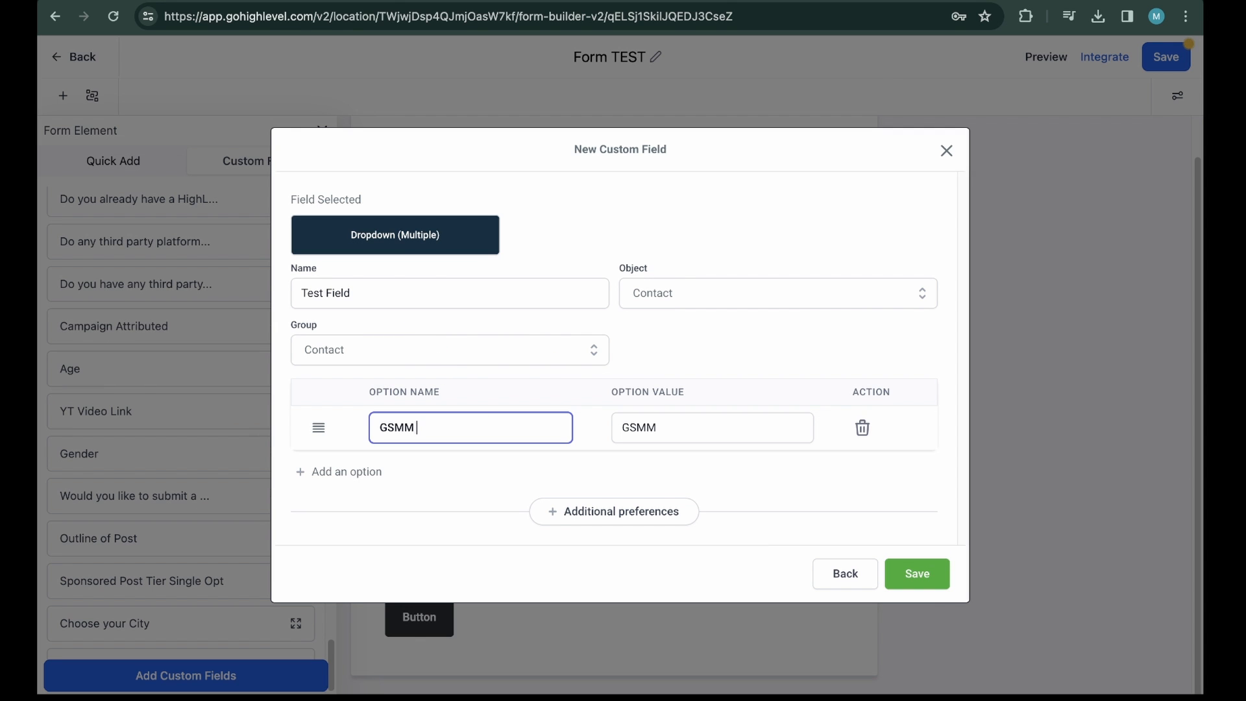
pyautogui.click(916, 573)
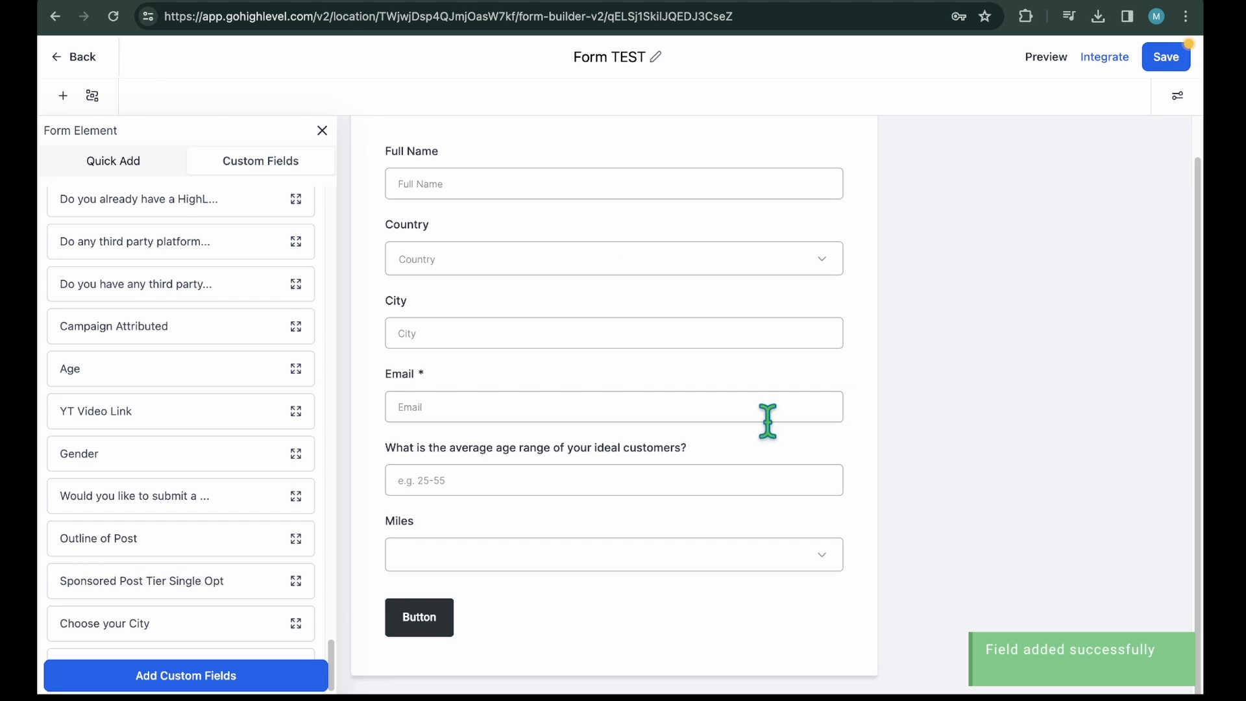
pyautogui.moveTo(197, 659)
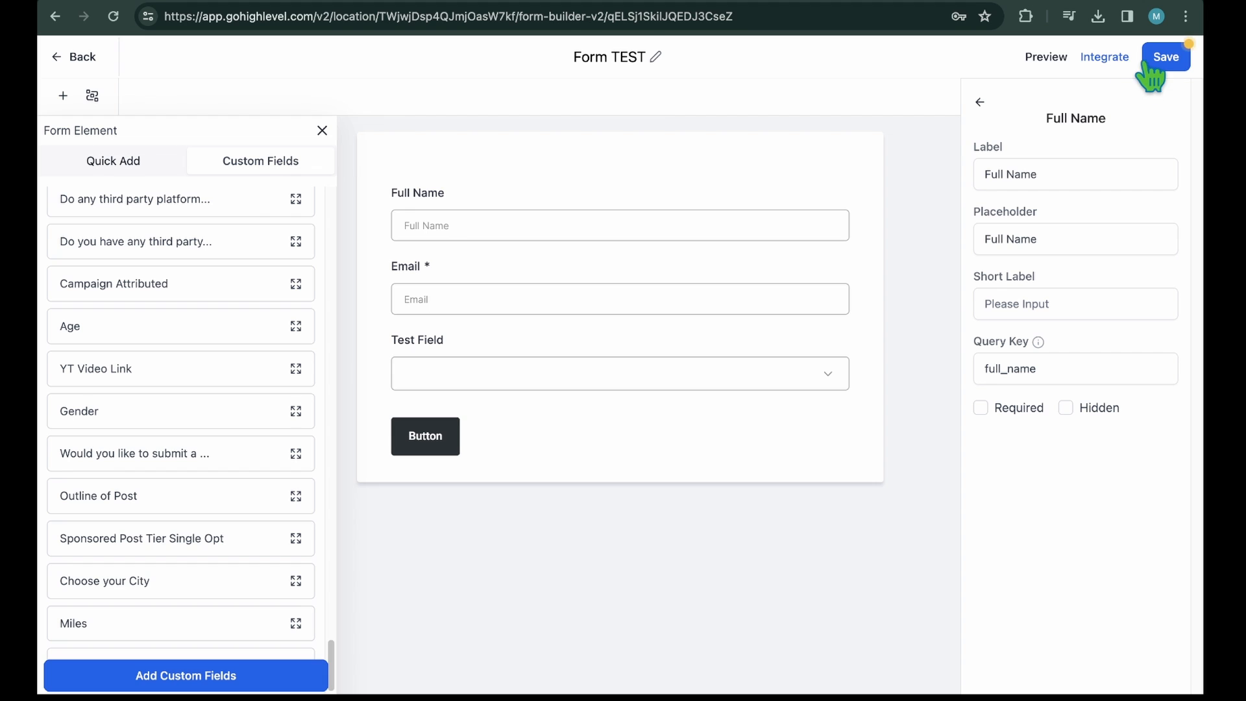
# Save Form TEST and view it as a live hosted form.
pyautogui.click(1165, 57)
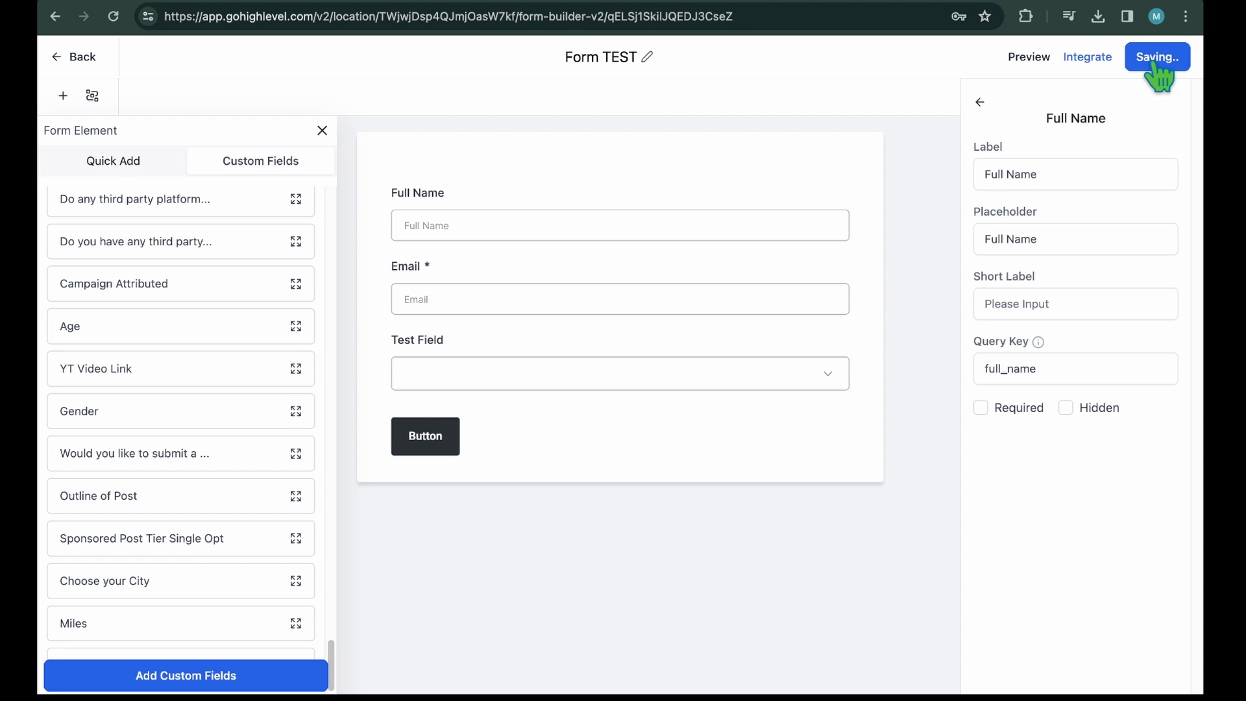
pyautogui.click(1027, 56)
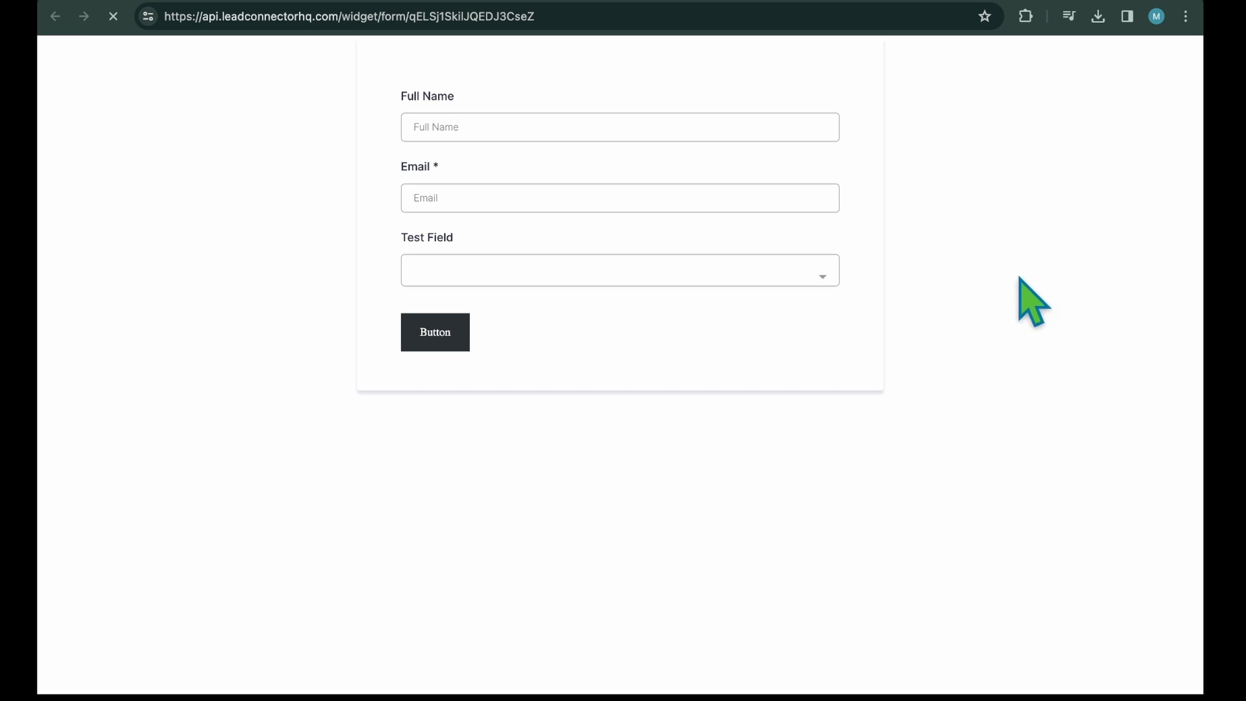
pyautogui.moveTo(1004, 301)
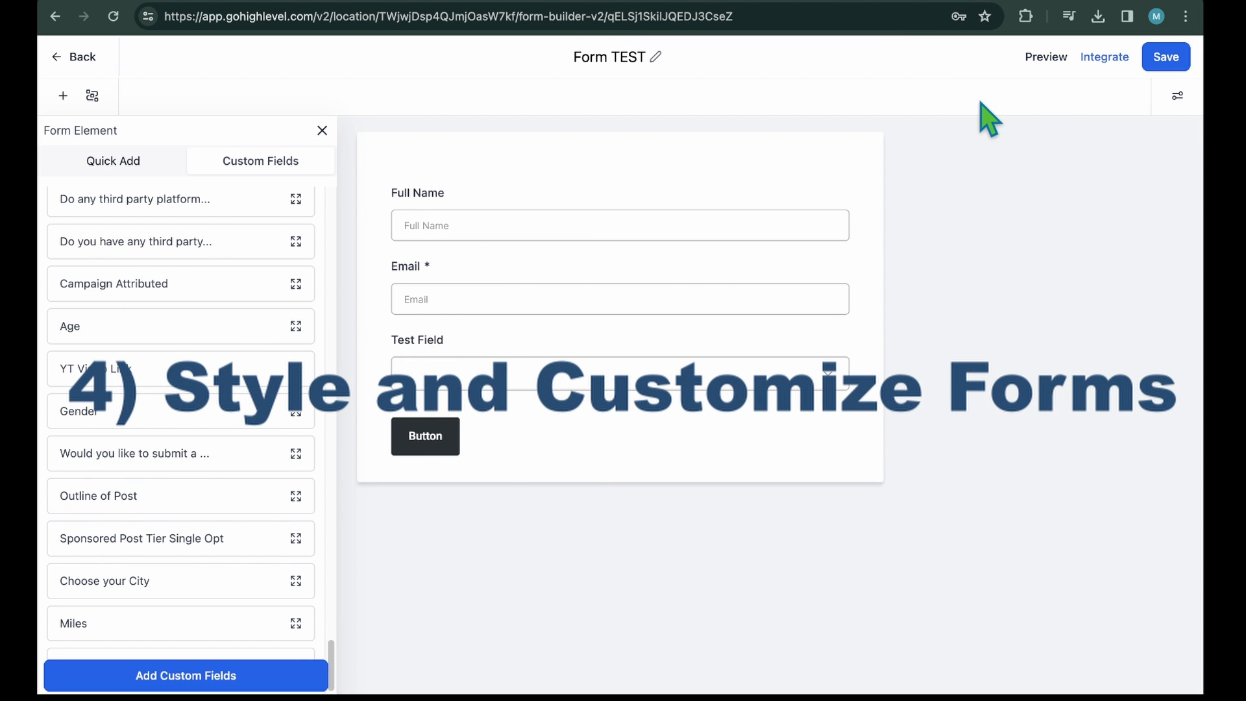
# In Form TEST's Styles, switch Inline Form on and back off.
pyautogui.click(1176, 96)
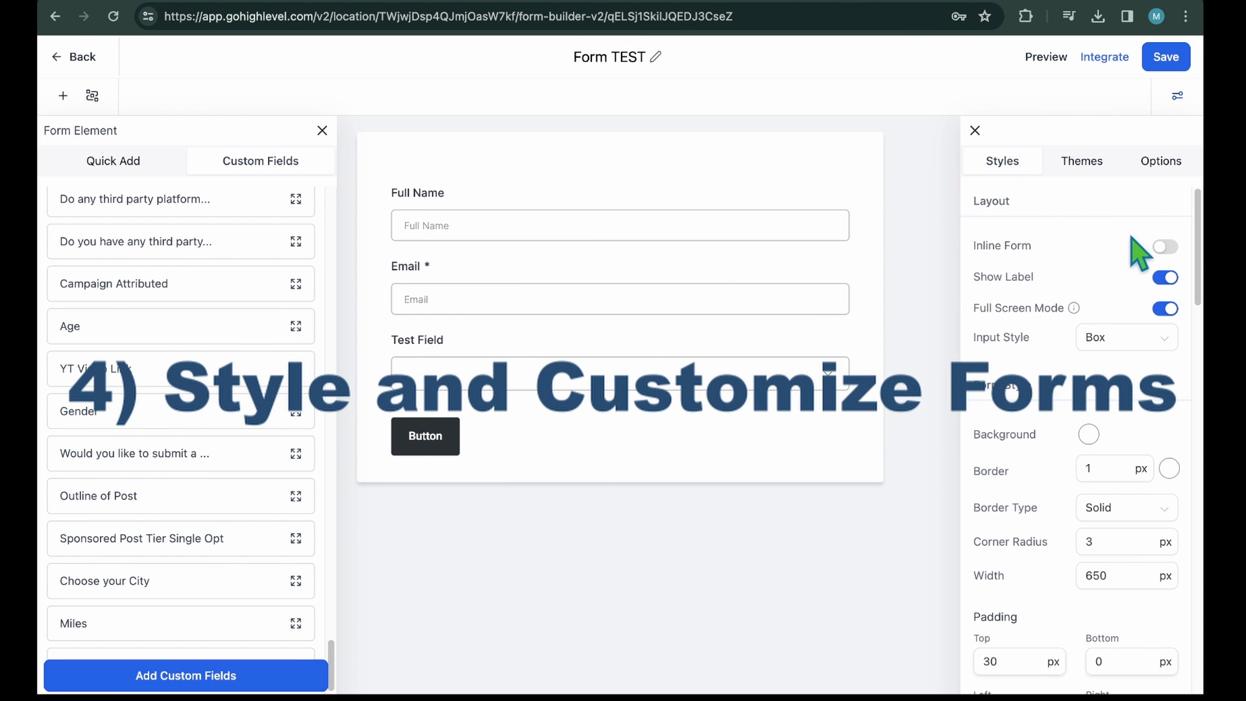
pyautogui.moveTo(1073, 306)
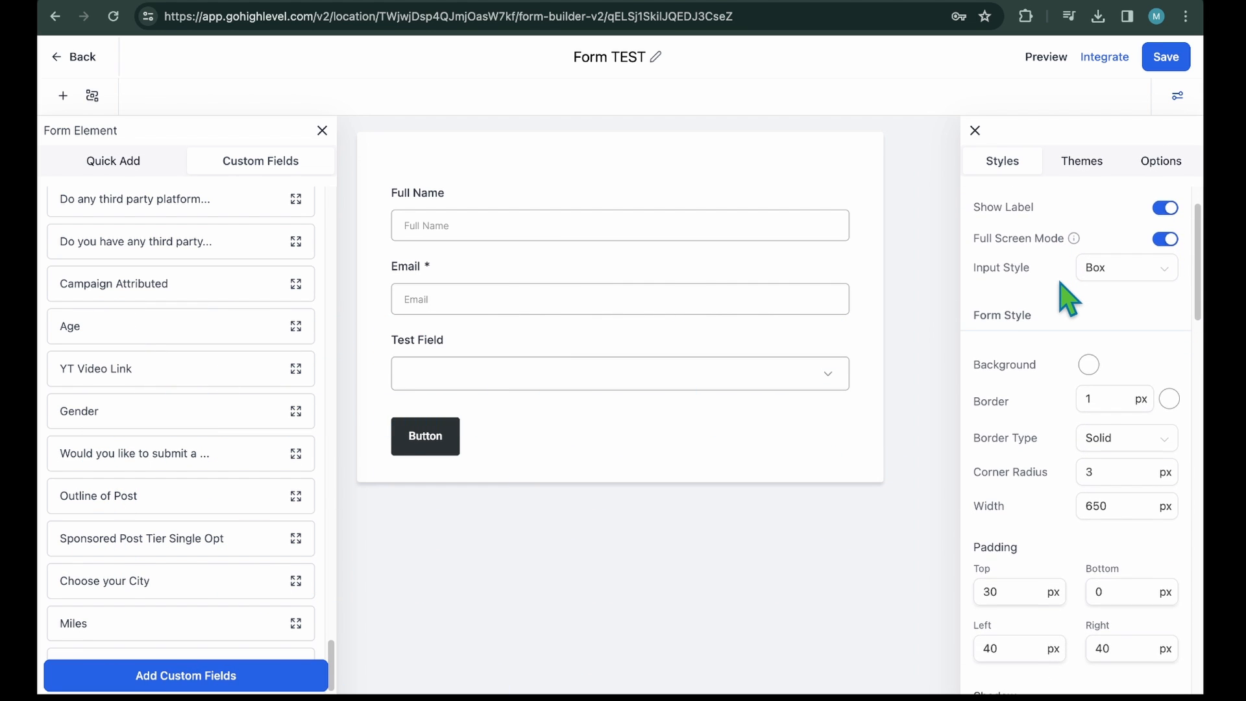
pyautogui.scroll(-3)
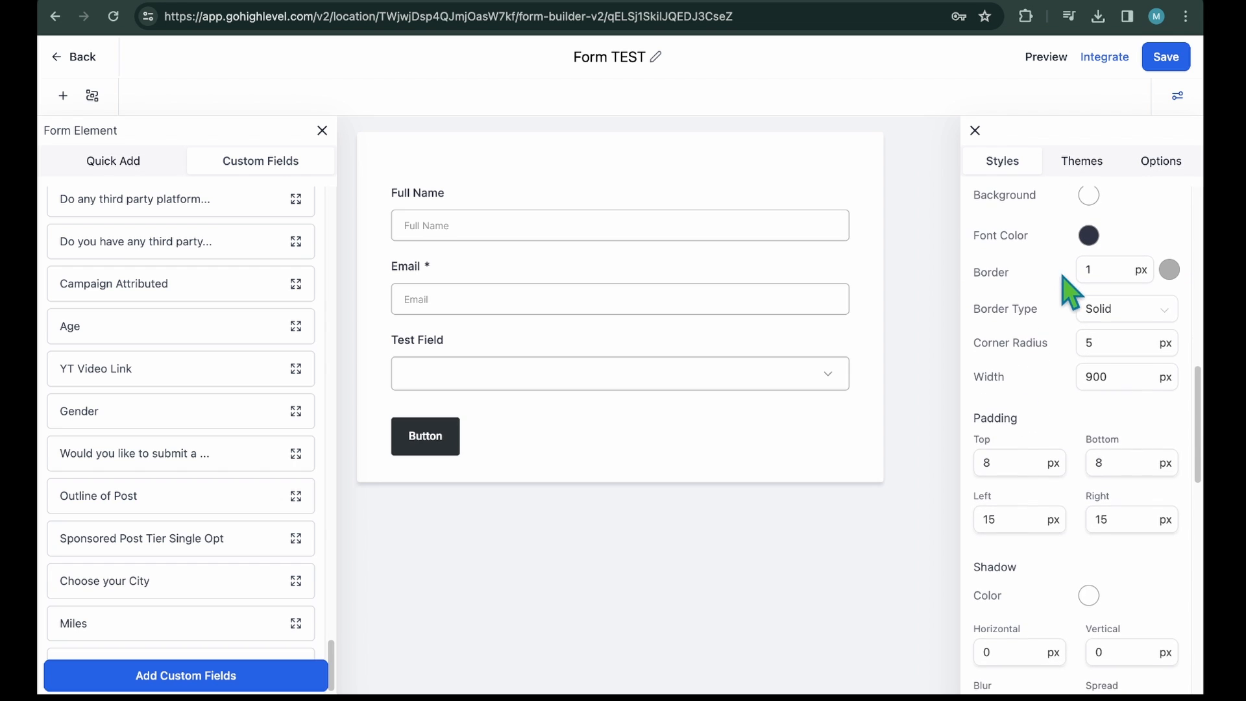
pyautogui.scroll(-3)
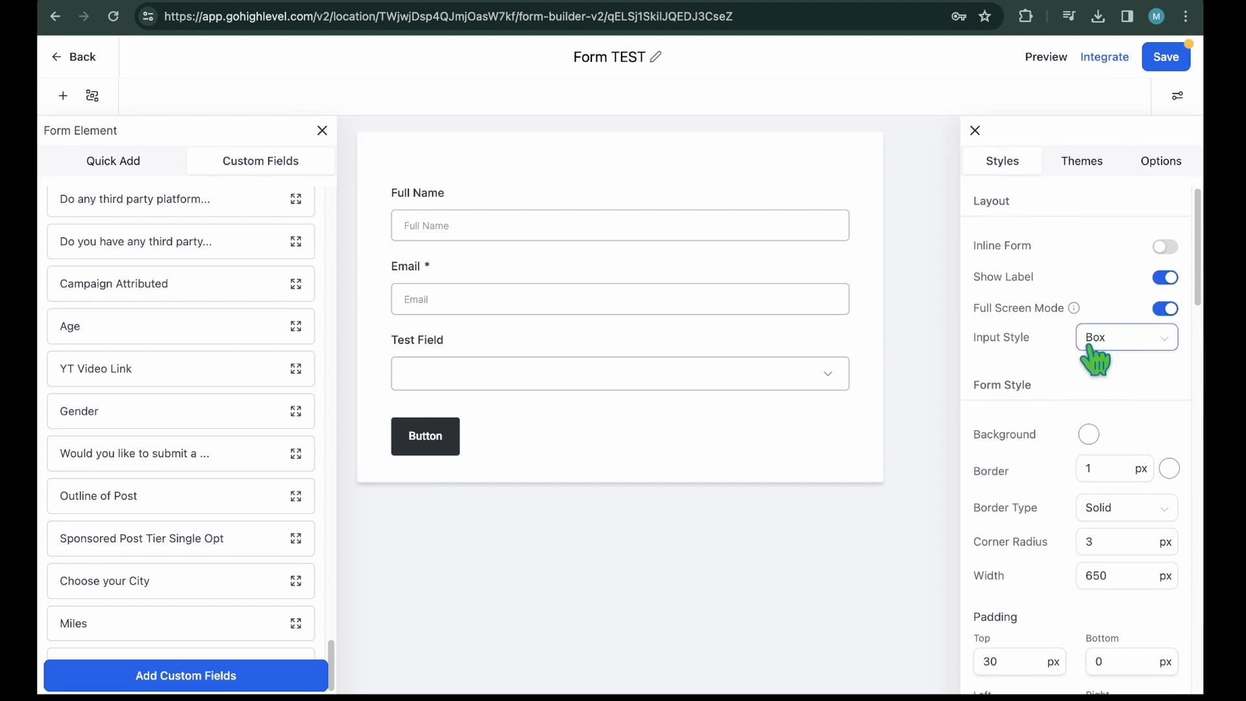
pyautogui.click(1165, 247)
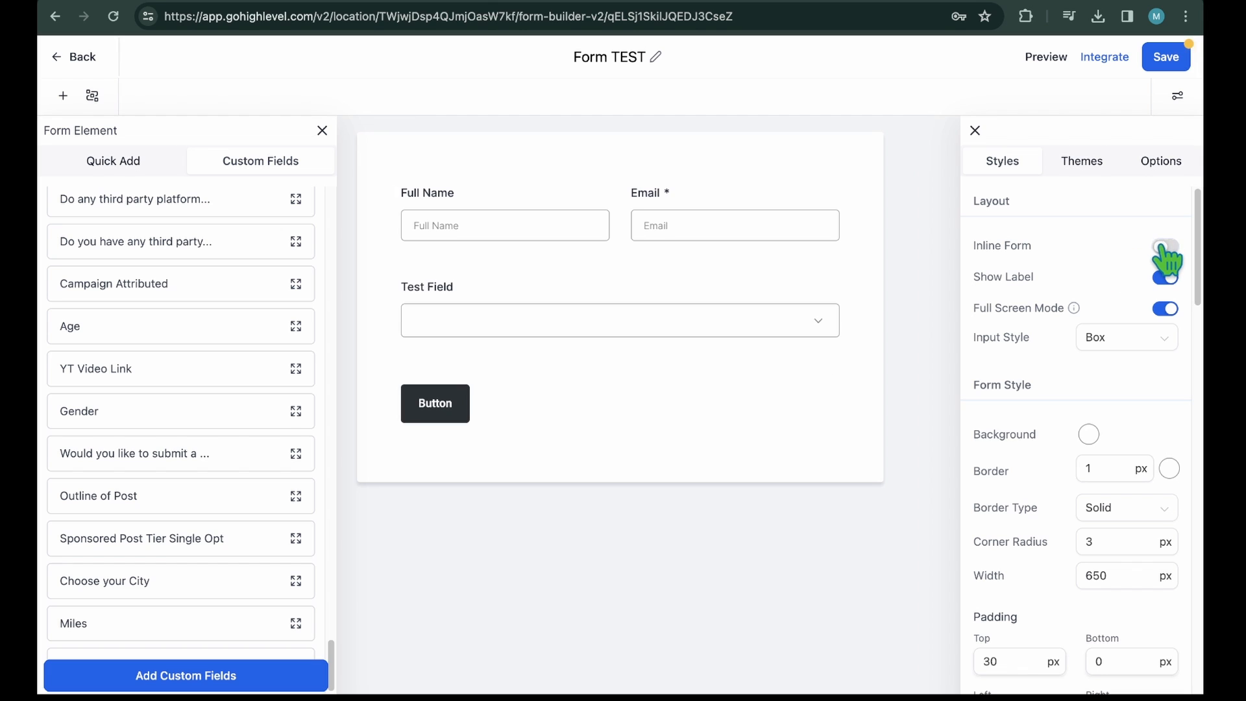
pyautogui.click(1165, 247)
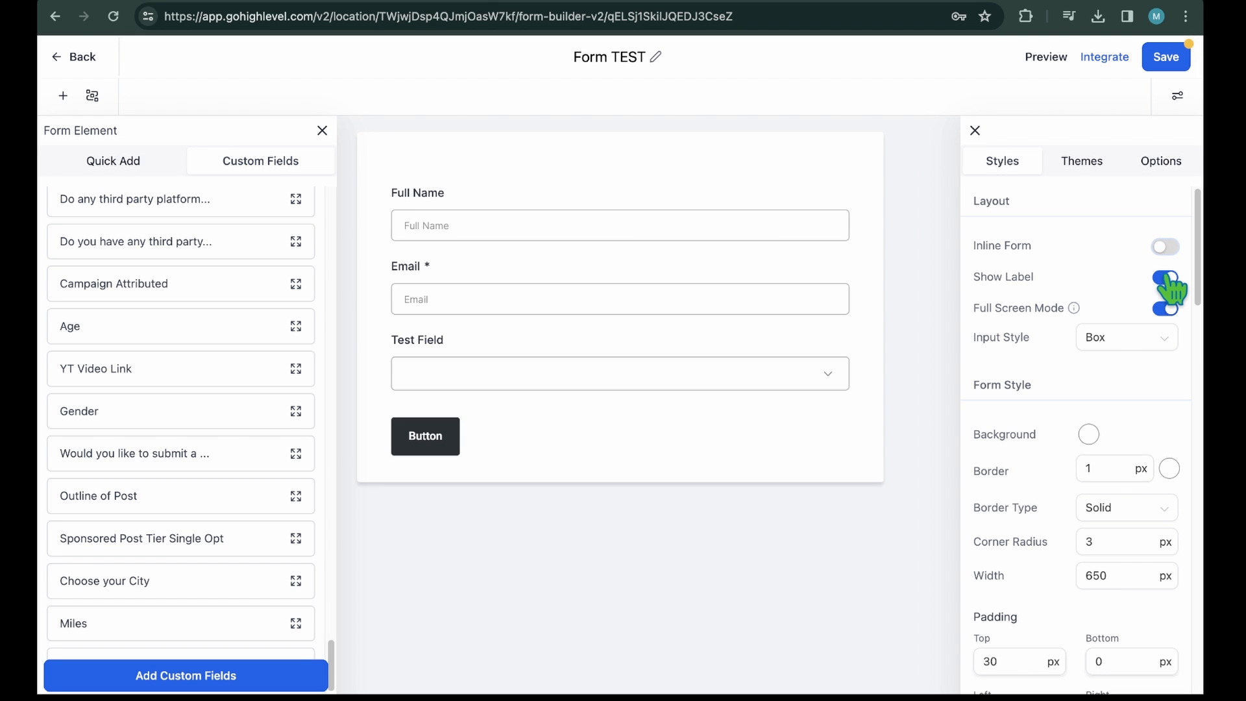
# Toggle Show Label, turn Full Screen Mode on, restore boxed inputs, and set the form background colour.
pyautogui.click(1165, 276)
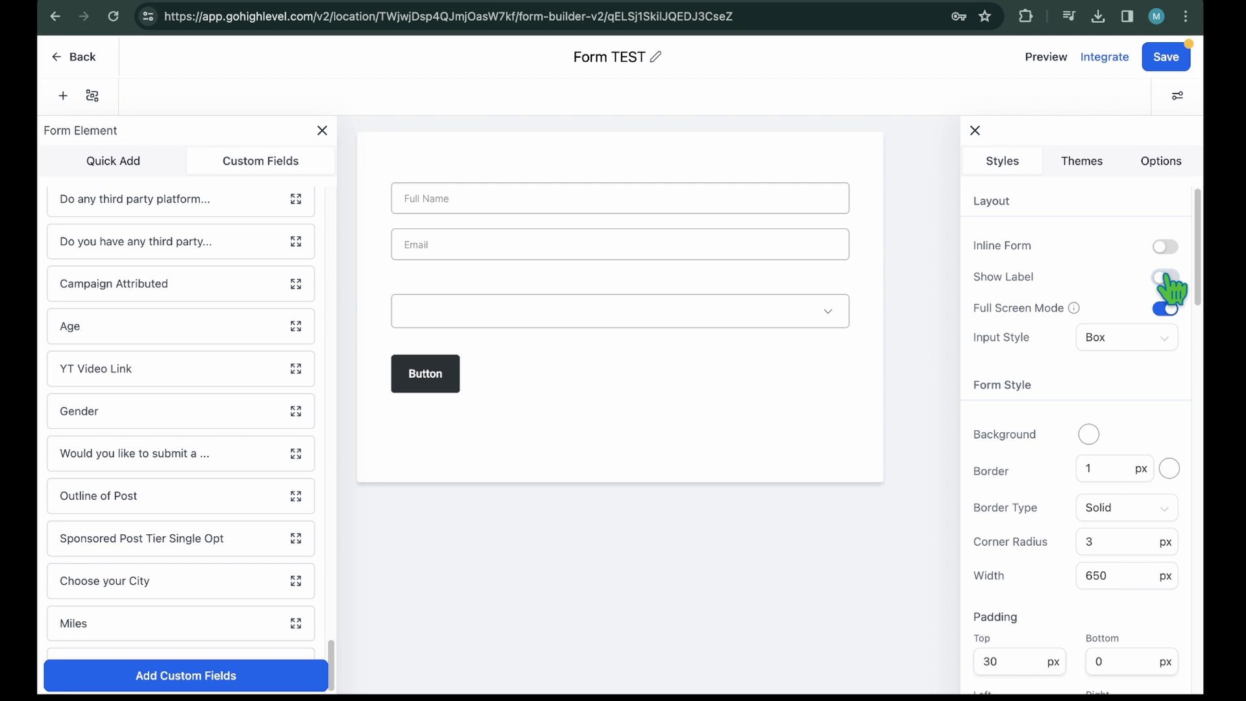
pyautogui.click(1164, 276)
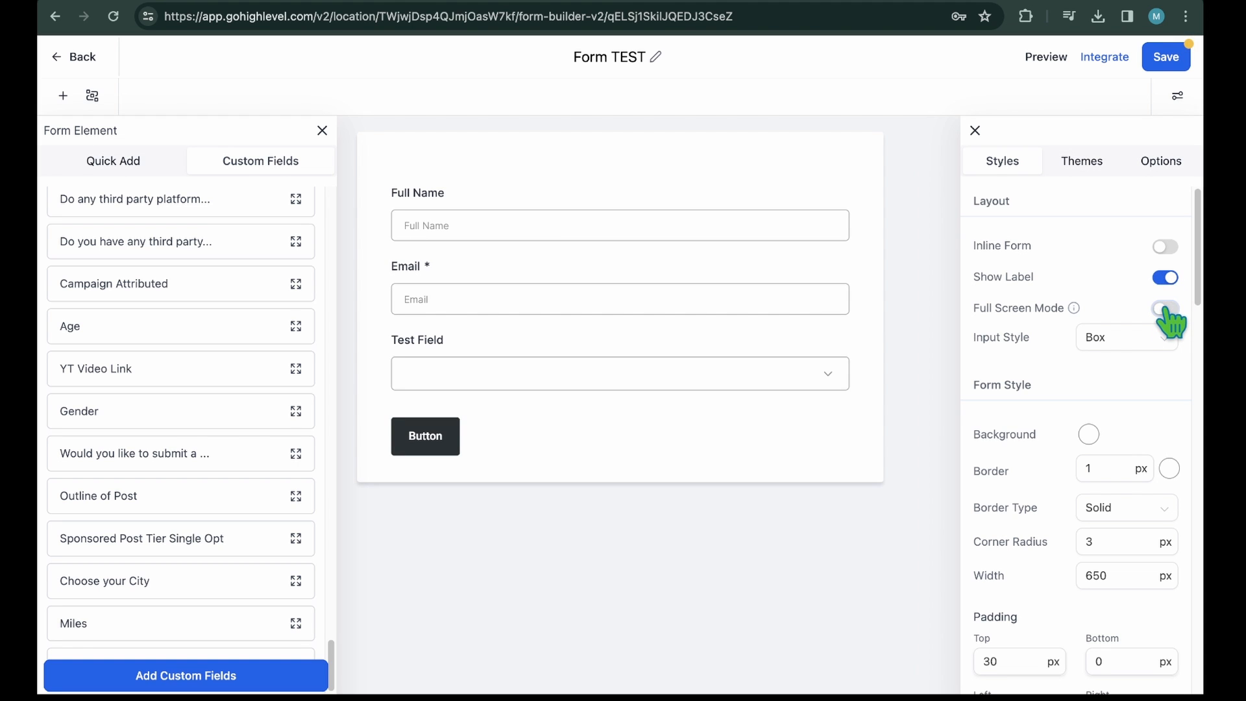
pyautogui.click(1165, 309)
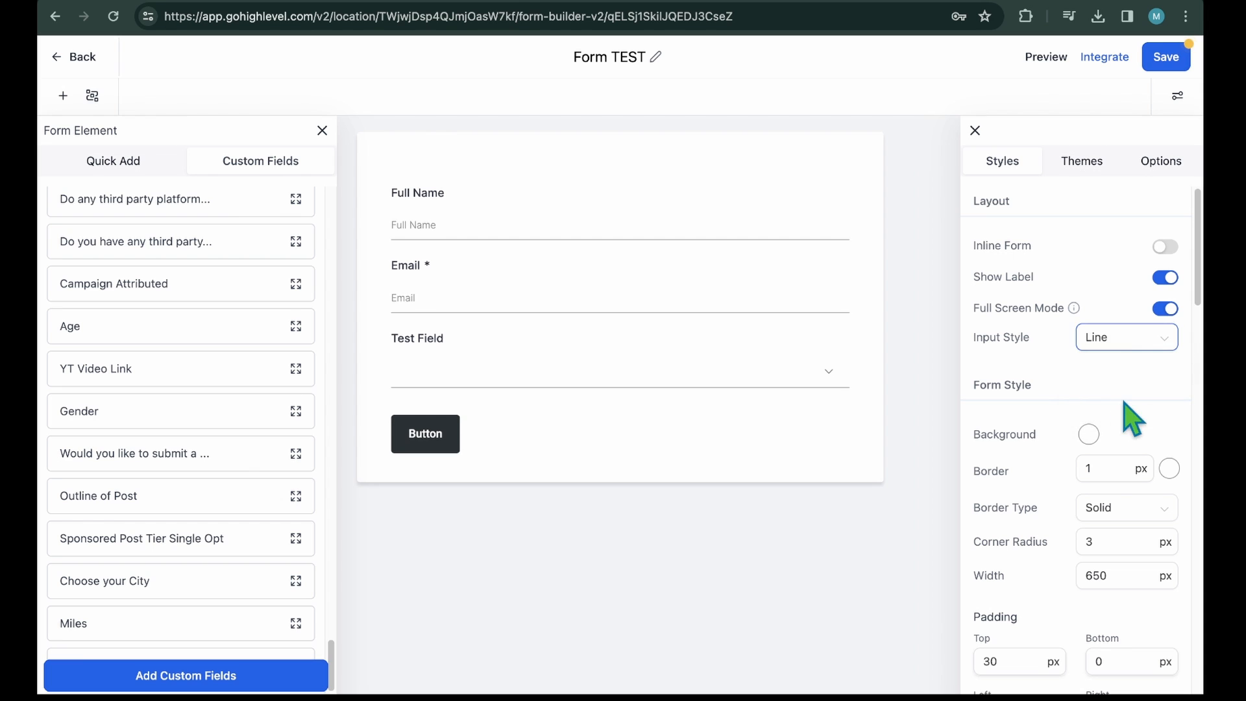
pyautogui.moveTo(1144, 350)
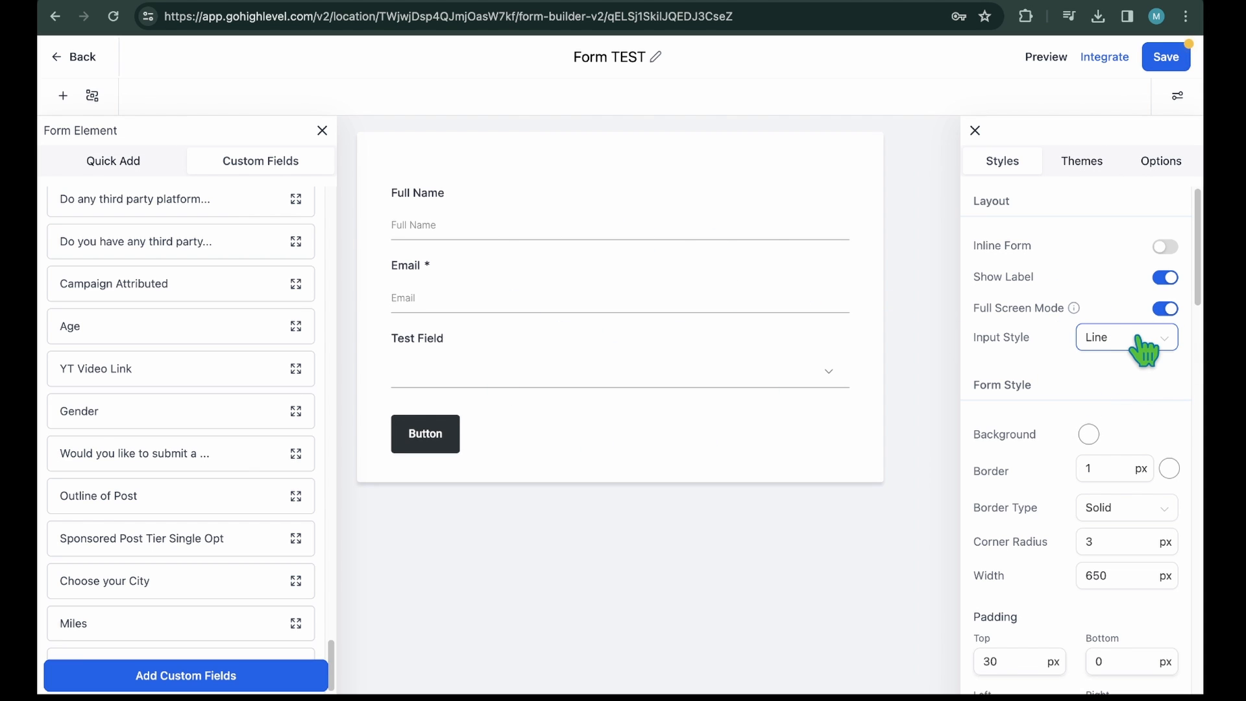
pyautogui.click(1124, 337)
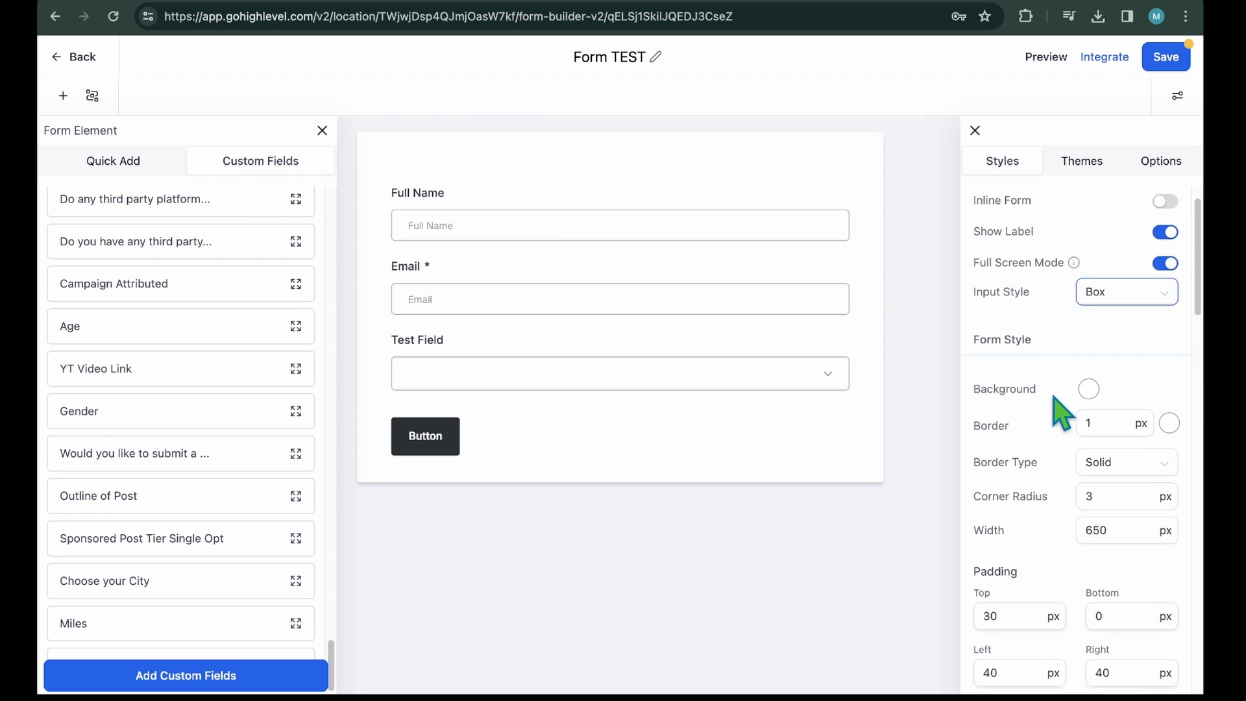
pyautogui.click(1088, 389)
pyautogui.write('4')
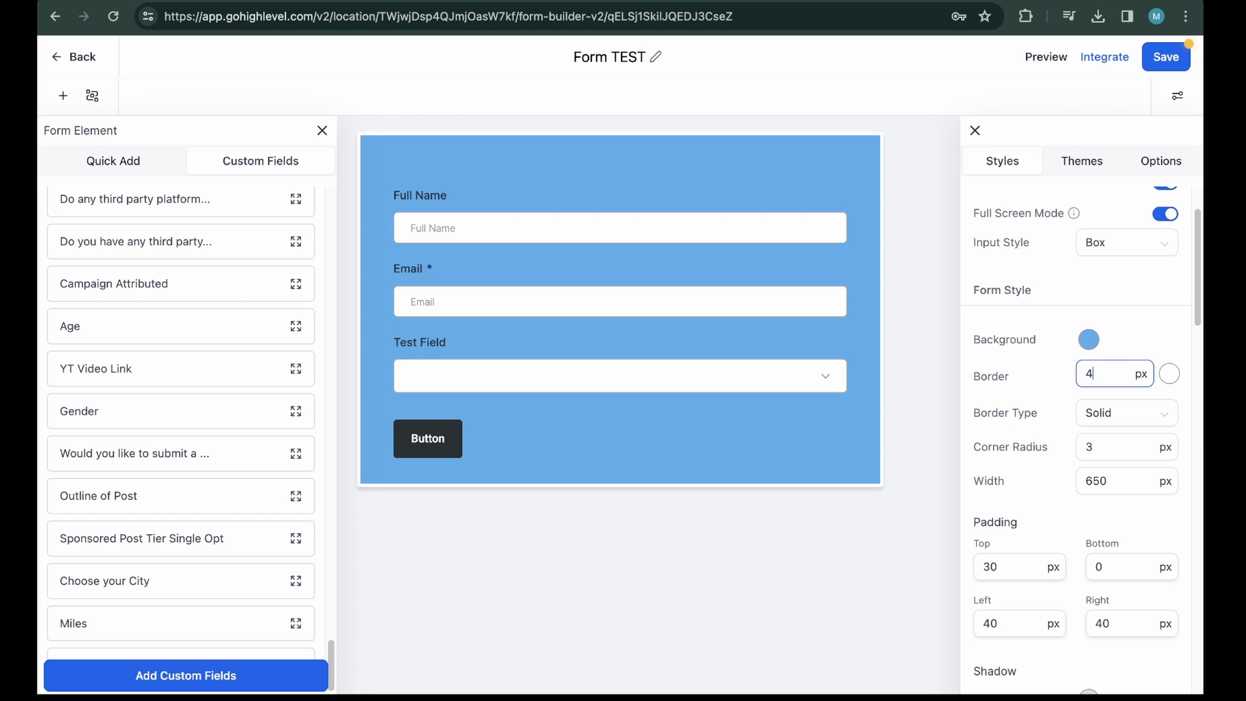
# Give the form a green border, adjust the shadow offset, and tint field backgrounds dark red.
pyautogui.click(1169, 374)
pyautogui.write('10')
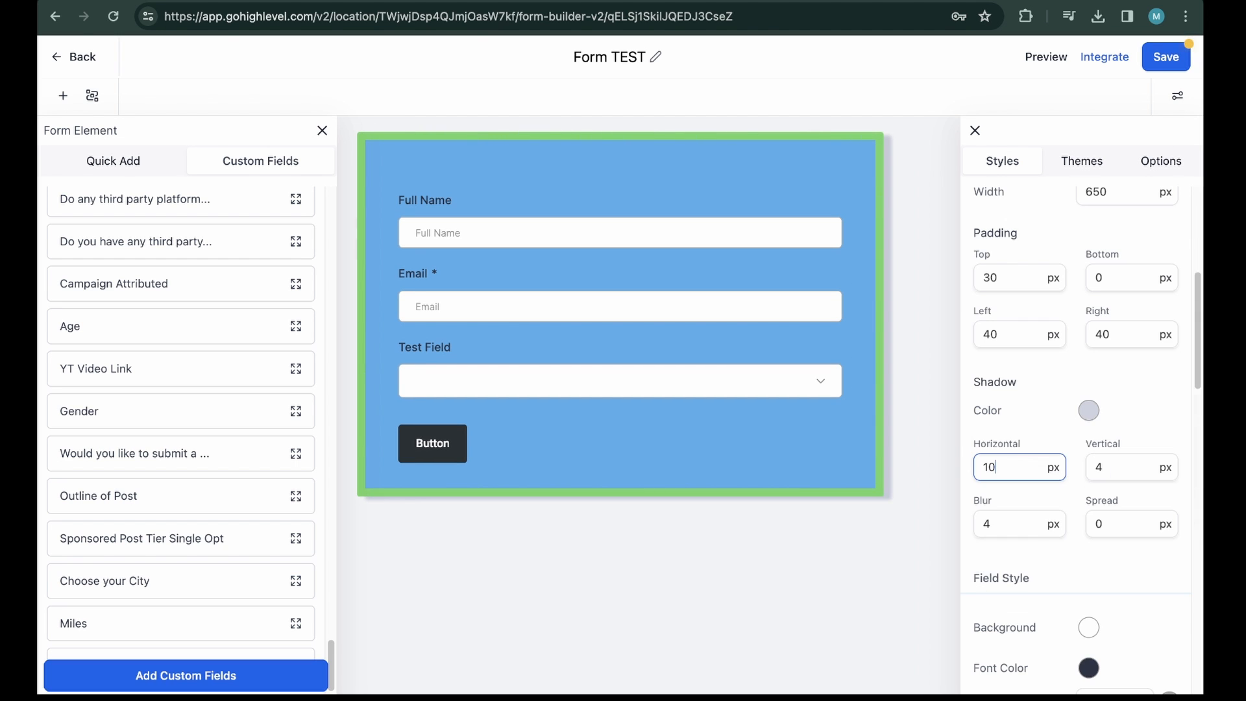
pyautogui.click(1089, 410)
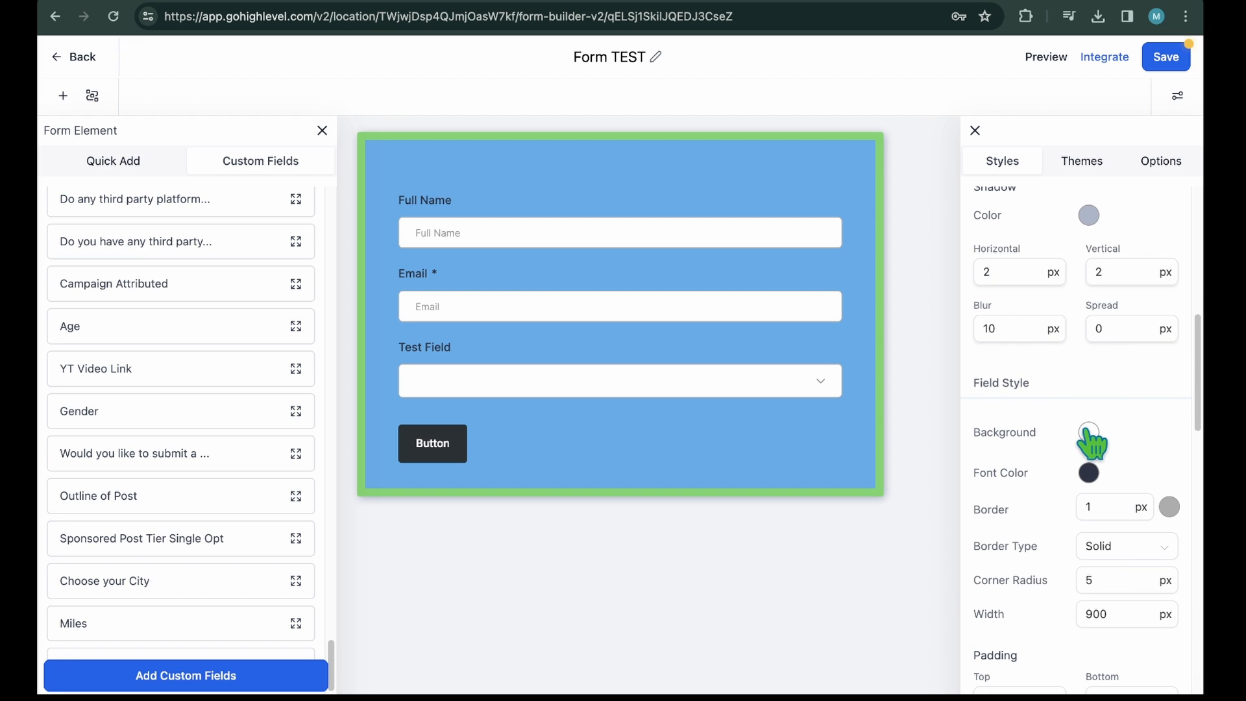
pyautogui.click(1089, 432)
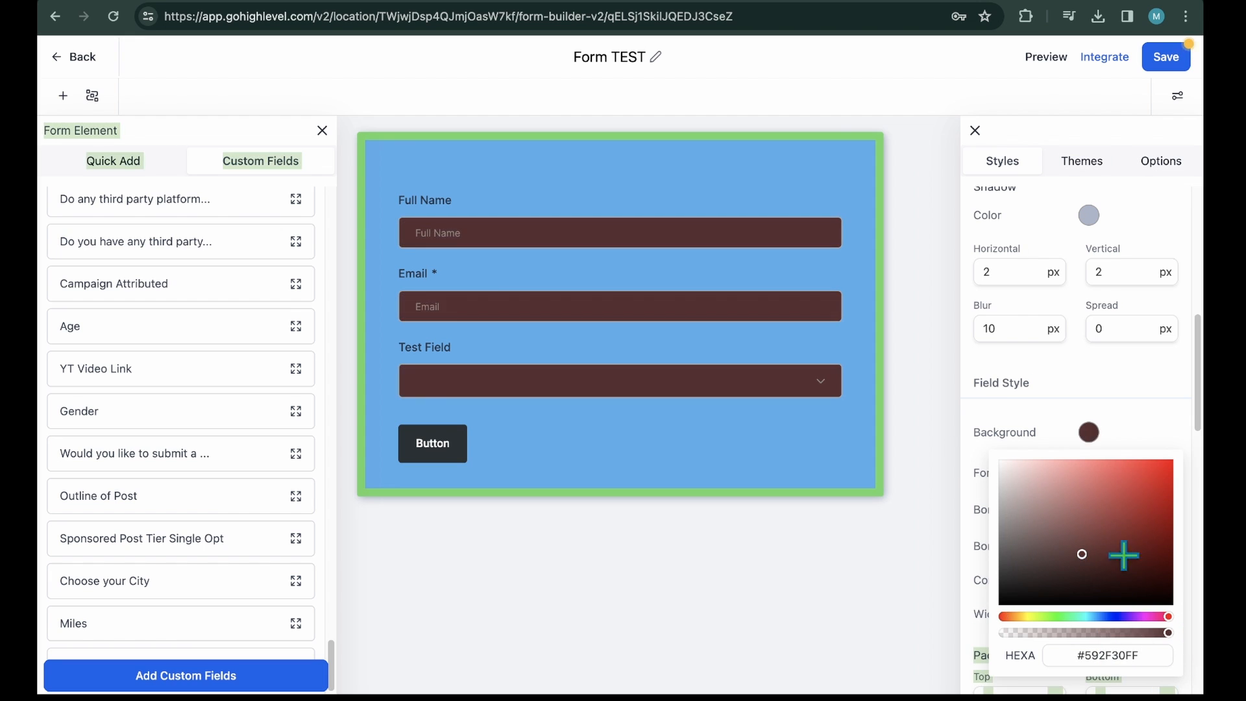
pyautogui.moveTo(1082, 554); pyautogui.dragTo(998, 459)
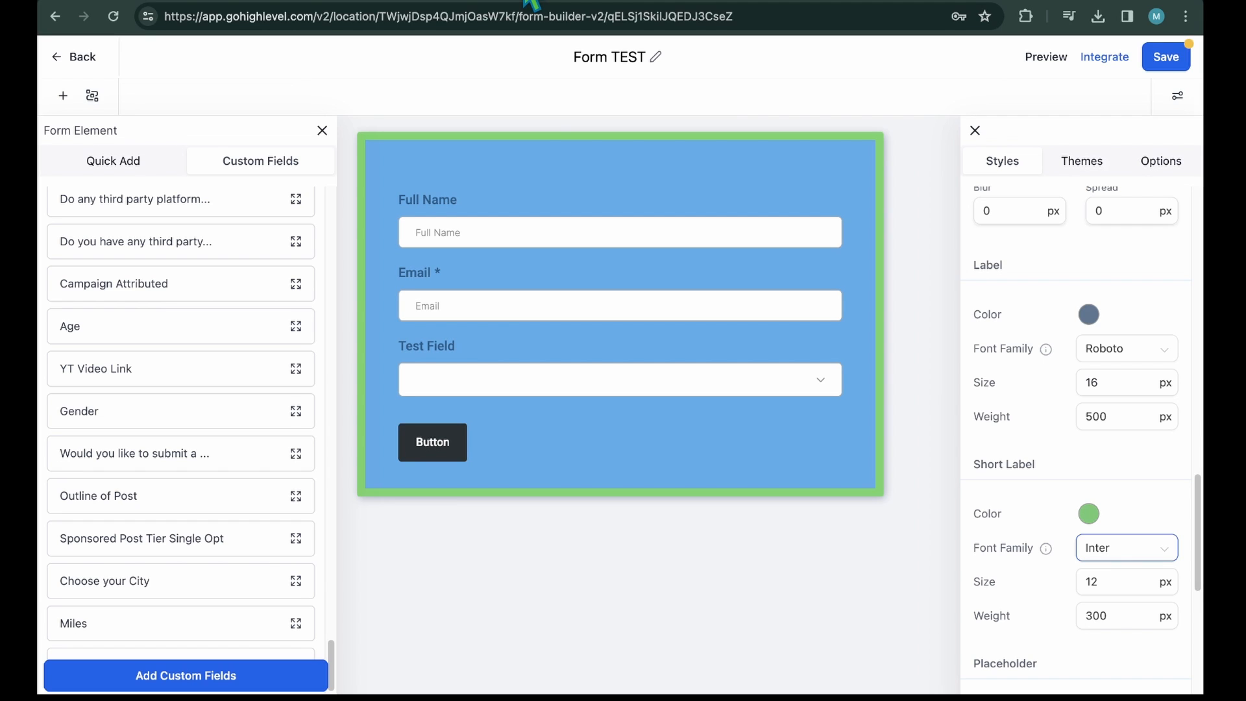
# Change the placeholder text size to 20 px, then set it back to 12 px.
pyautogui.click(1089, 270)
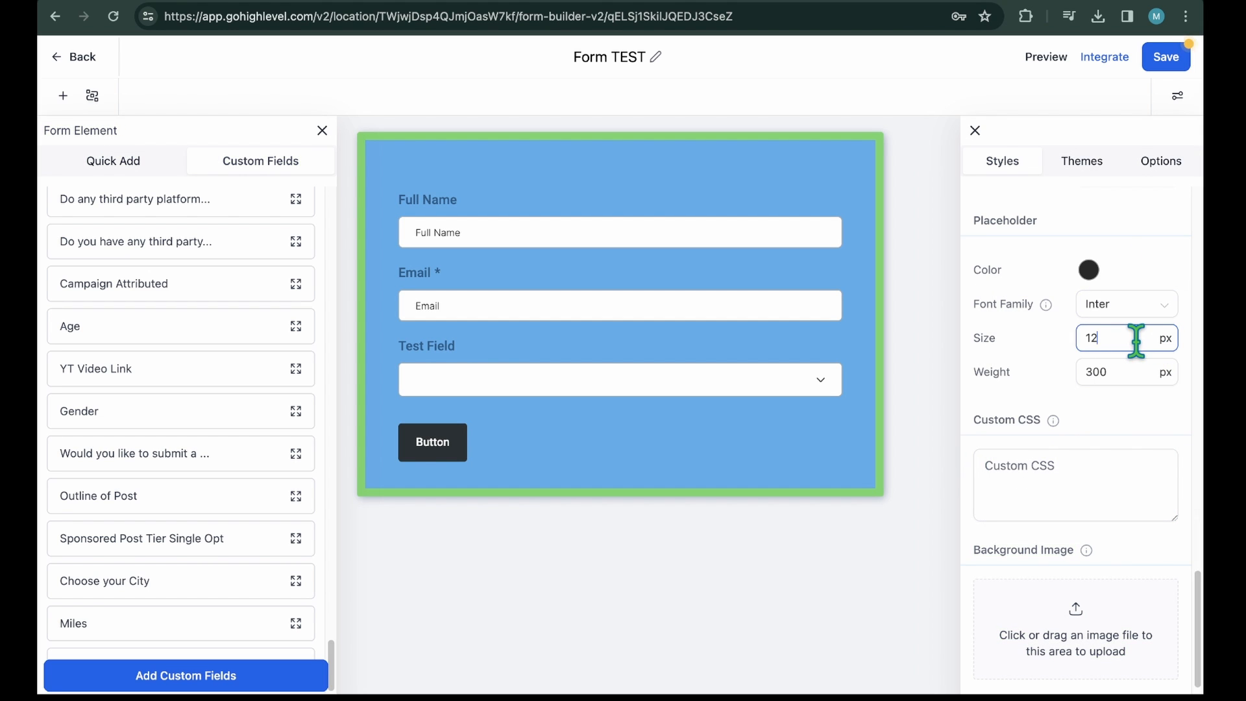
pyautogui.write('20')
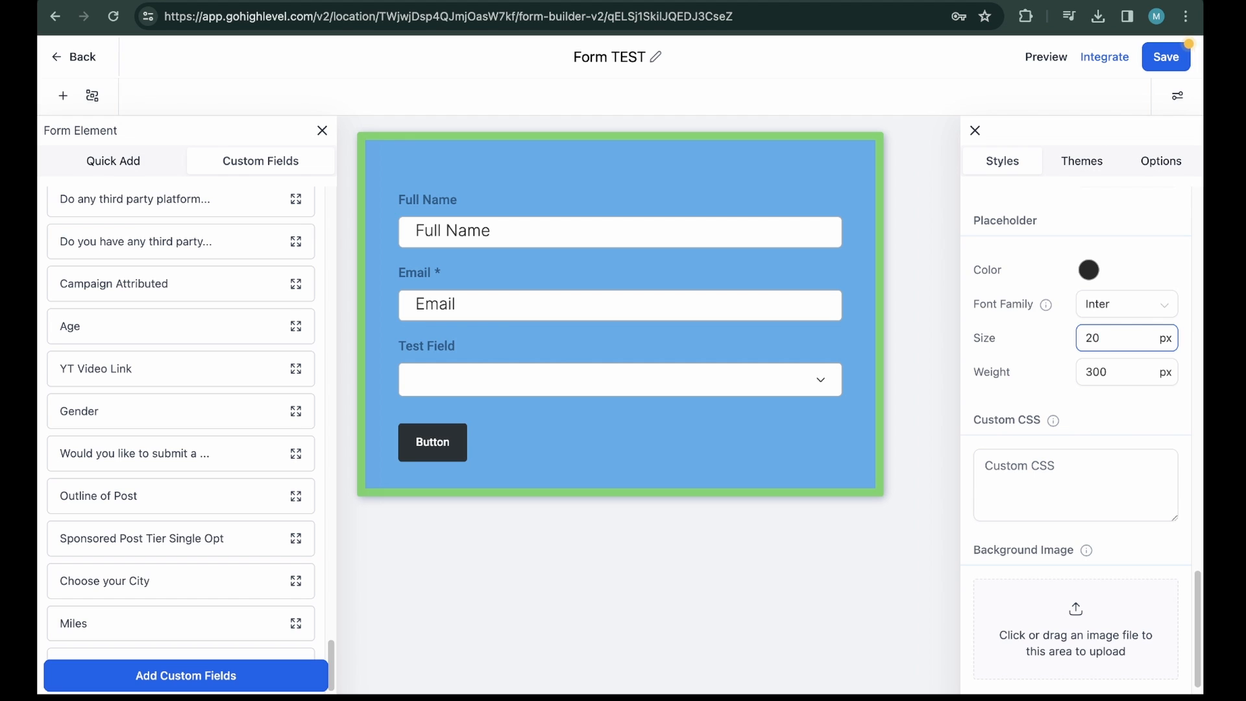
pyautogui.write('12')
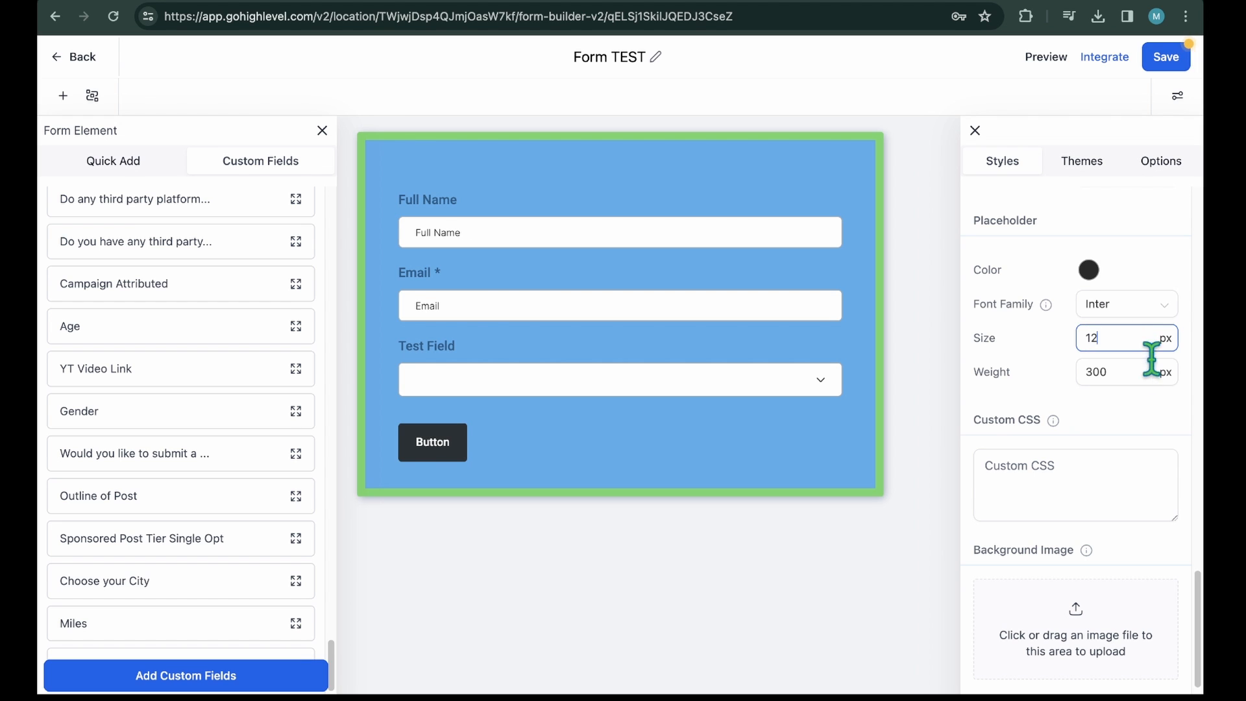
pyautogui.moveTo(1092, 417)
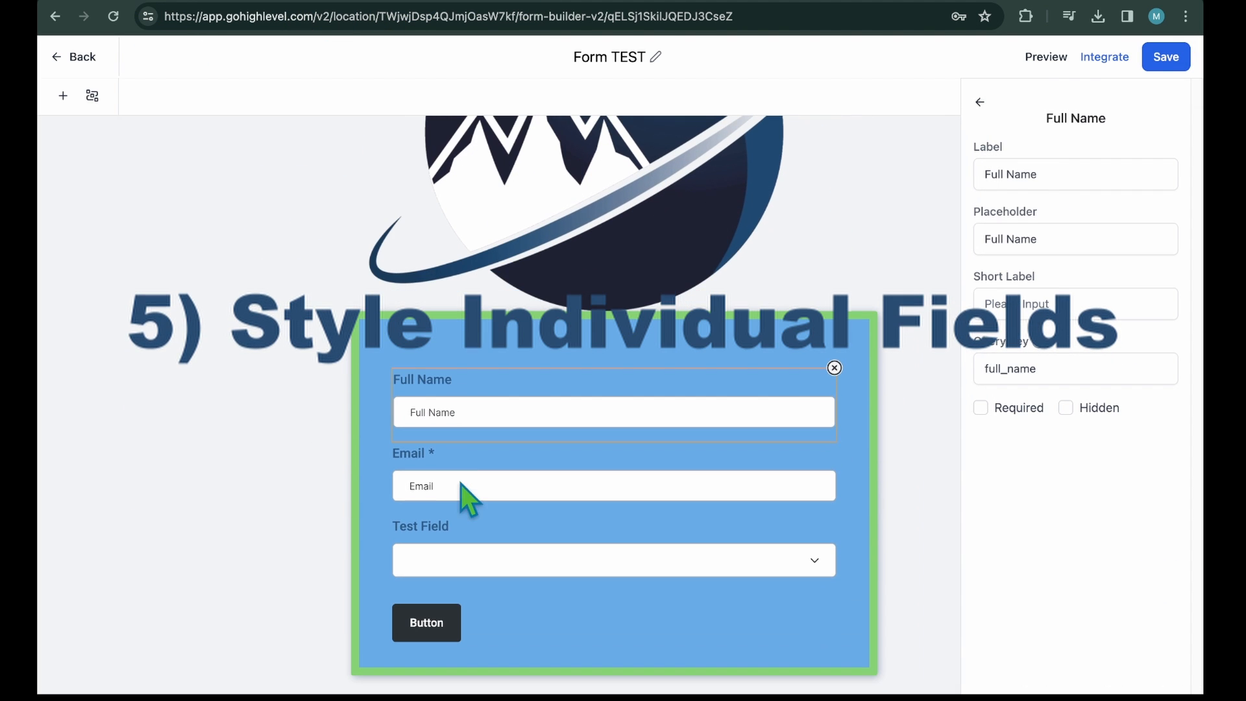
# Make Full Name required after testing Required on Test Field, and close the button colour picker.
pyautogui.click(1041, 368)
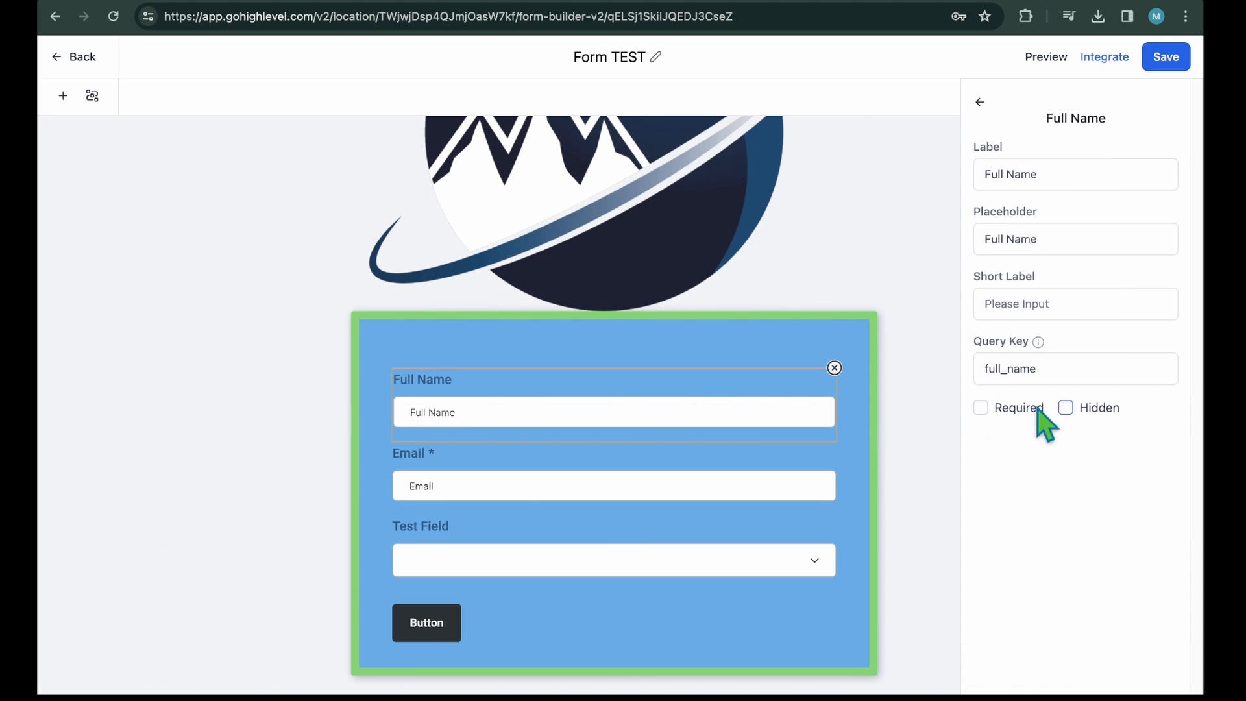
pyautogui.click(981, 408)
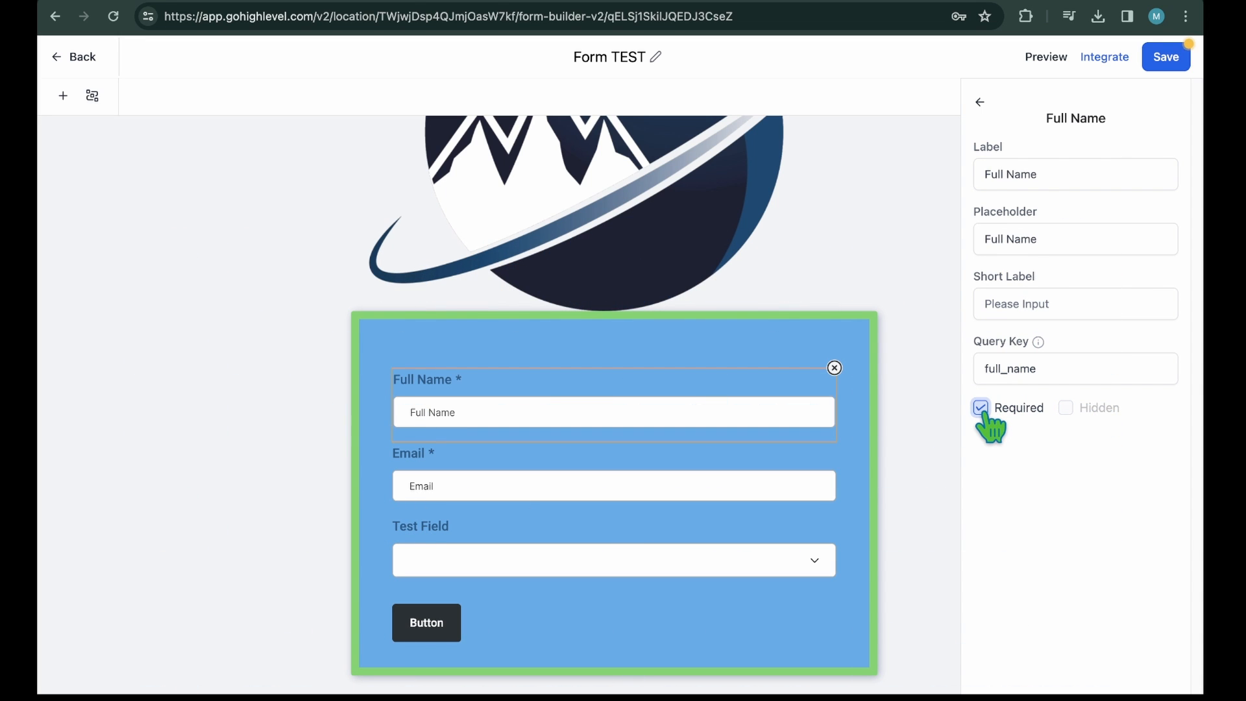
pyautogui.click(980, 408)
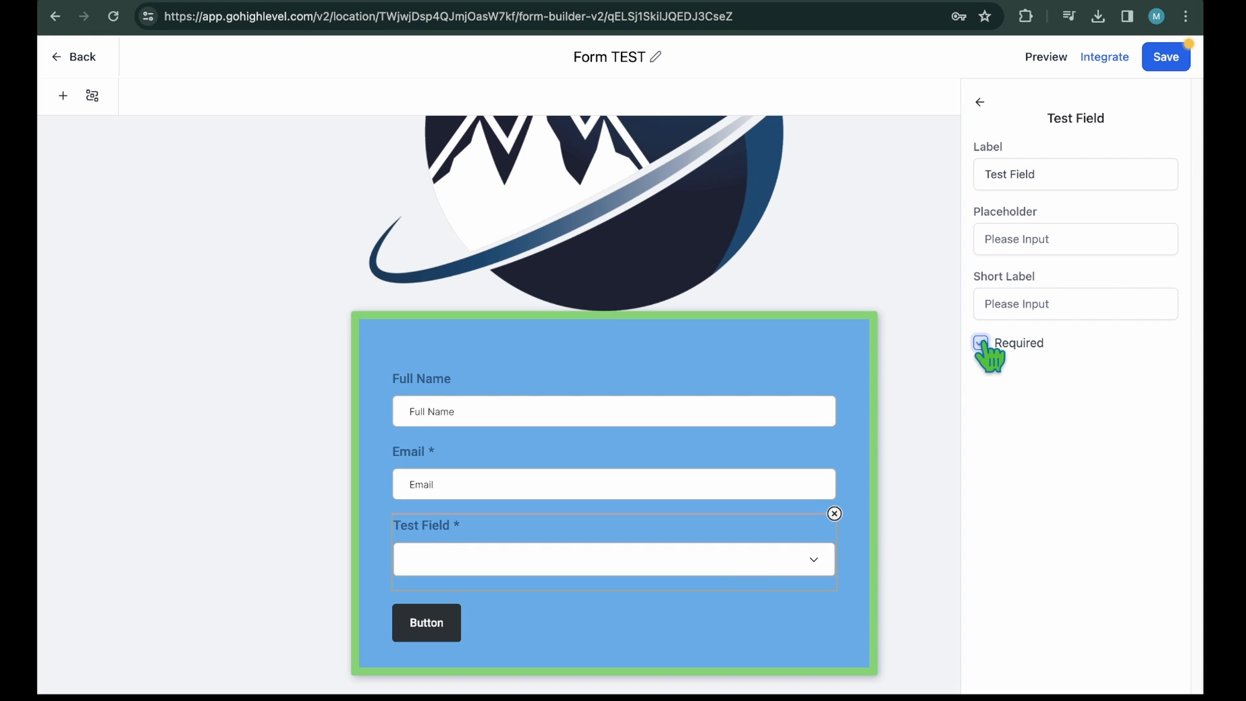
pyautogui.click(980, 343)
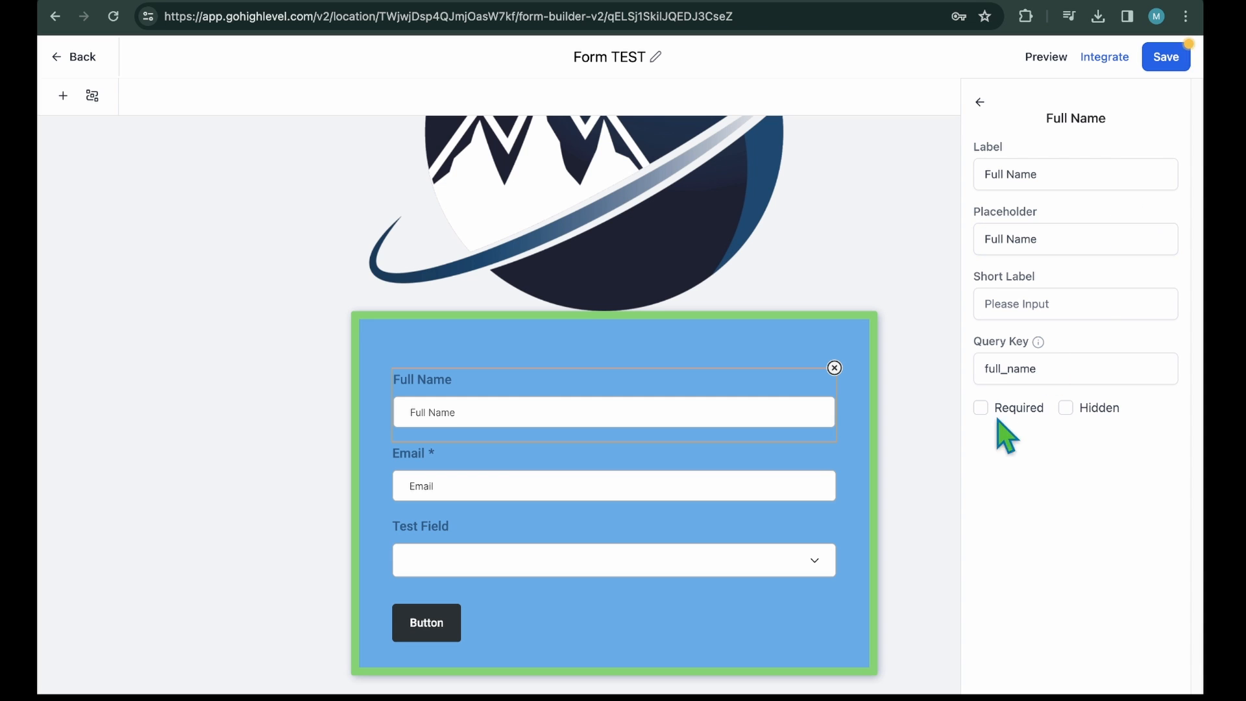
pyautogui.click(980, 407)
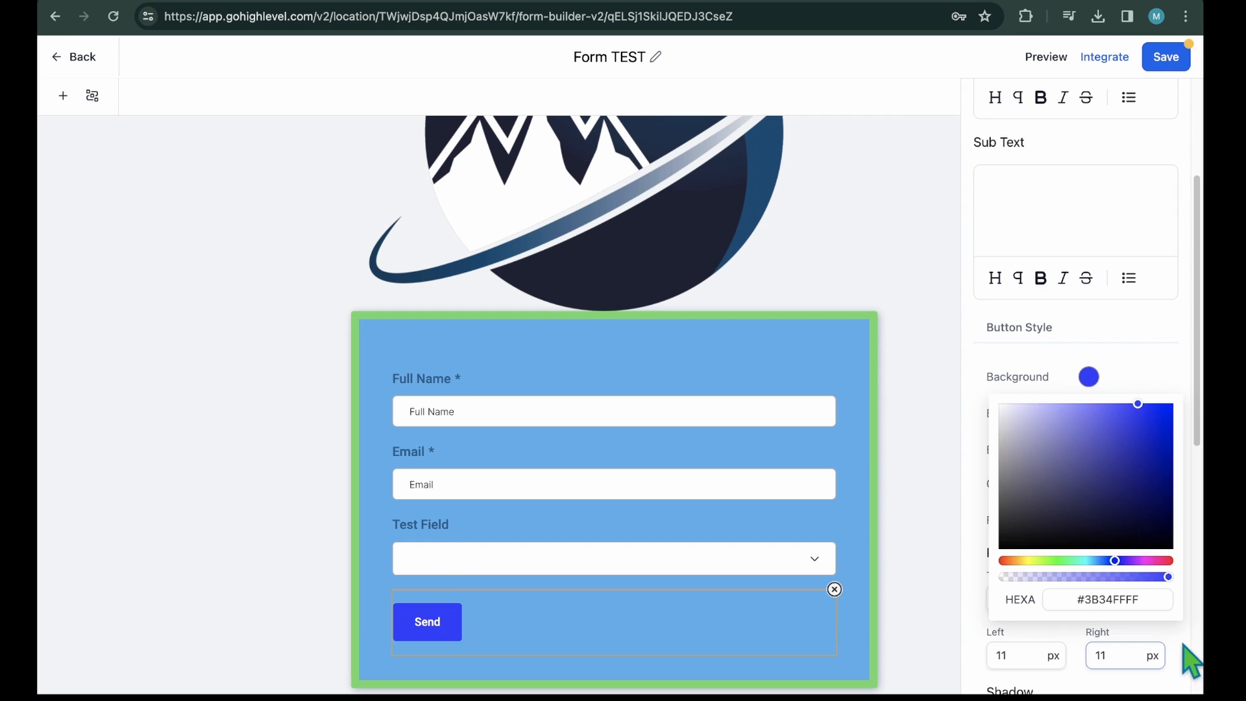
pyautogui.click(1046, 57)
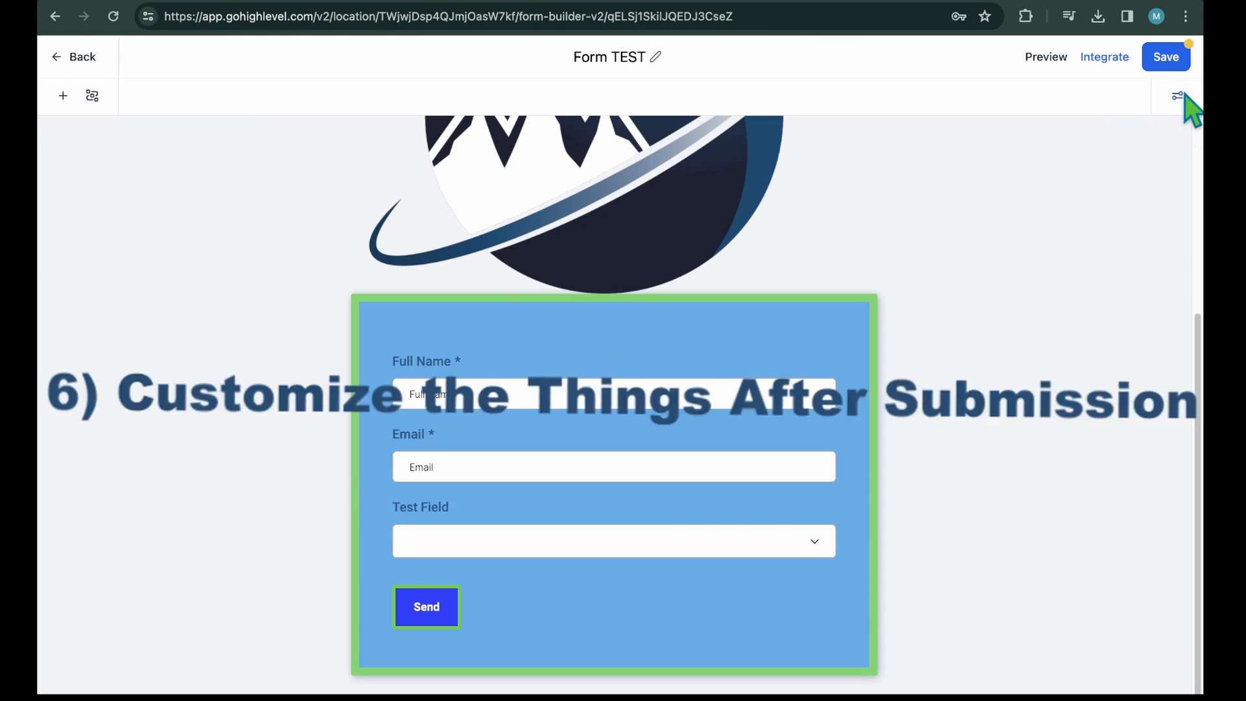
pyautogui.click(1176, 96)
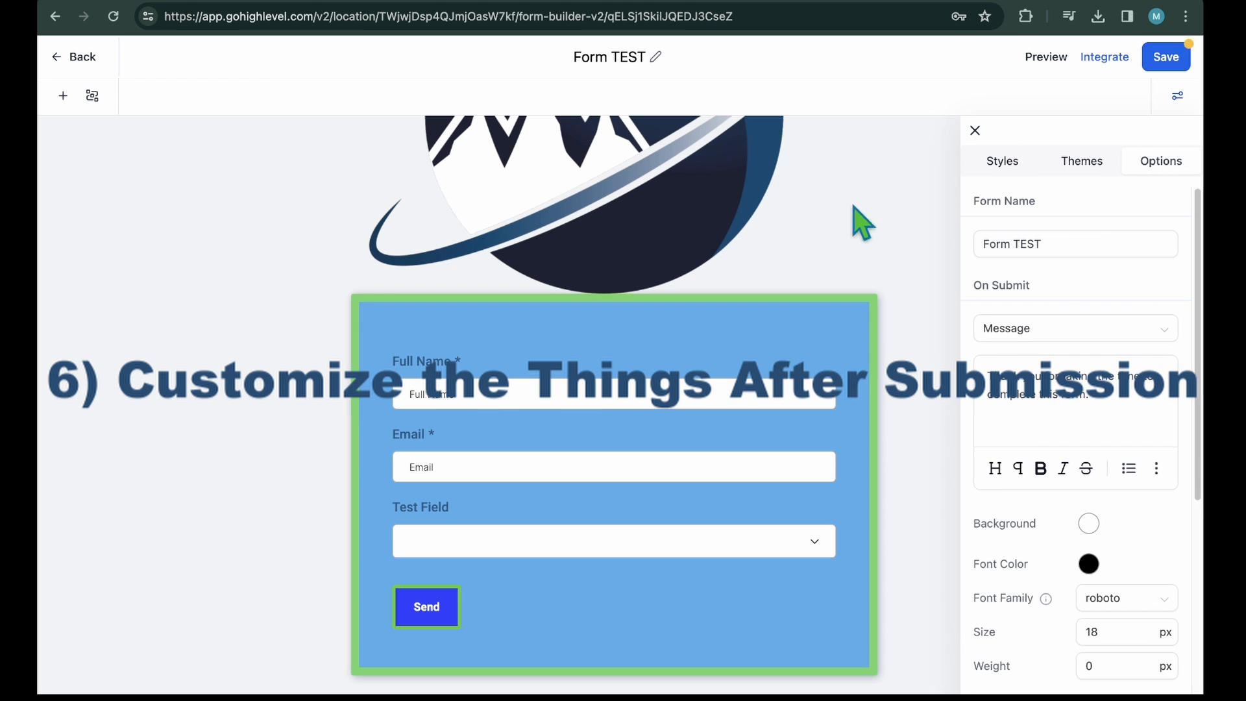
pyautogui.click(1001, 160)
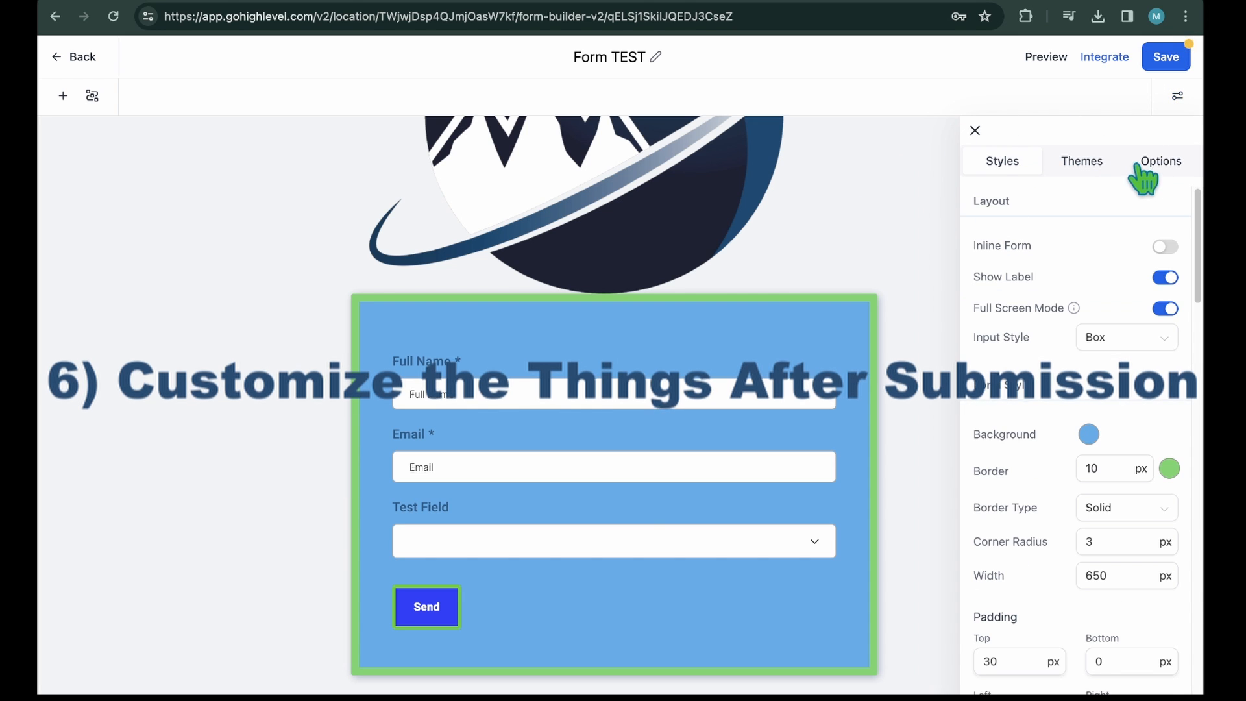
pyautogui.click(1161, 161)
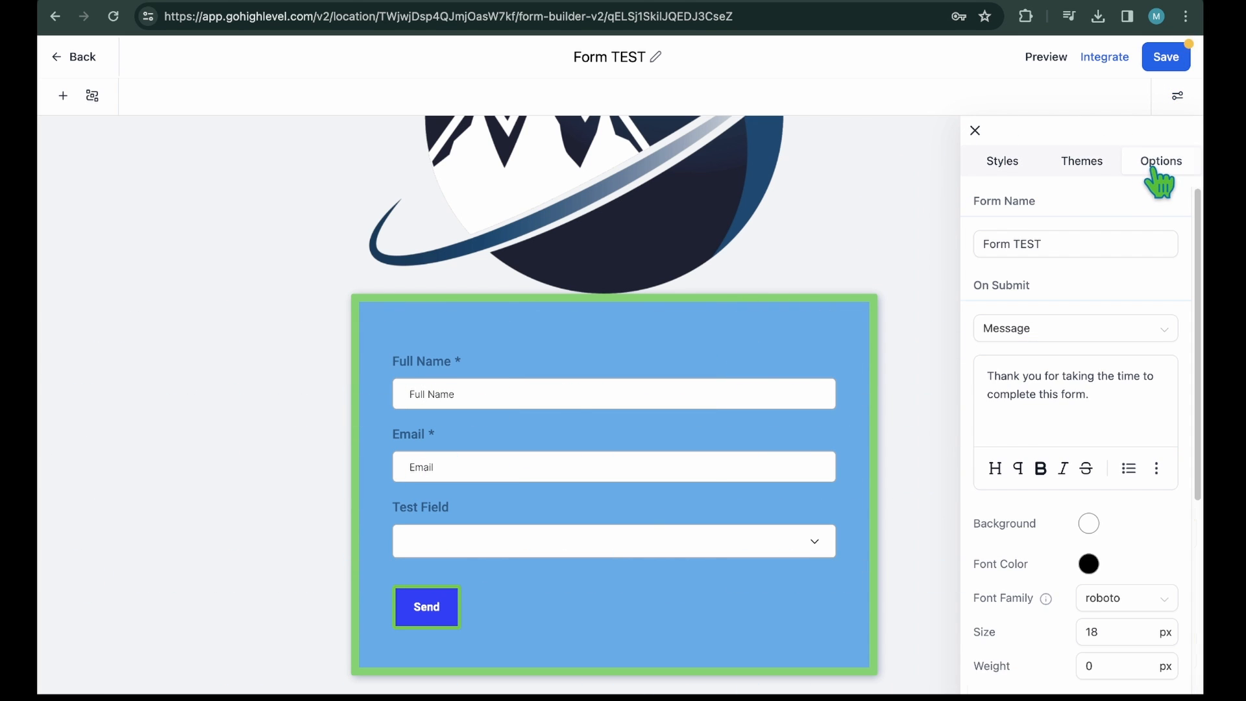
pyautogui.click(1074, 328)
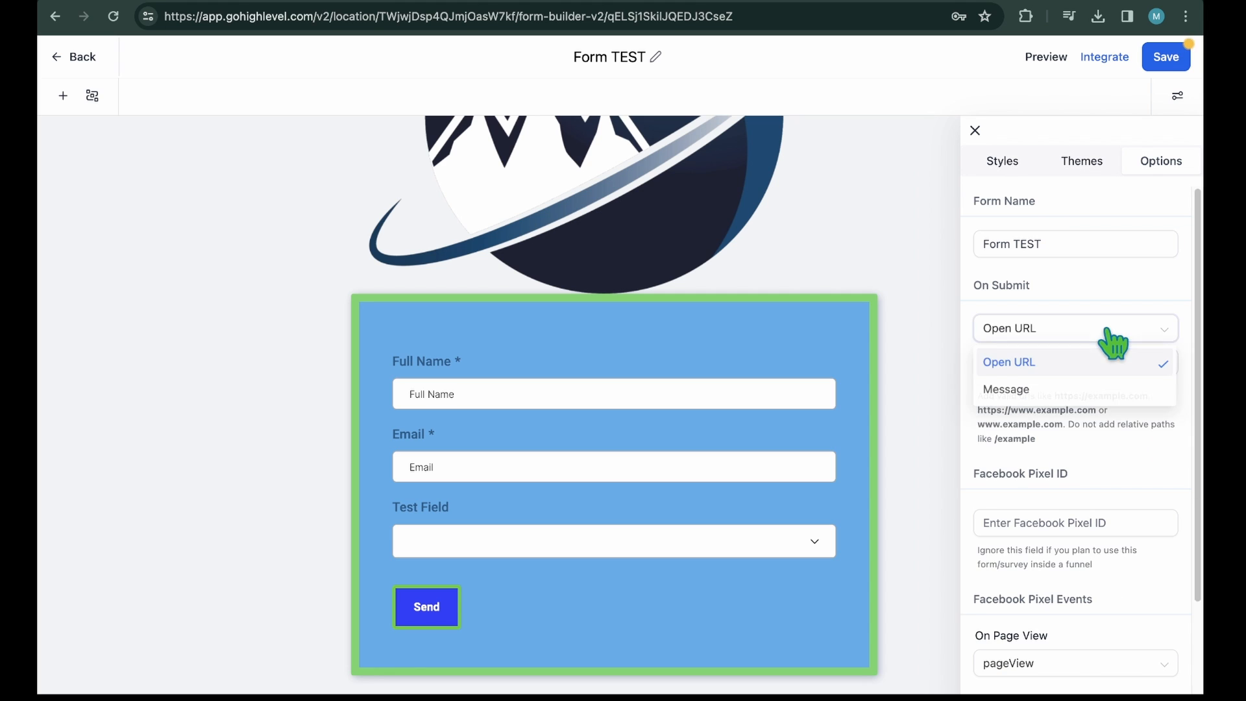
pyautogui.click(1006, 389)
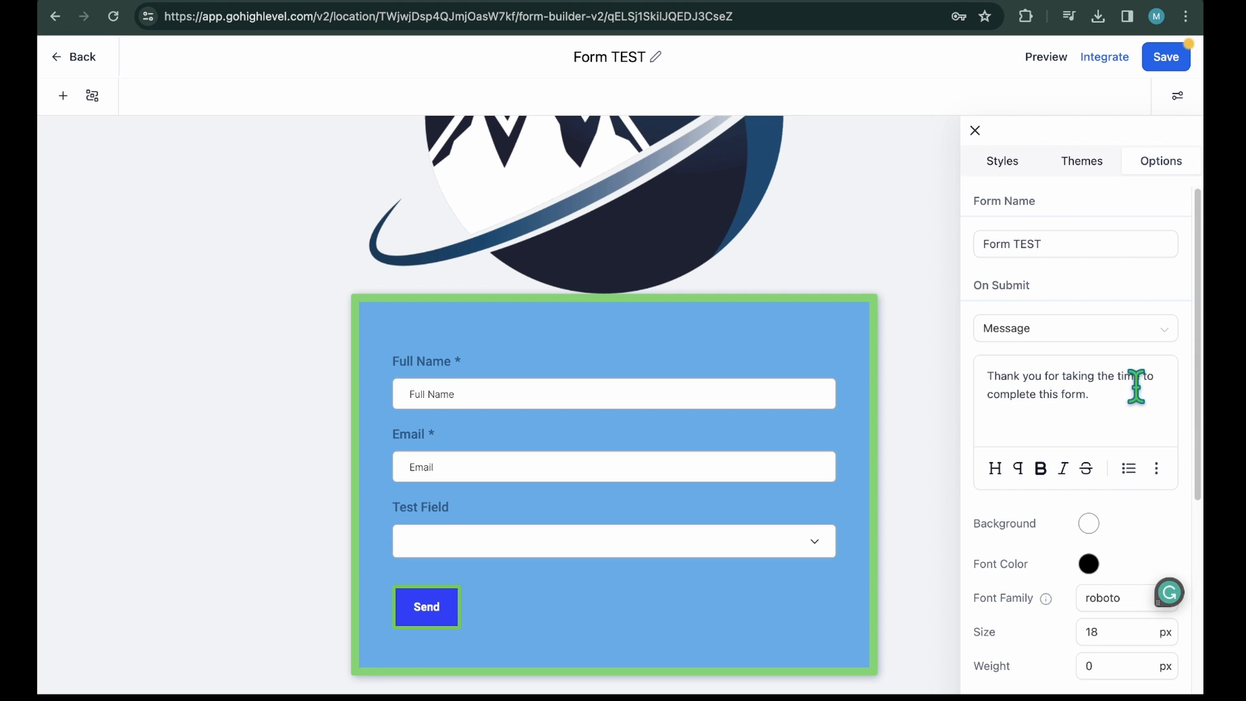
pyautogui.click(1075, 329)
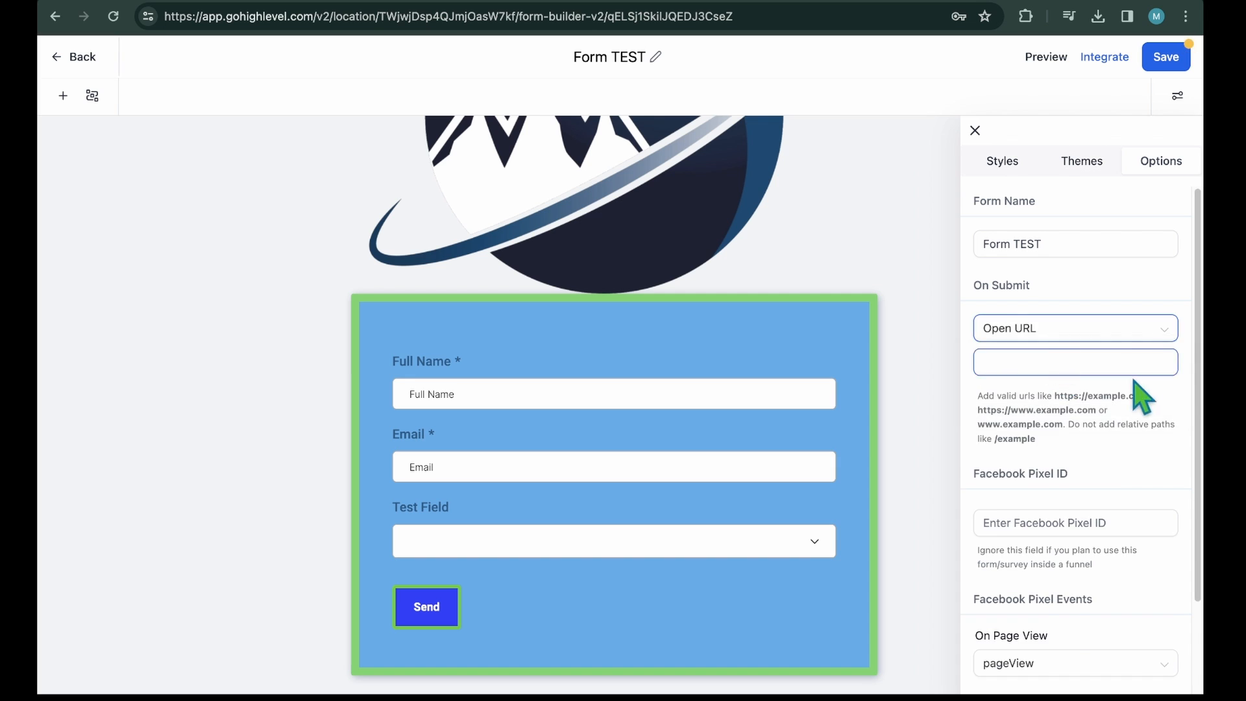
pyautogui.click(1075, 327)
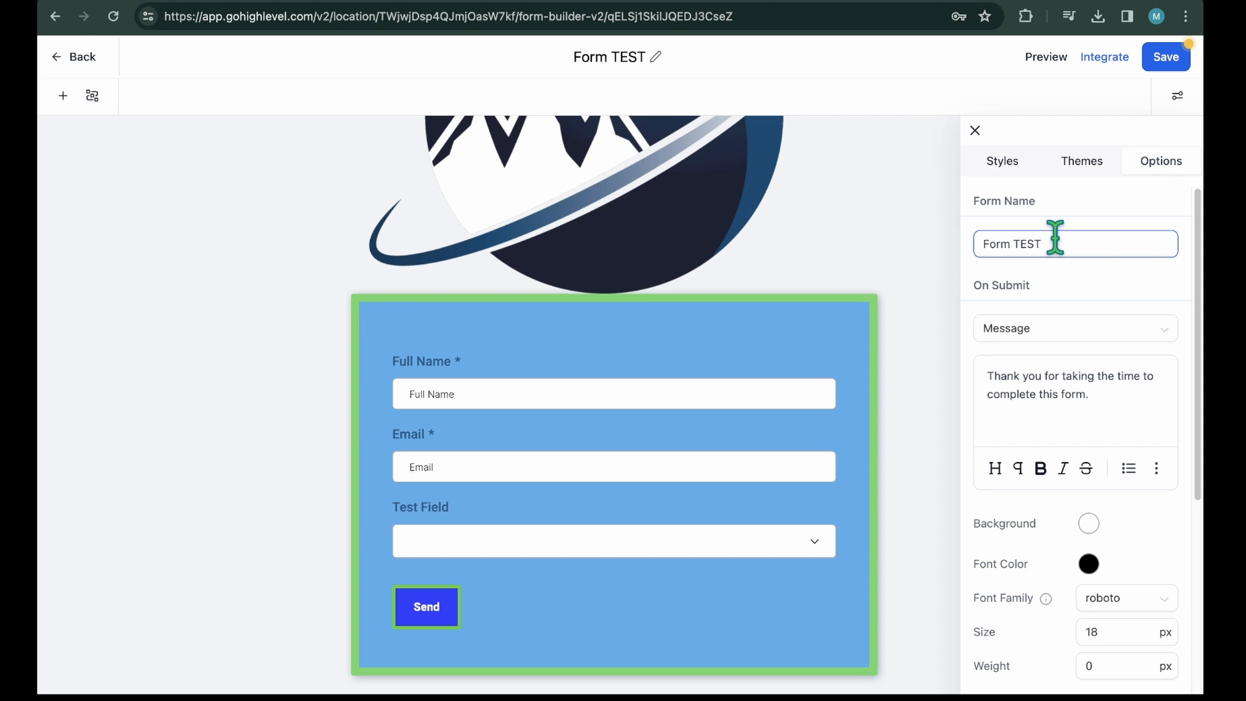
pyautogui.scroll(-3)
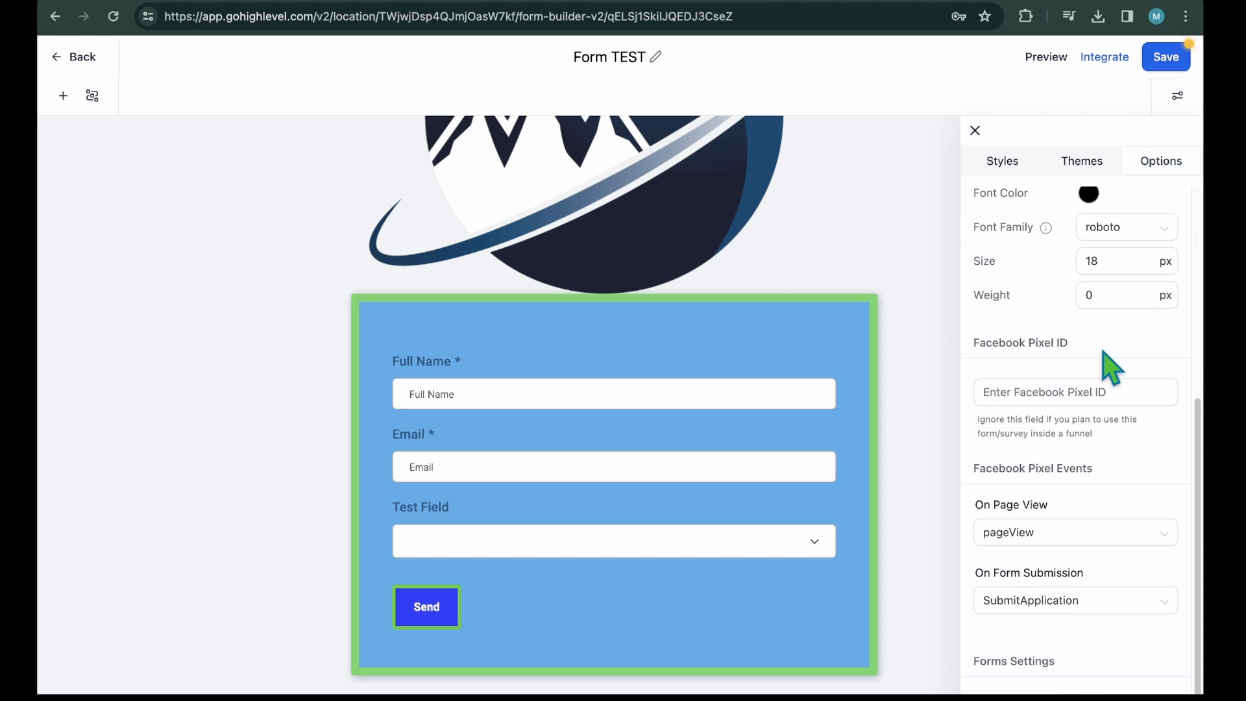
pyautogui.scroll(-3)
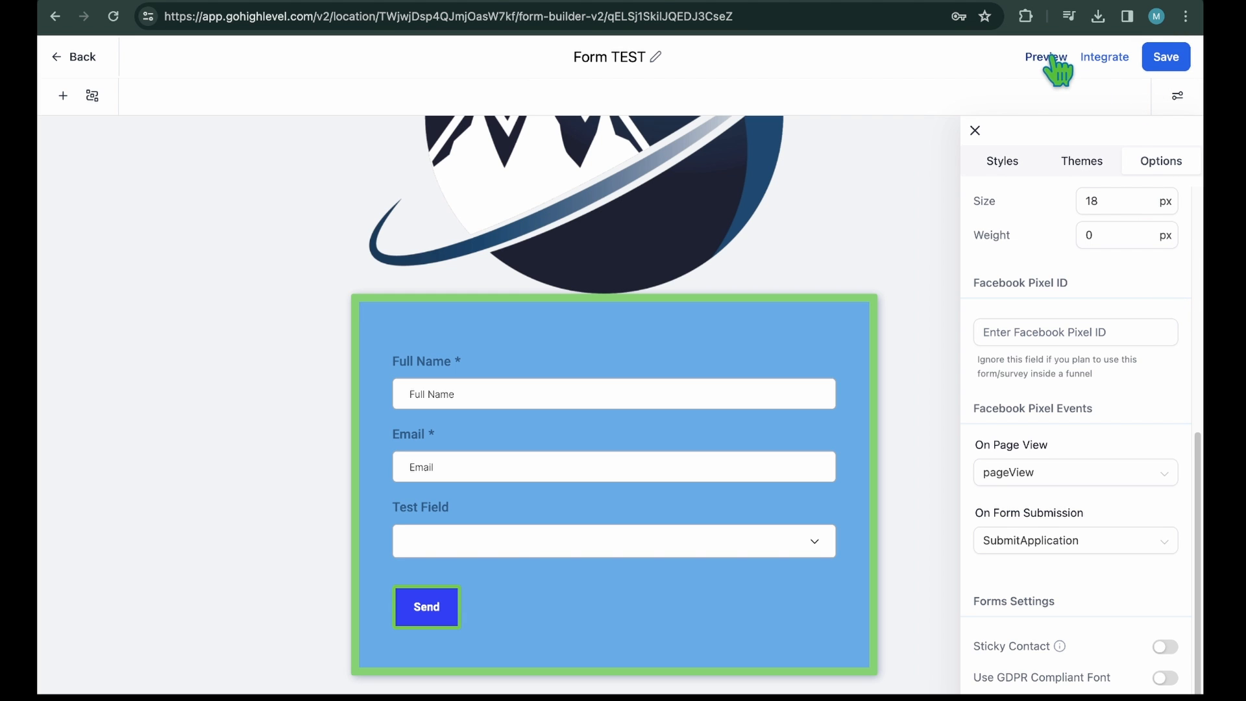
pyautogui.click(1045, 57)
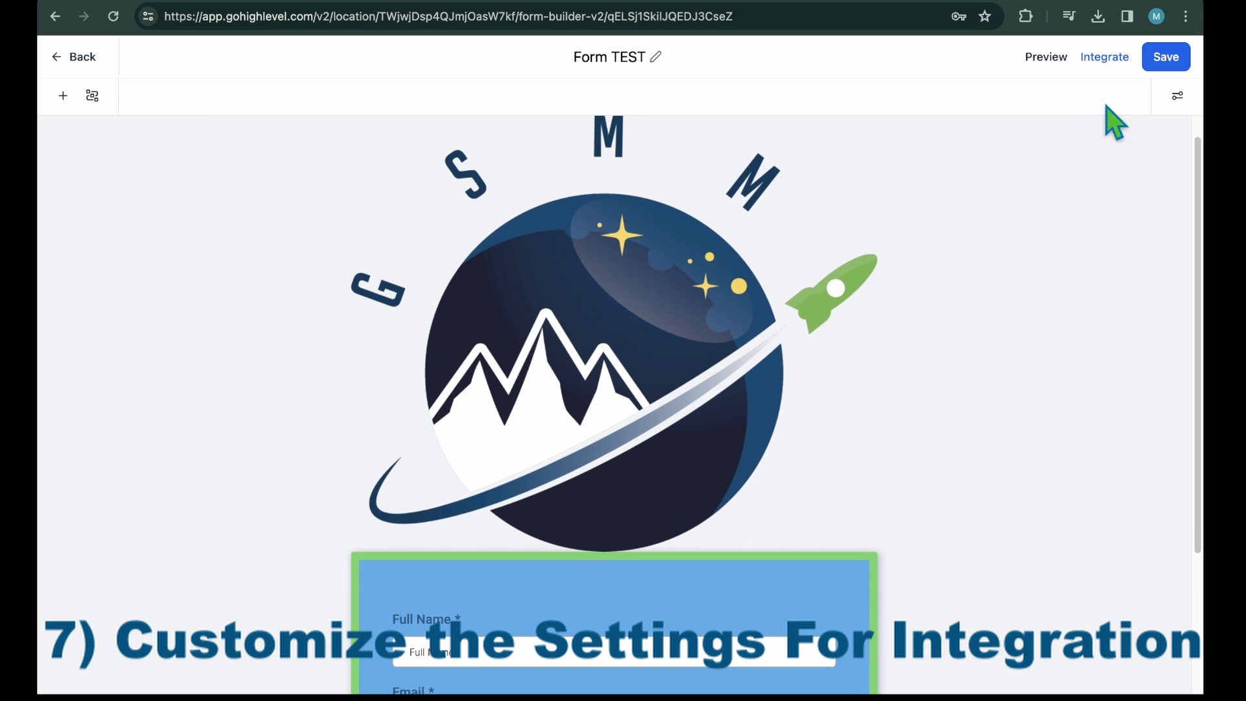
# Open the form's integration options and compare sticky sidebar, slide-in, popup and inline layouts.
pyautogui.click(1103, 57)
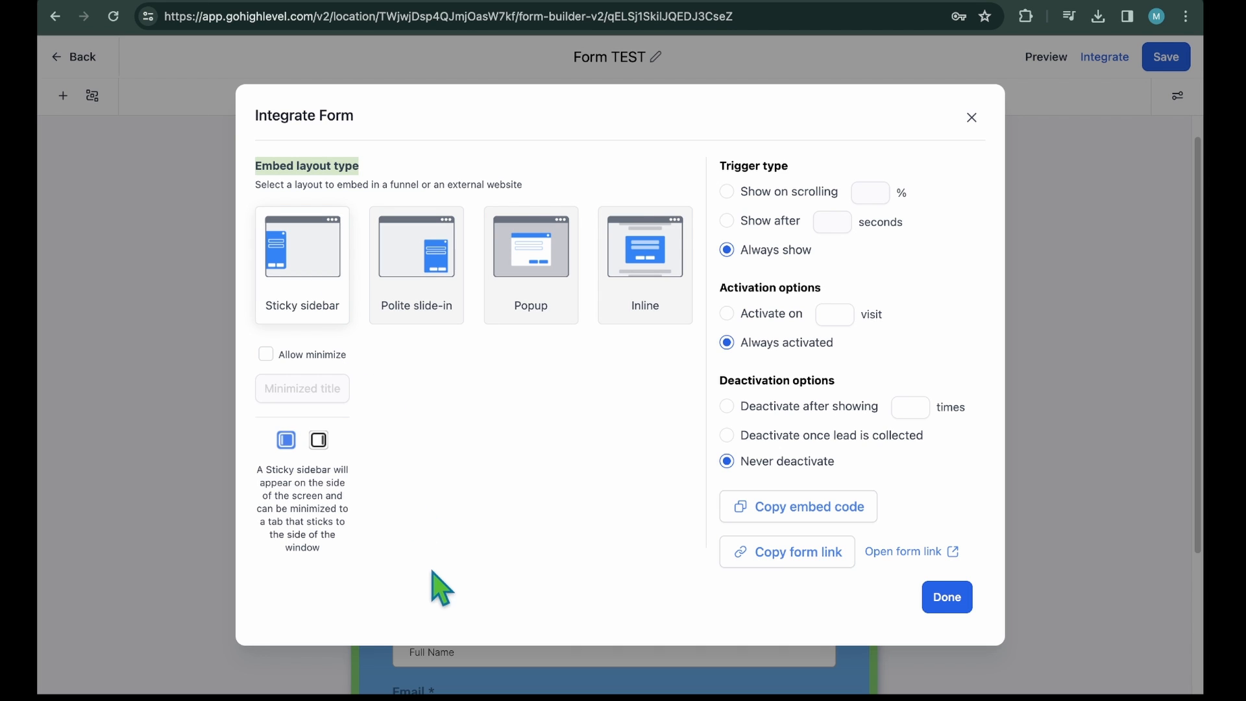
pyautogui.click(416, 244)
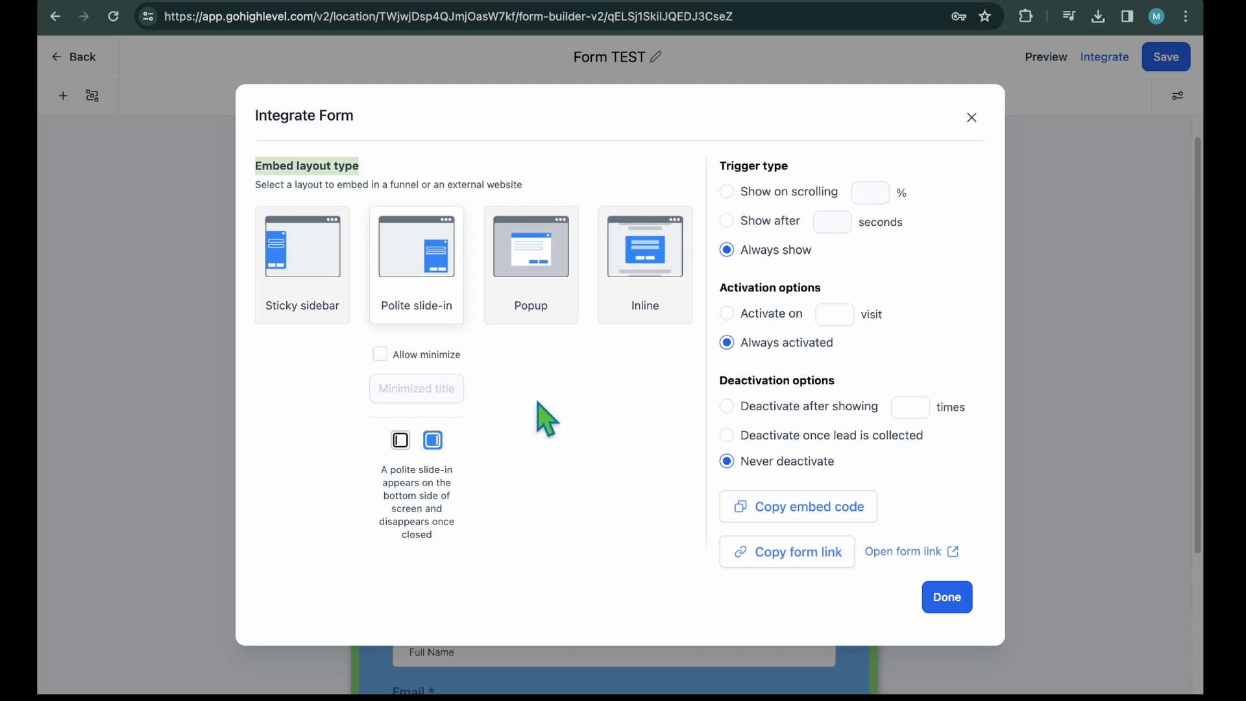
pyautogui.moveTo(593, 451)
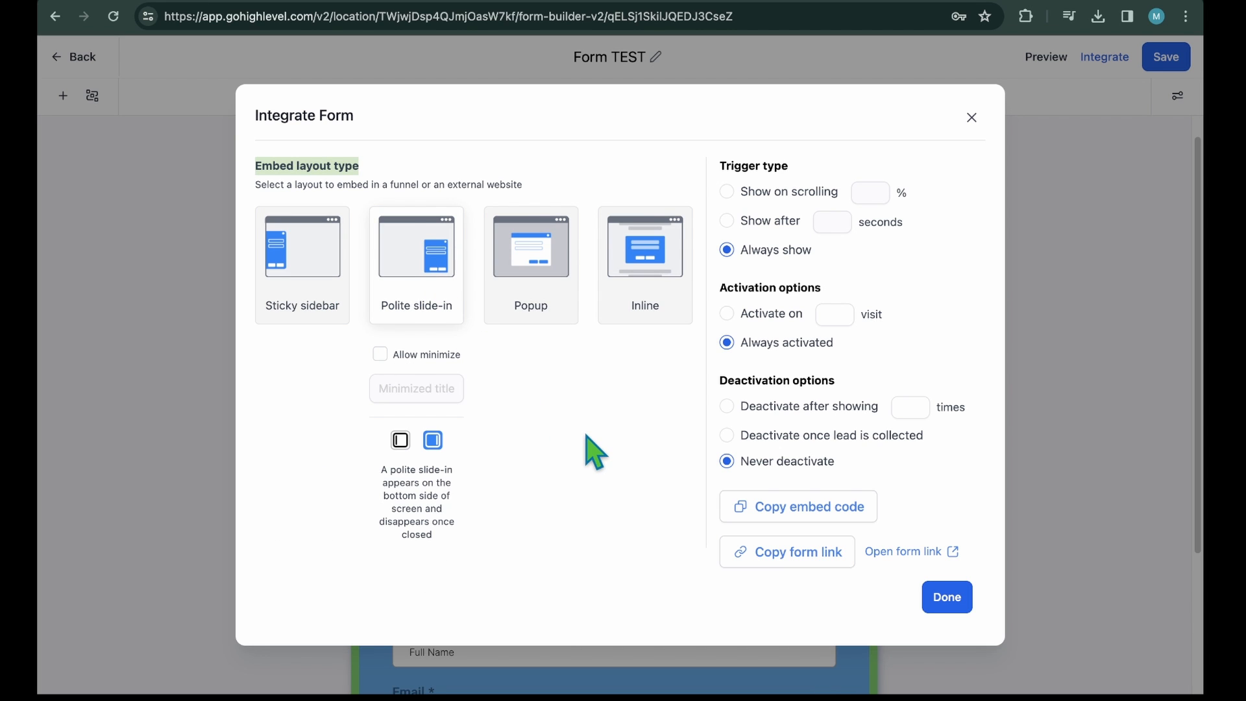
pyautogui.click(530, 245)
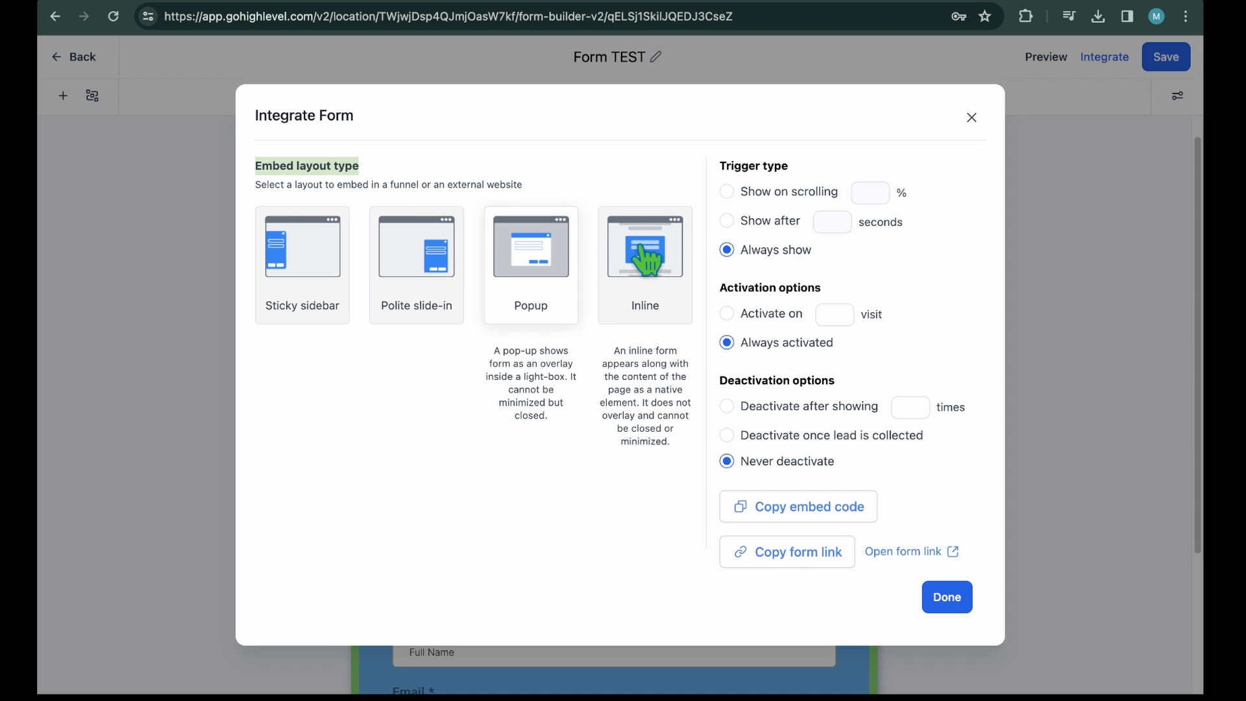
pyautogui.click(645, 246)
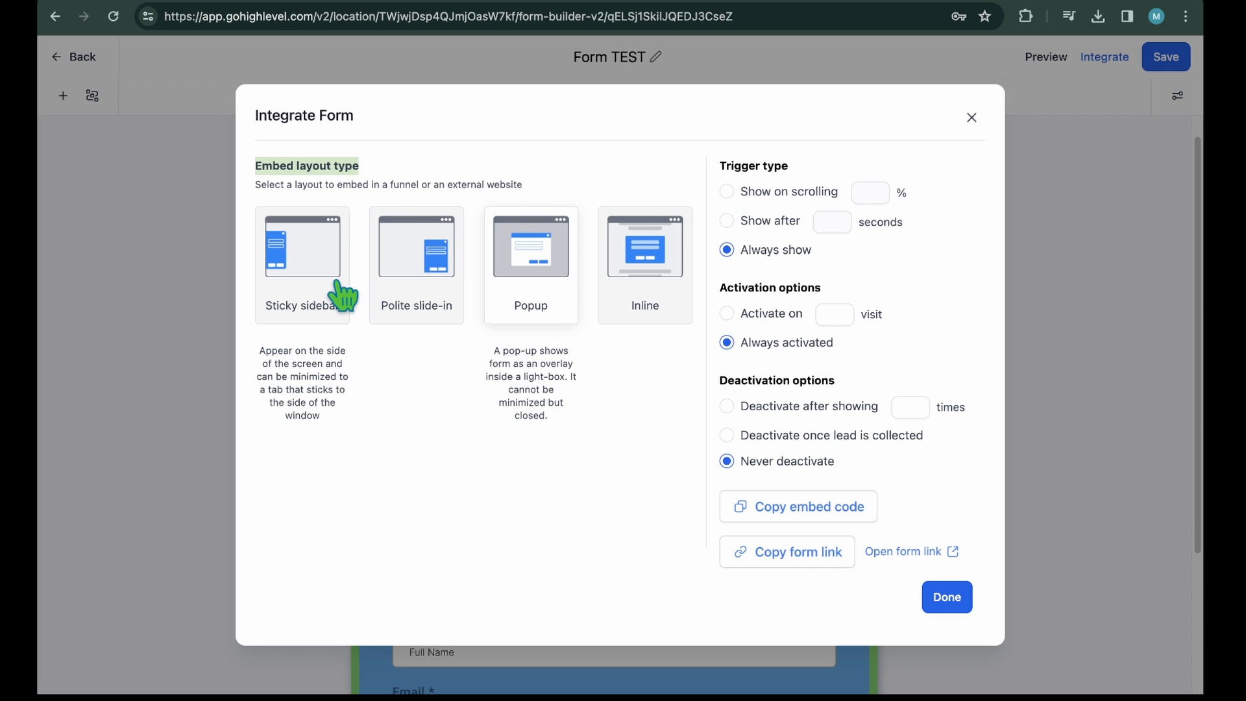
pyautogui.click(302, 262)
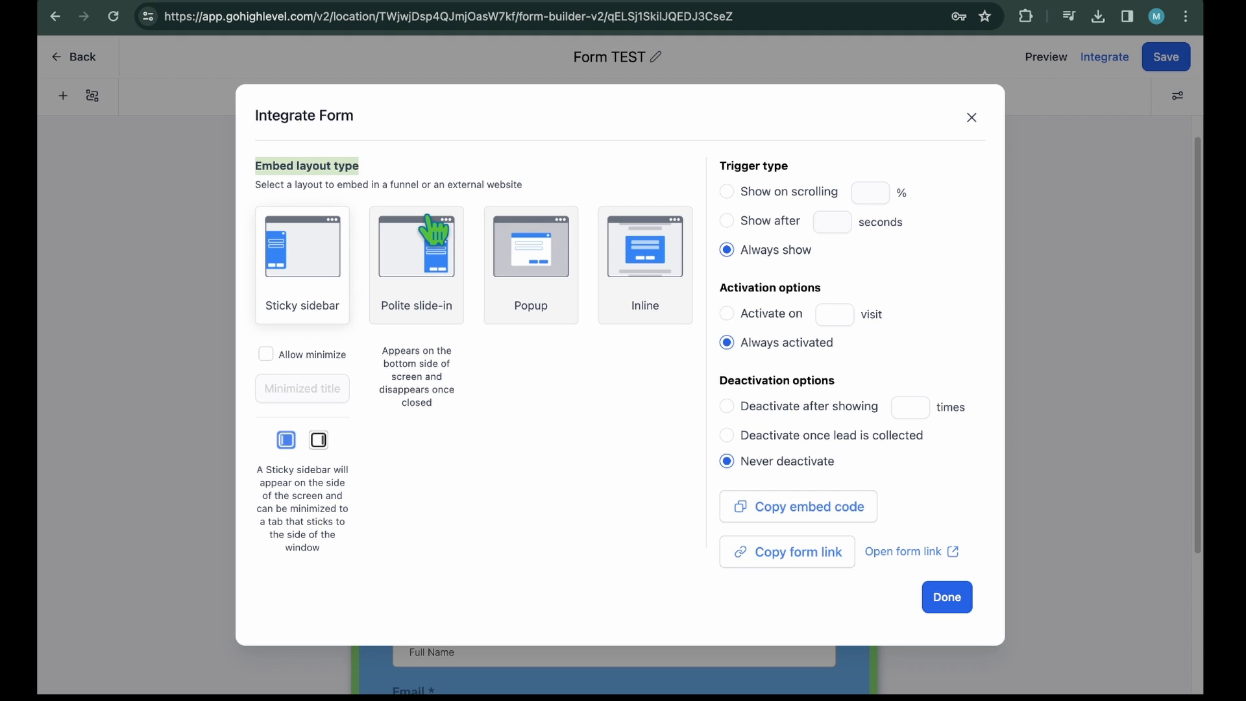
pyautogui.click(530, 264)
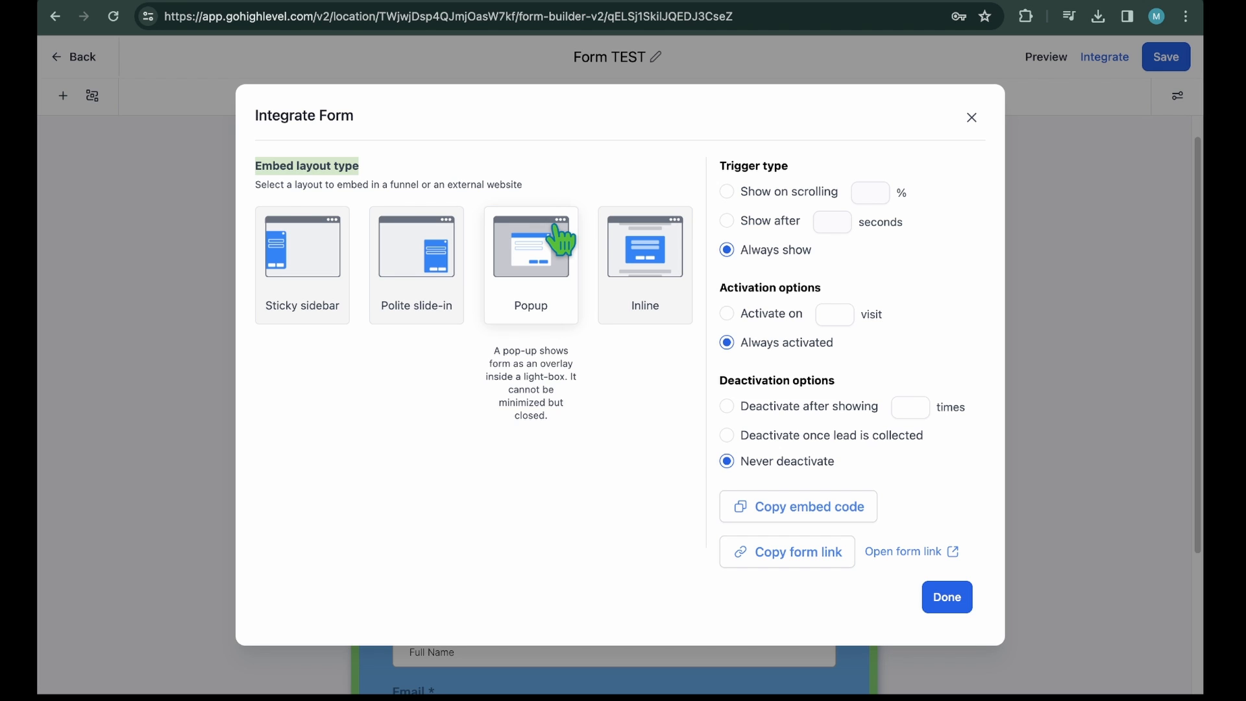
pyautogui.click(644, 245)
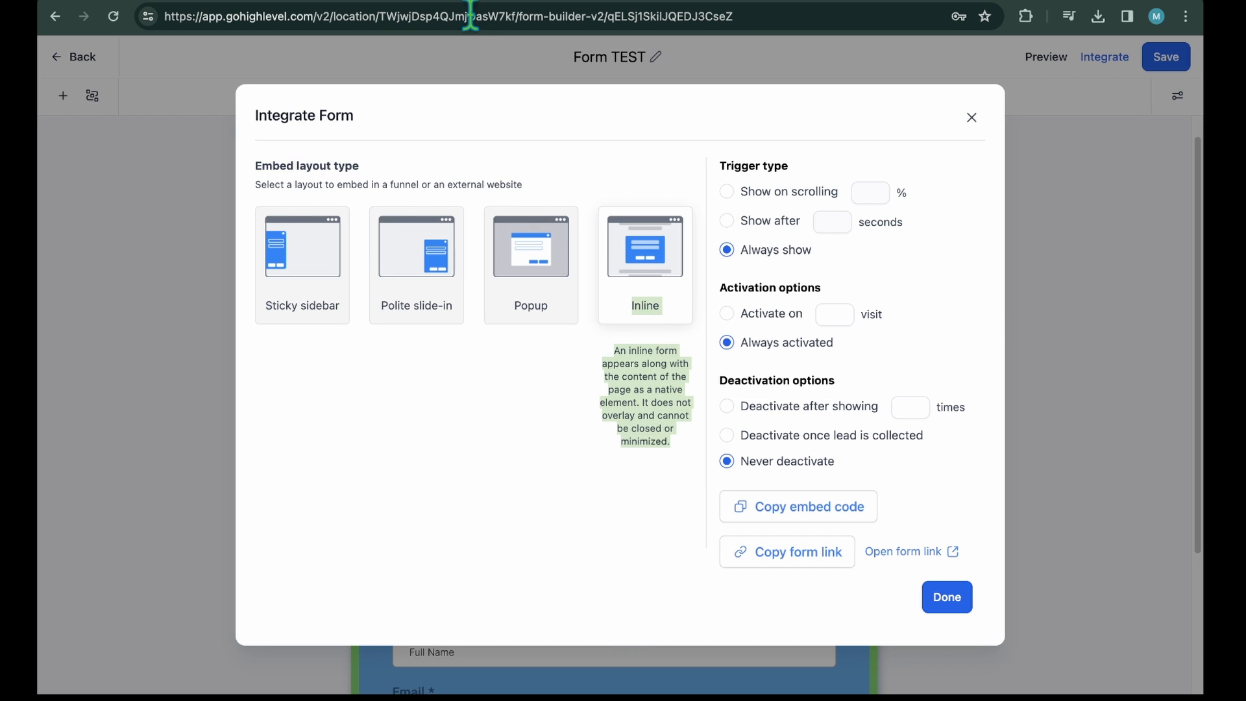
pyautogui.moveTo(465, 24)
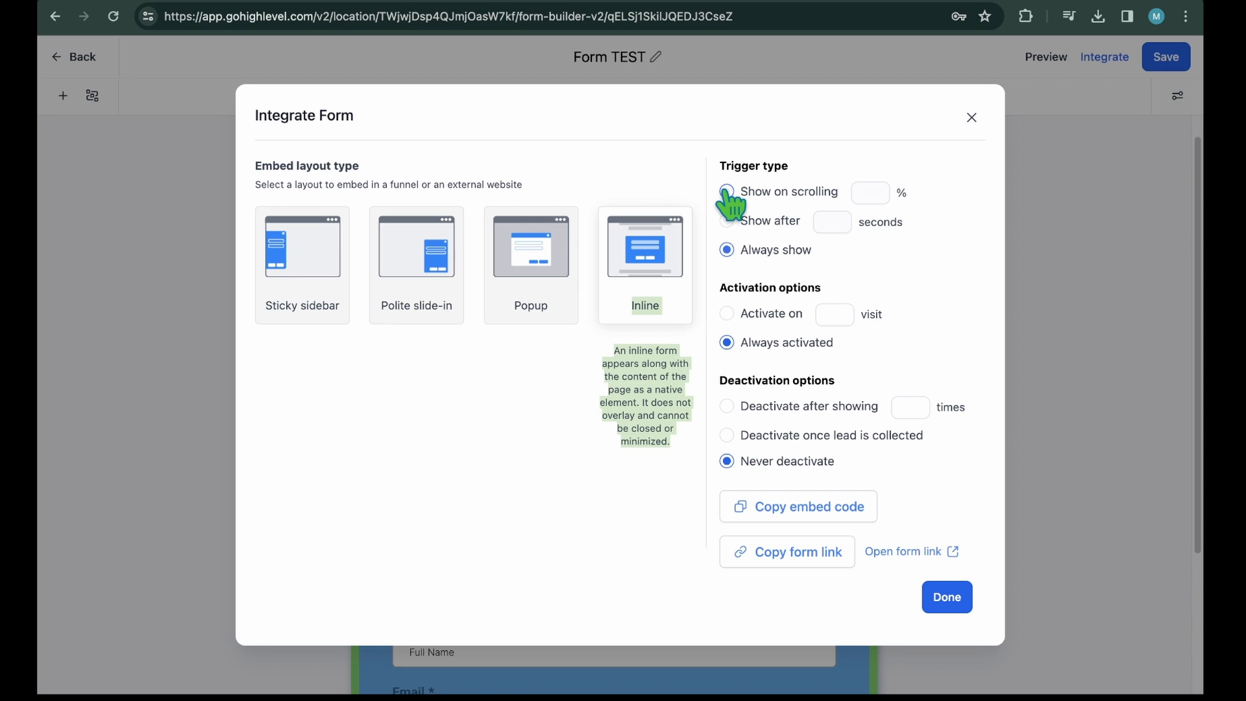
# Try scroll, delay and always-show triggers, ending on Always show and Always activated.
pyautogui.click(725, 192)
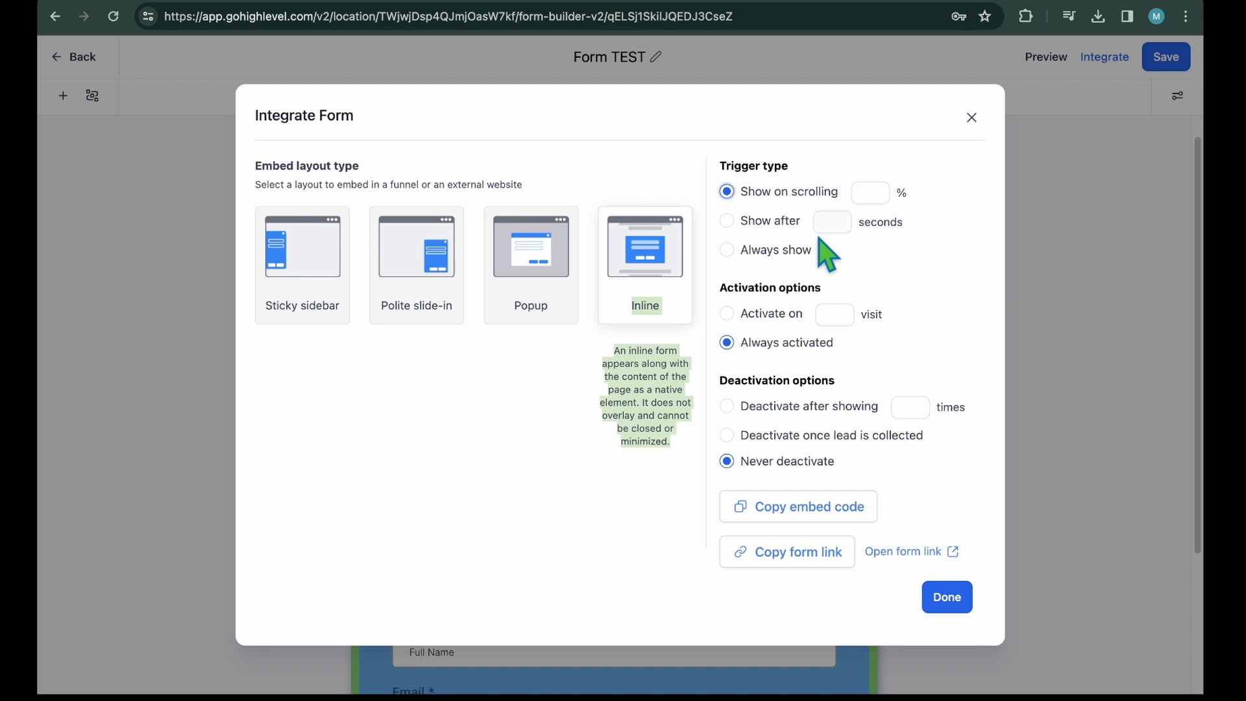
pyautogui.moveTo(733, 234)
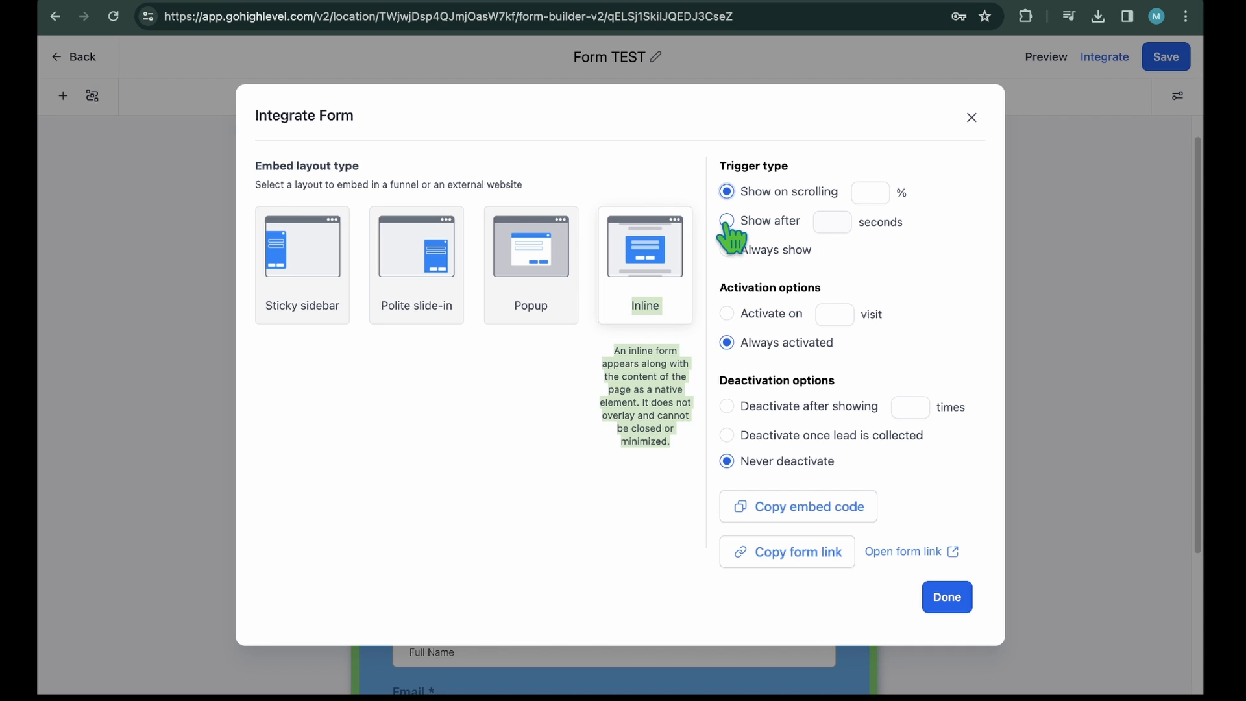
pyautogui.click(725, 221)
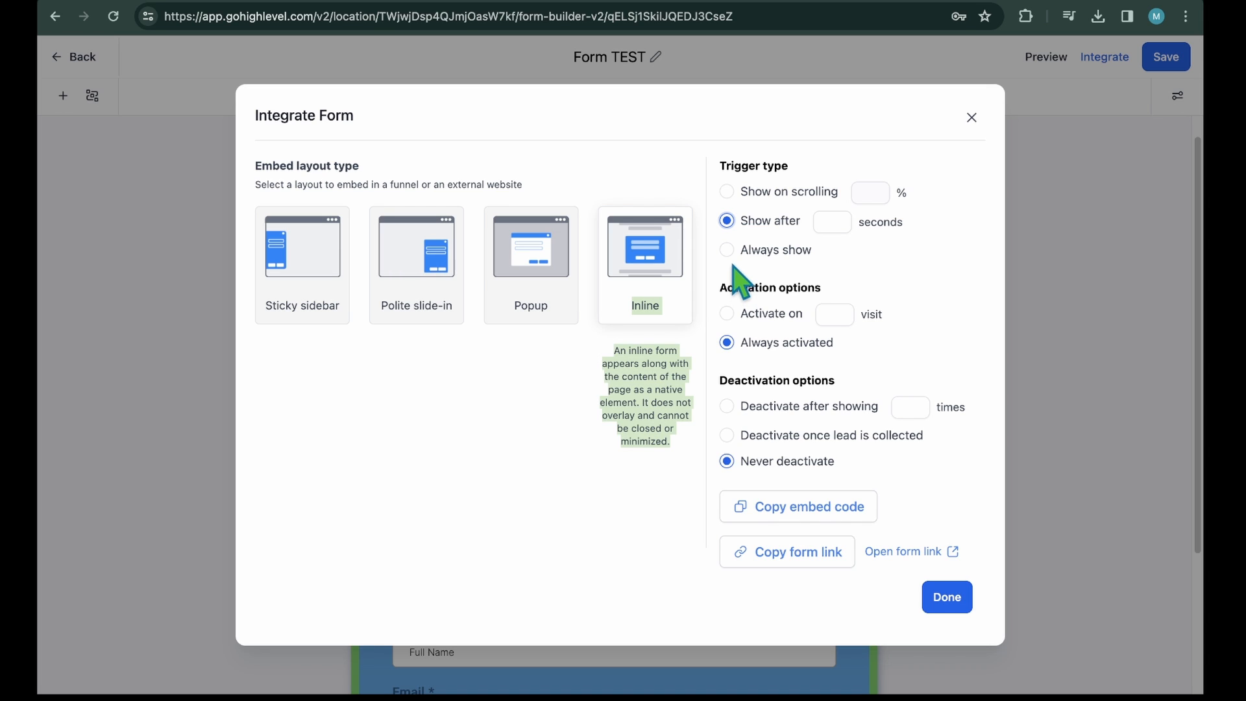
pyautogui.click(726, 249)
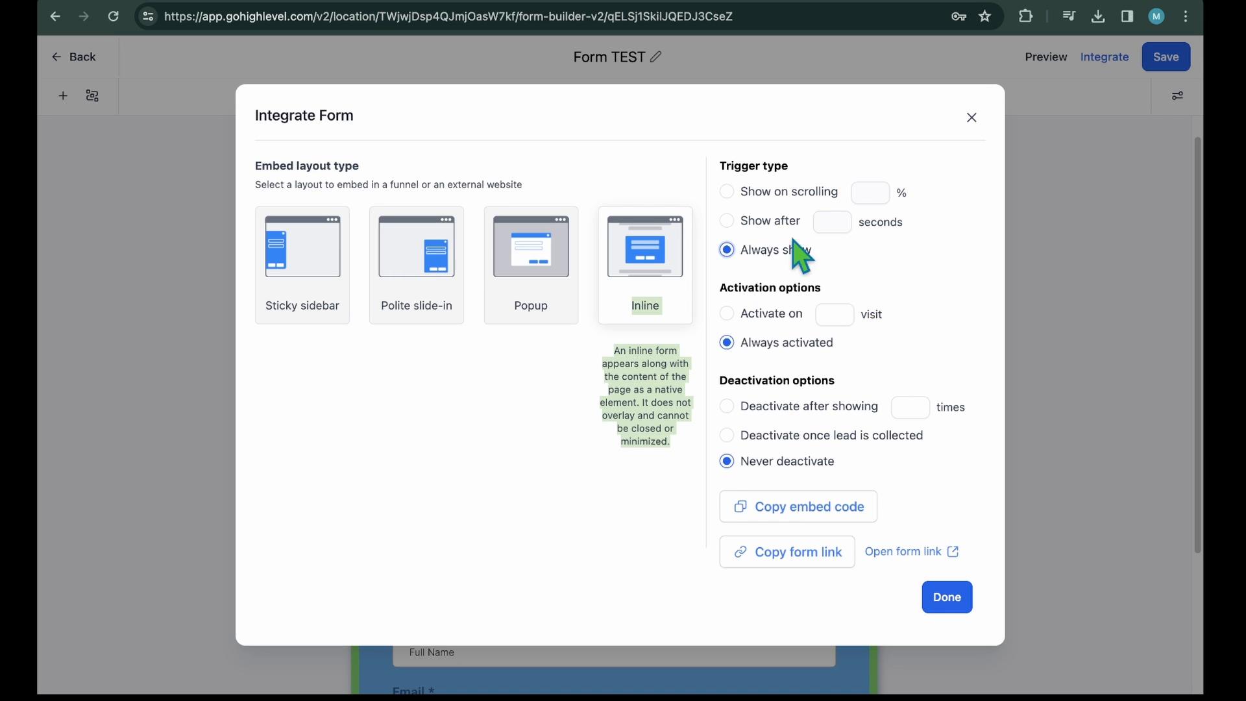
pyautogui.moveTo(731, 330)
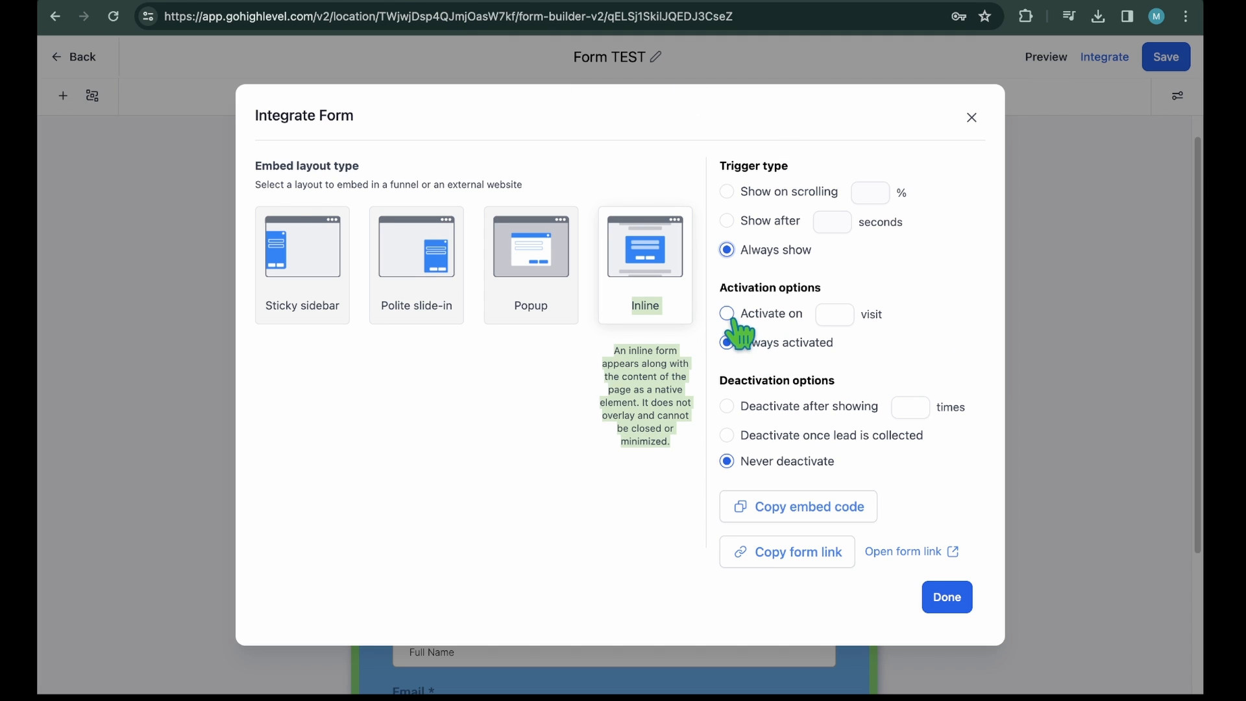
pyautogui.click(726, 313)
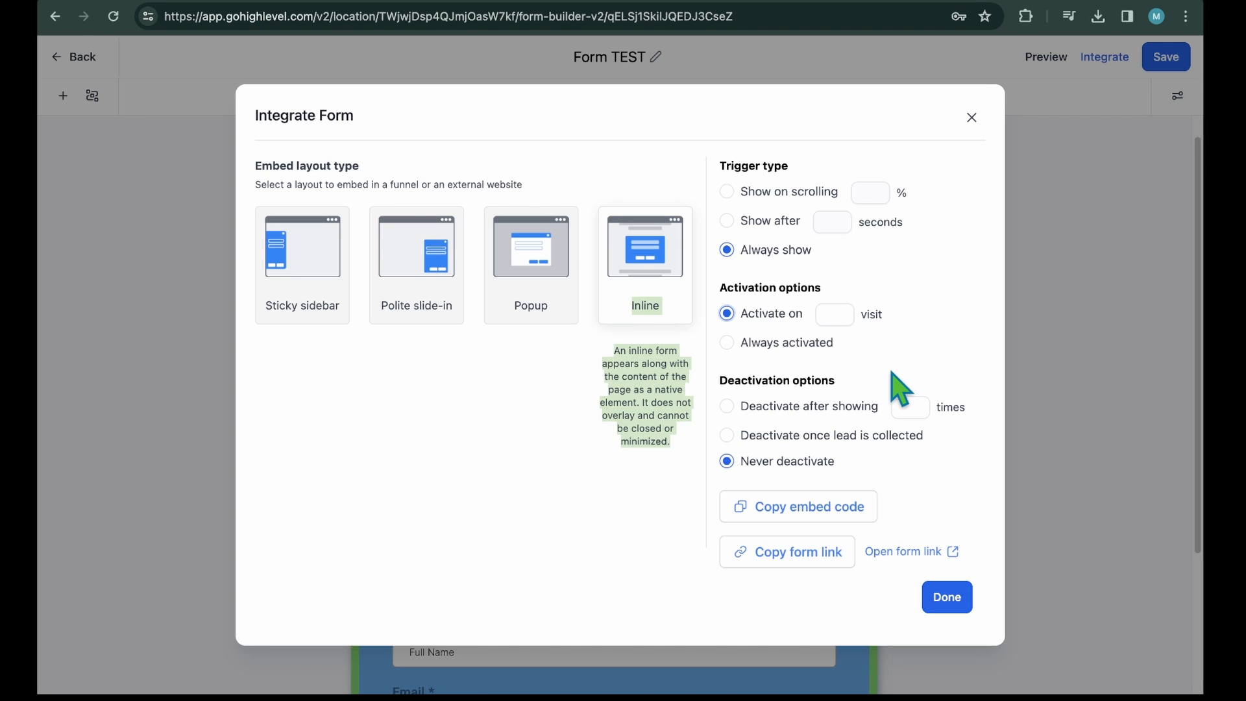
pyautogui.moveTo(785, 372)
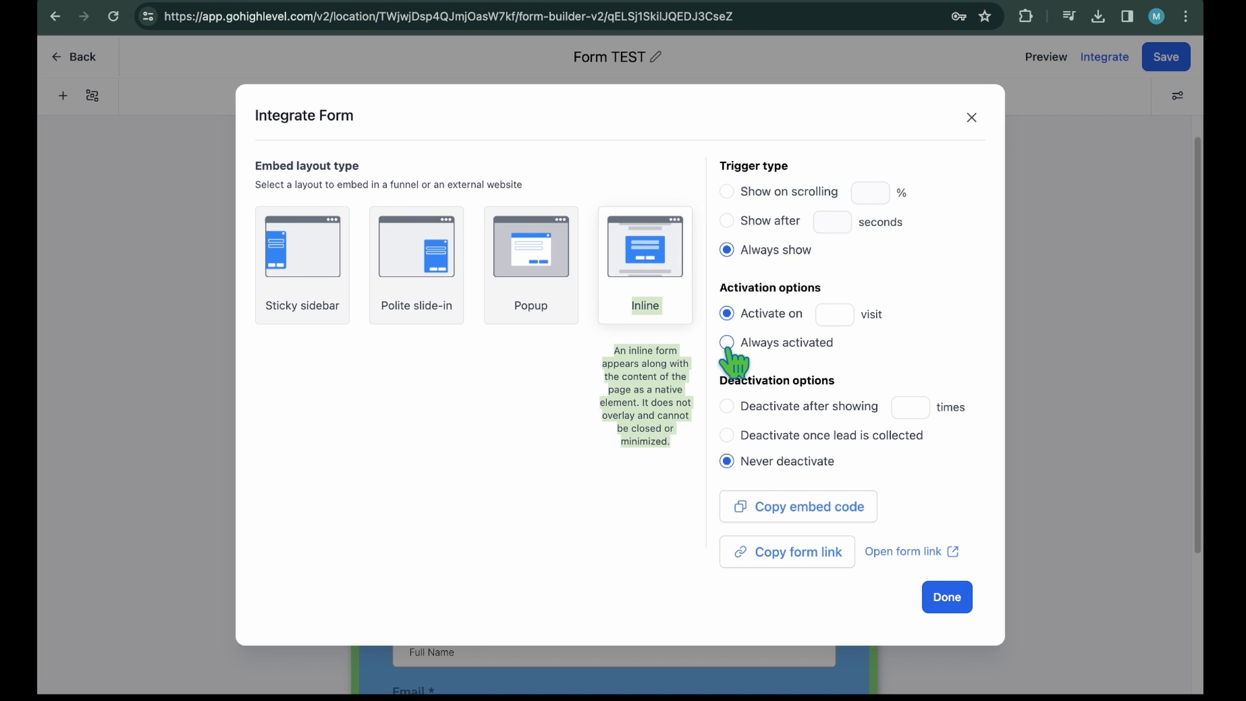
pyautogui.click(726, 343)
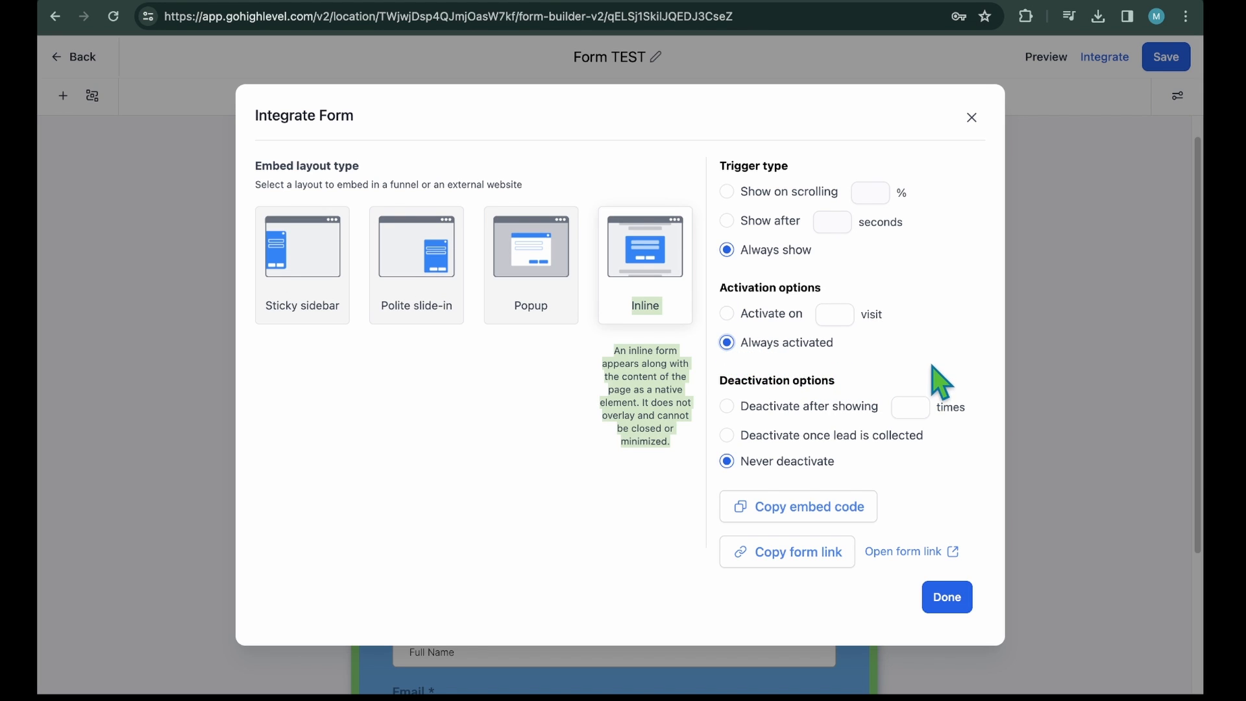
pyautogui.moveTo(945, 368)
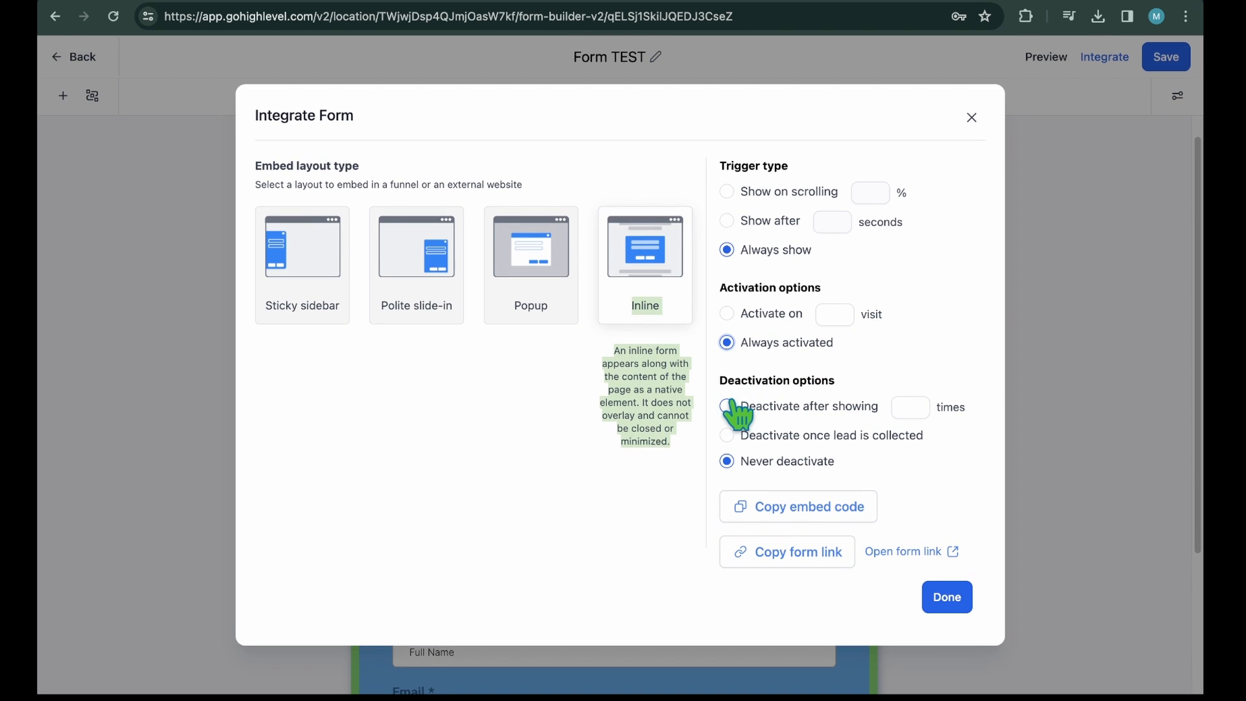
pyautogui.click(726, 406)
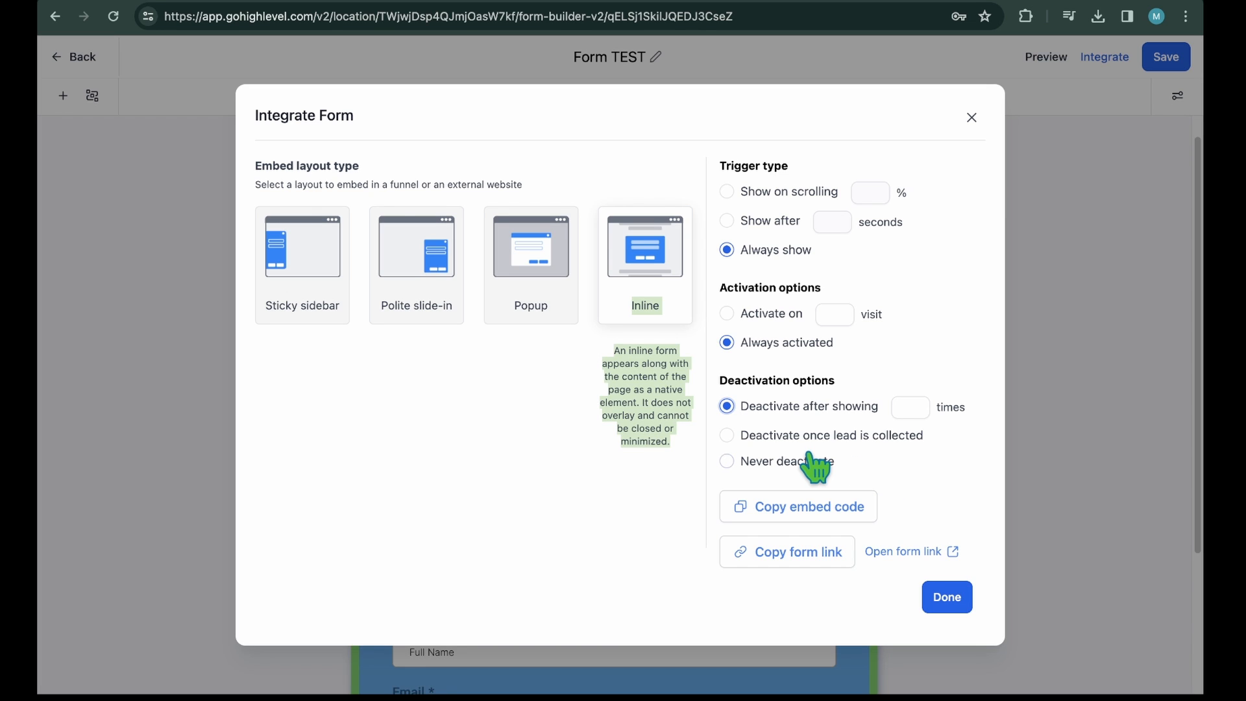
pyautogui.click(726, 434)
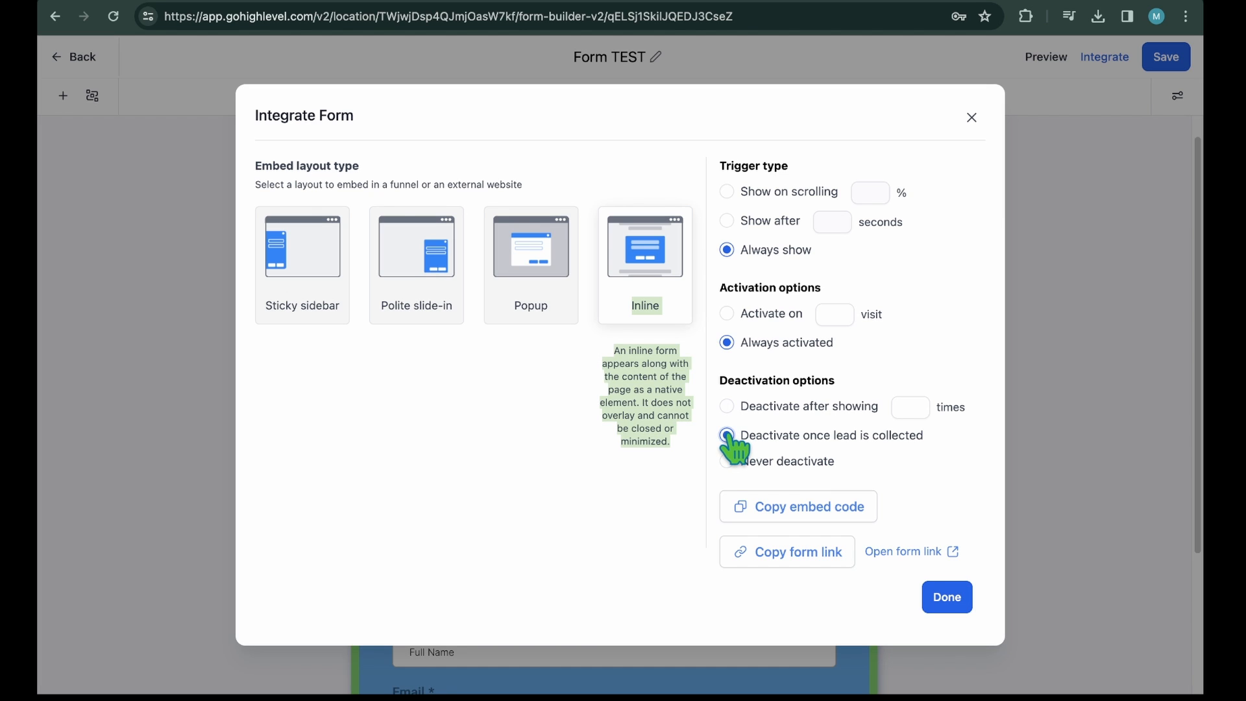
pyautogui.click(726, 435)
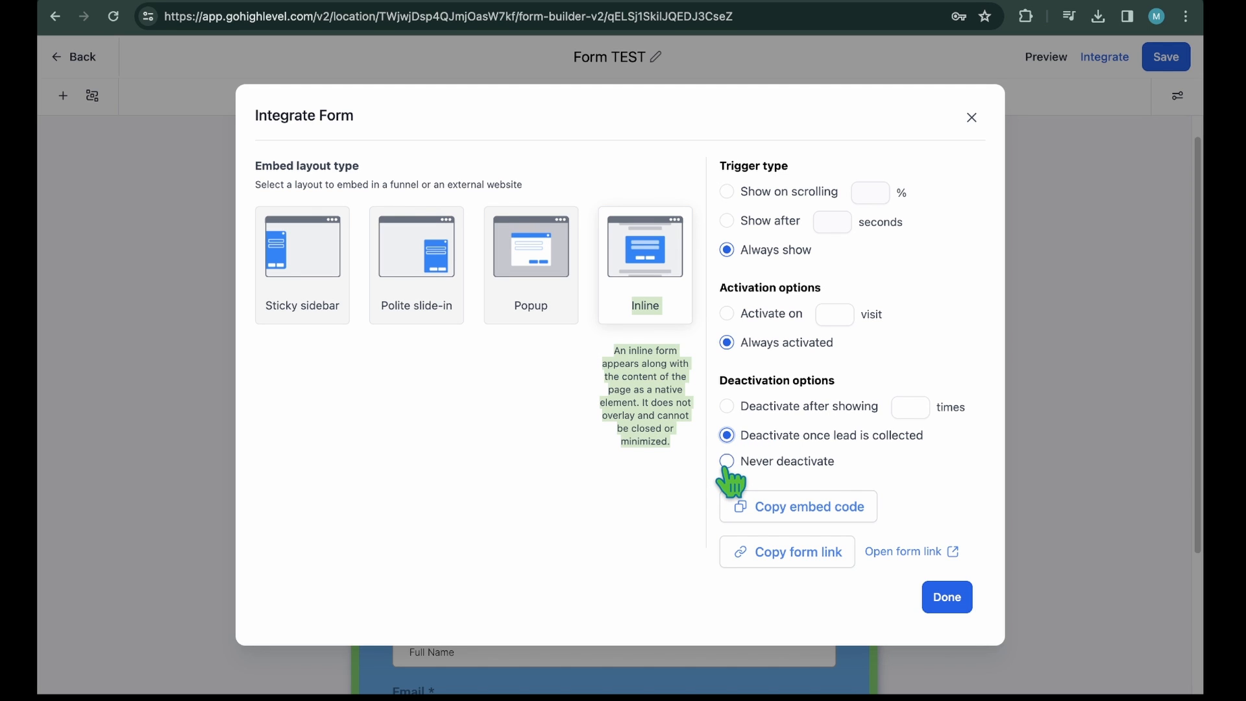
pyautogui.click(726, 460)
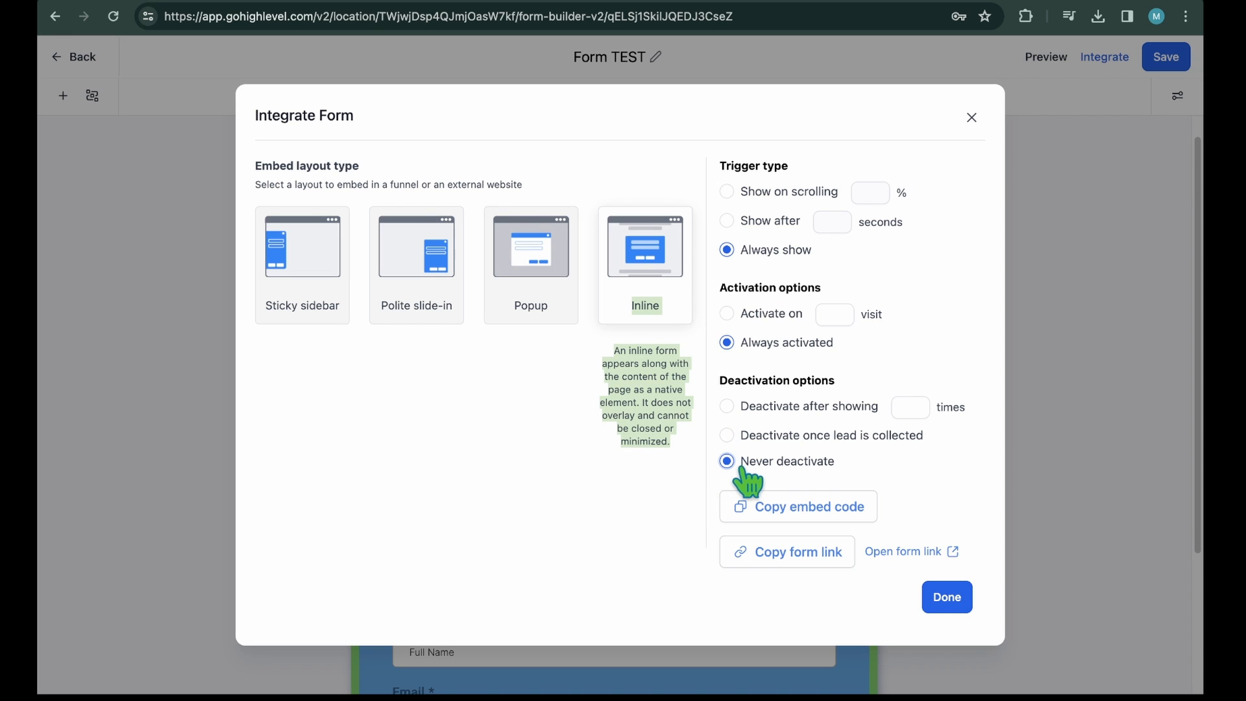
pyautogui.moveTo(528, 84)
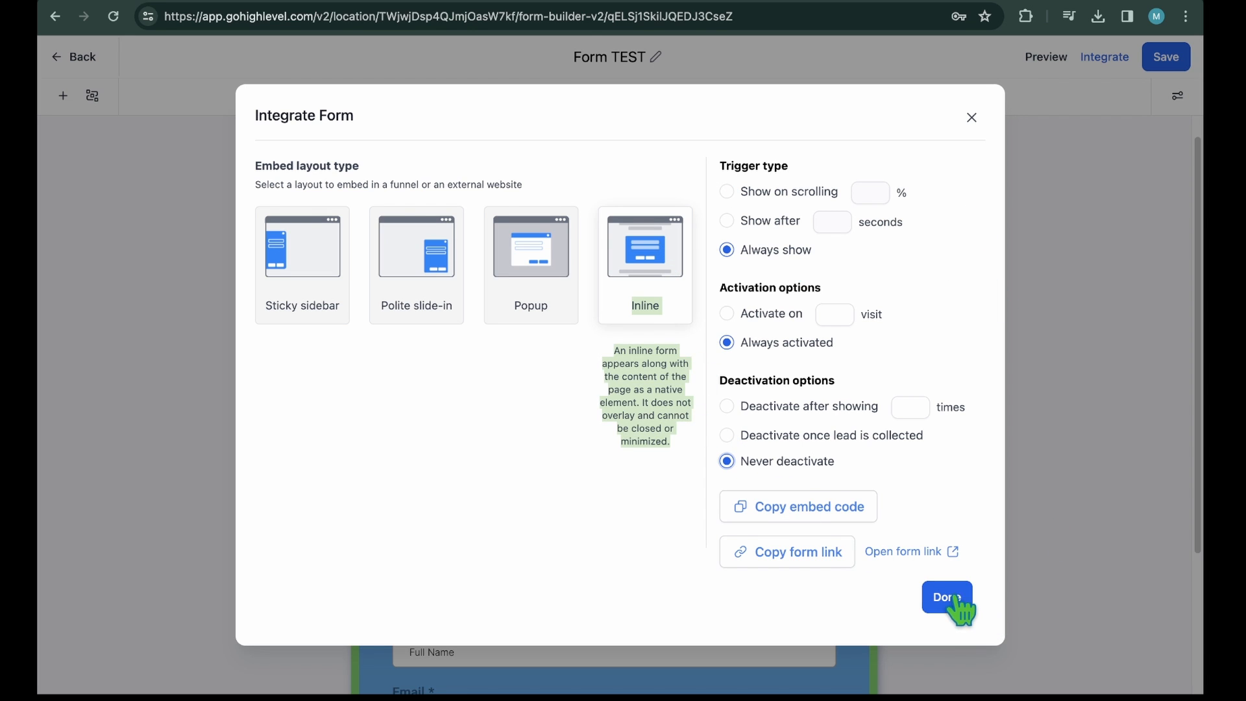
# Close the integration dialog, view the form settings panel, and reopen Integrate.
pyautogui.click(946, 597)
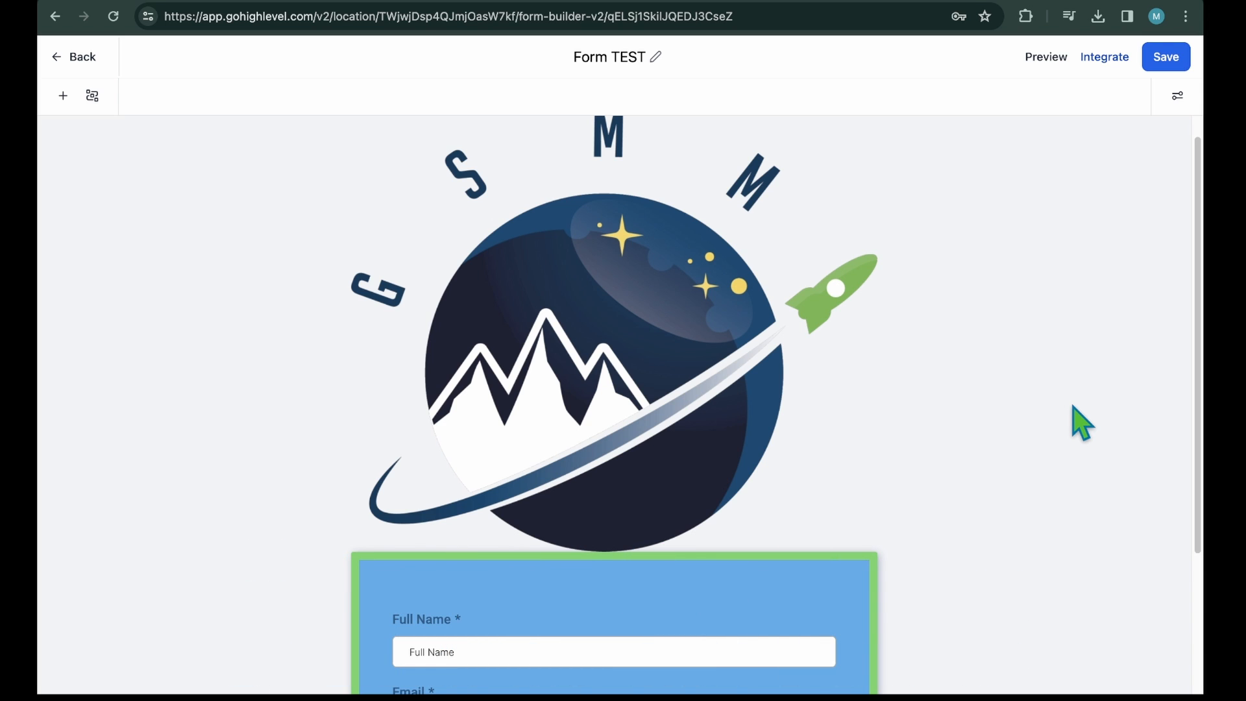
pyautogui.click(1177, 96)
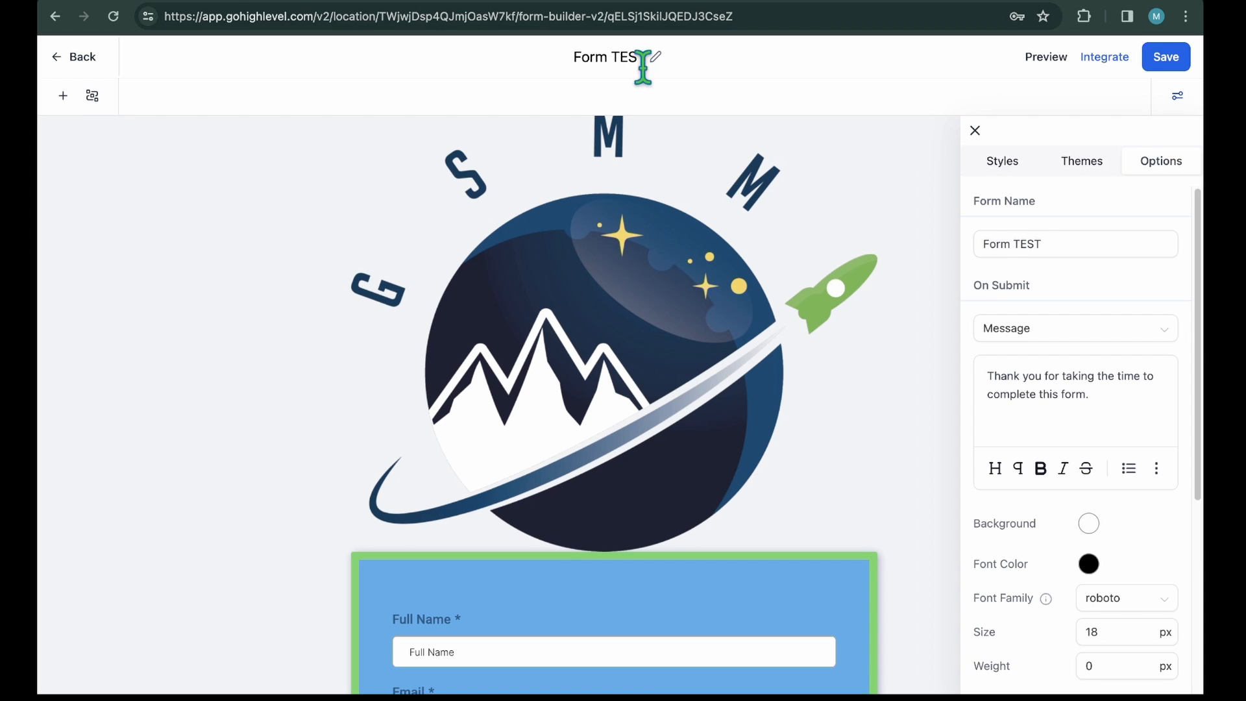
pyautogui.click(1104, 56)
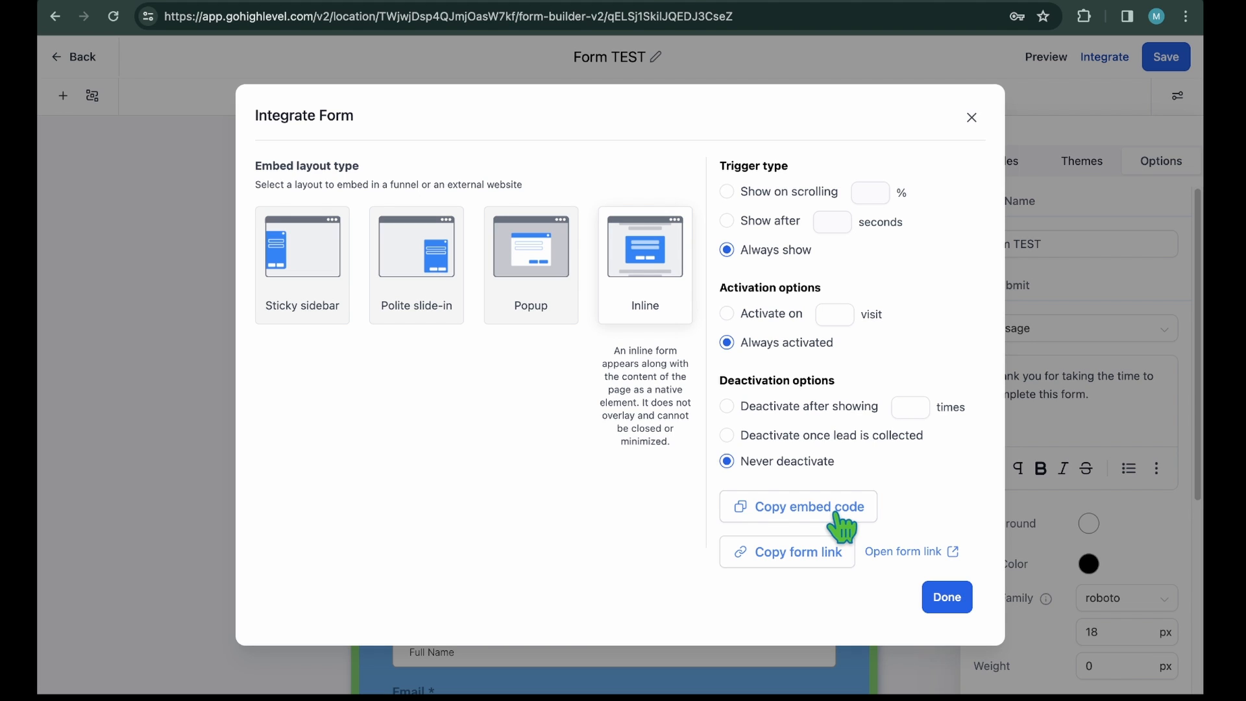
# Copy Form TEST's embed code and form link, then go to the Sites funnels list.
pyautogui.click(806, 506)
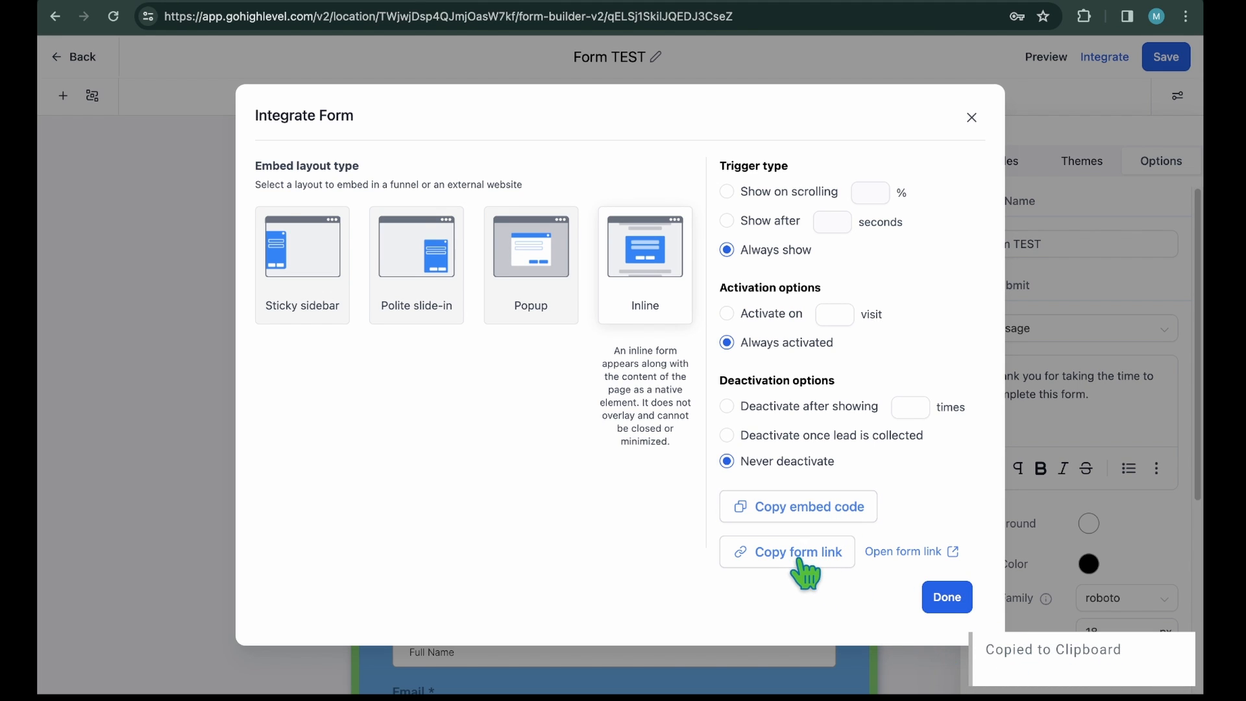
pyautogui.moveTo(902, 576)
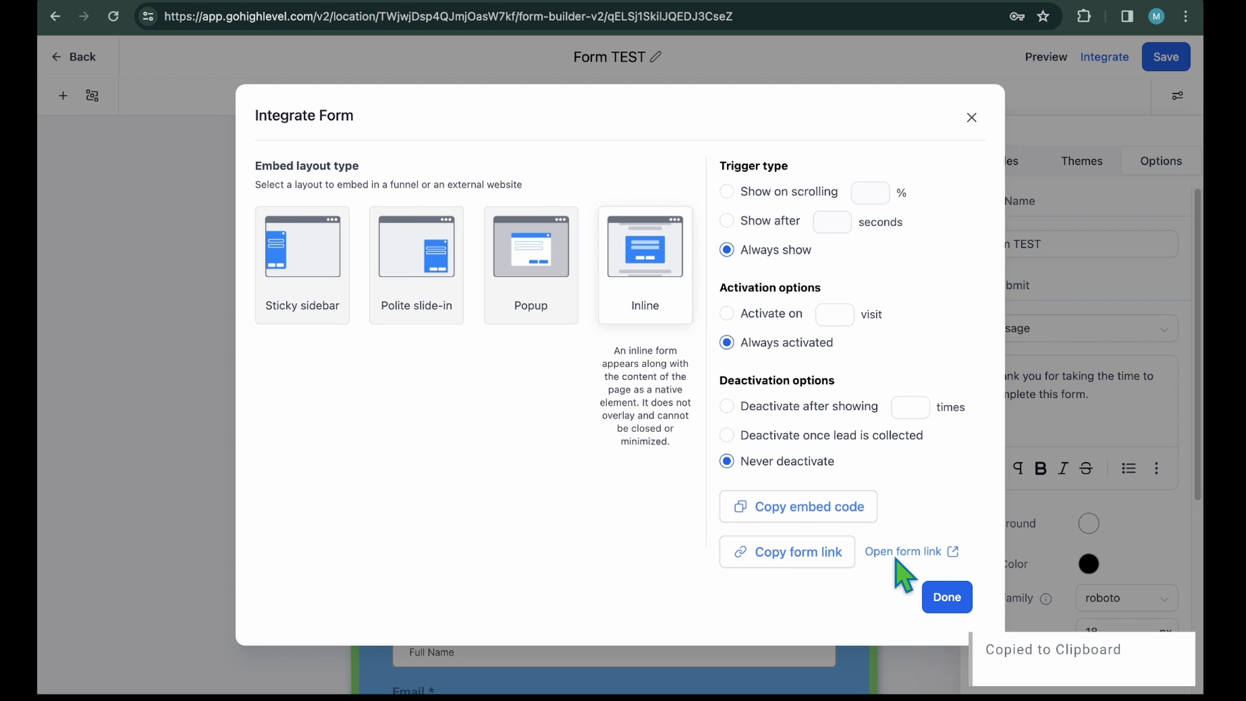
pyautogui.click(910, 552)
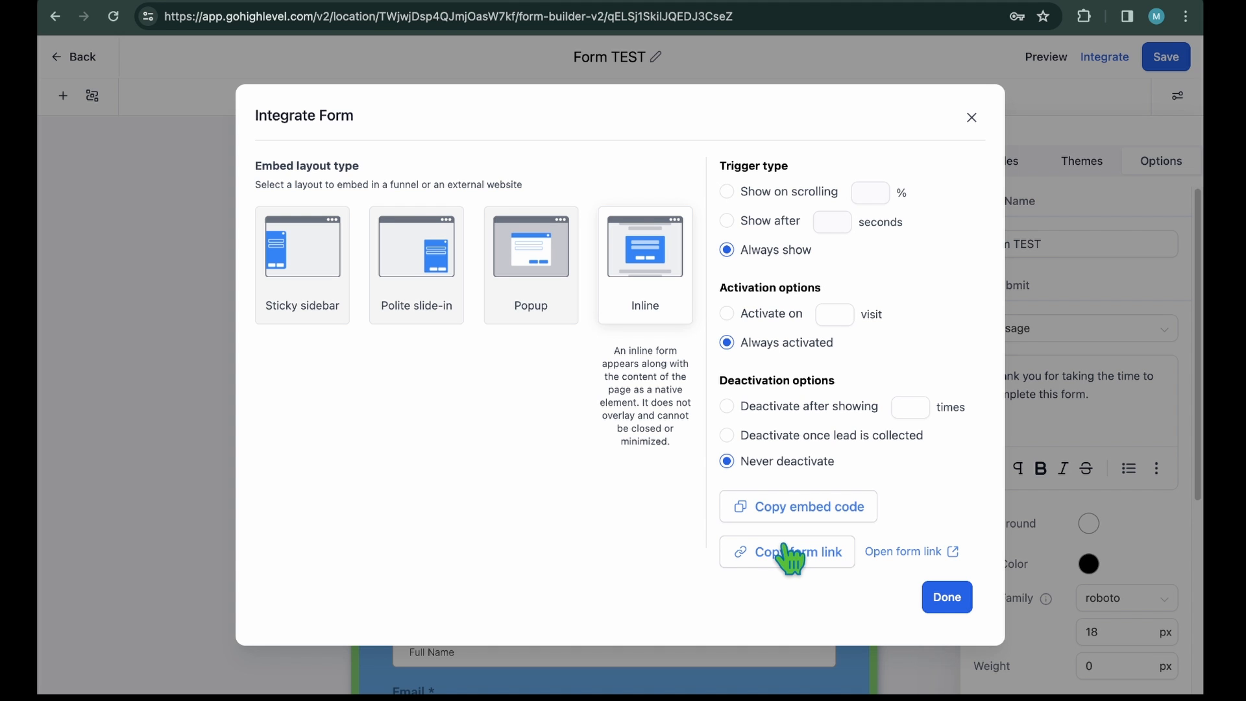
pyautogui.click(100, 197)
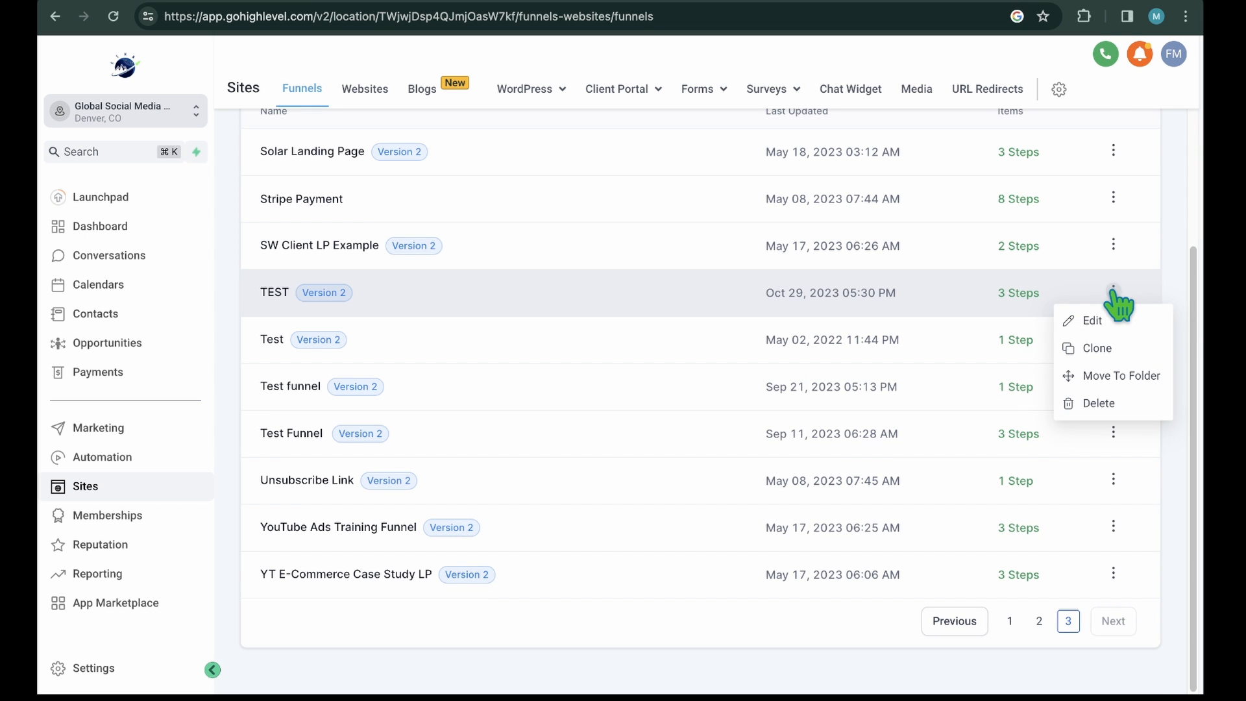
# Add Form TEST as a new form element on the TEST funnel's Form page.
pyautogui.click(1093, 320)
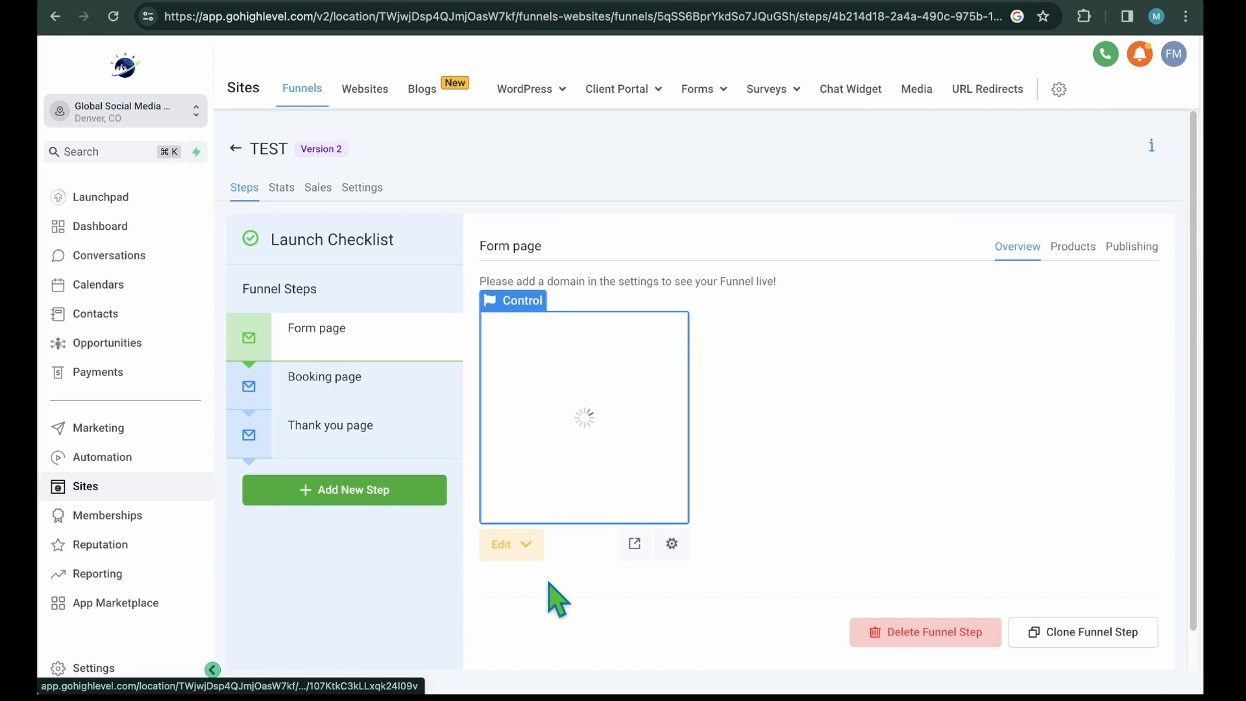
pyautogui.click(502, 544)
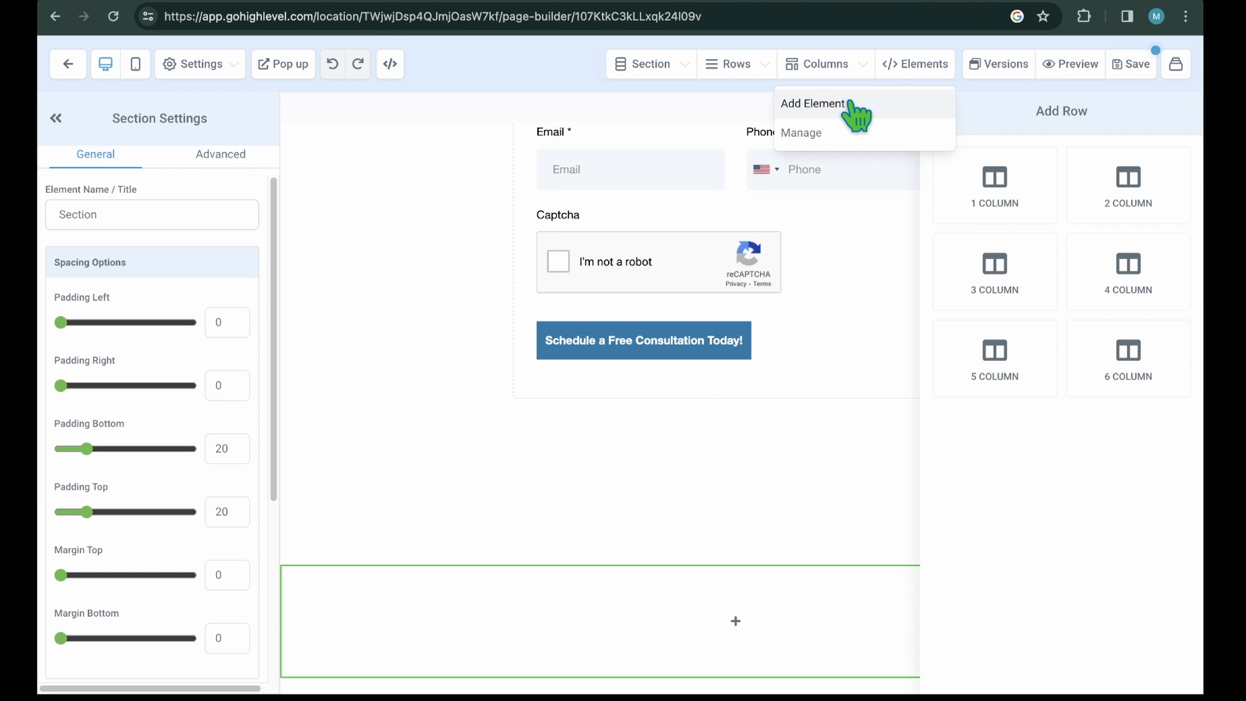
pyautogui.click(812, 103)
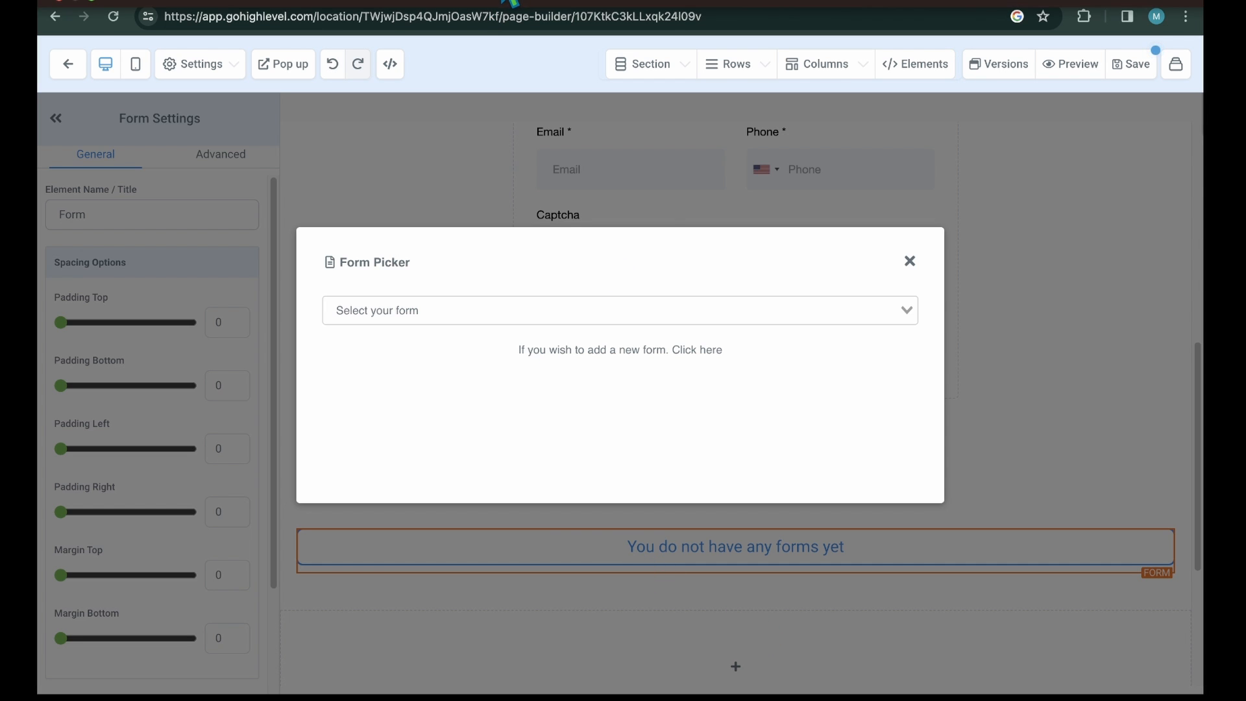
pyautogui.click(619, 310)
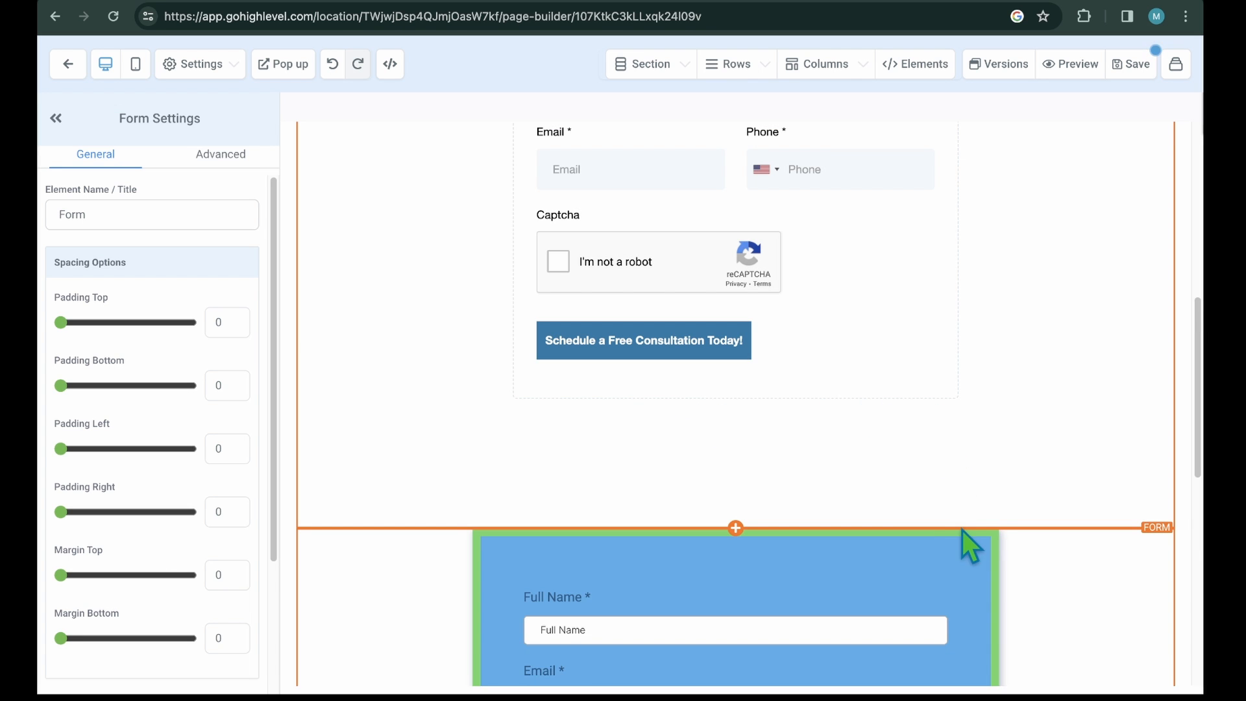
pyautogui.scroll(-3)
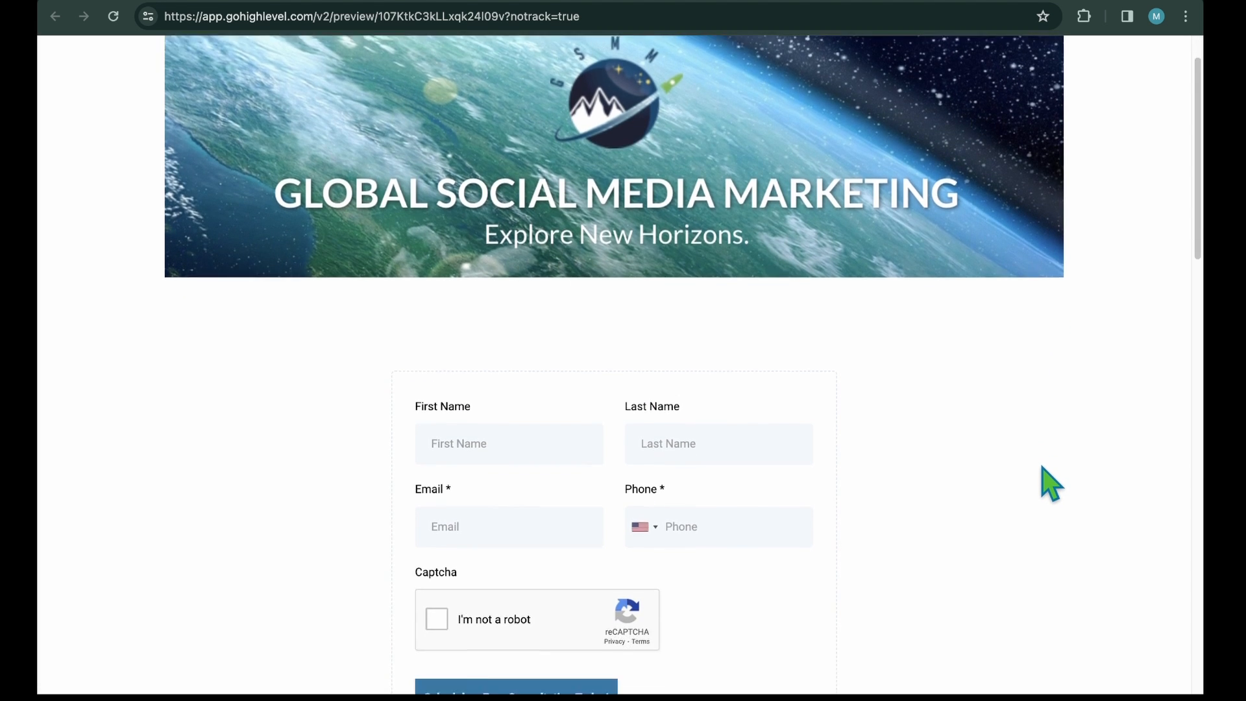
pyautogui.scroll(-3)
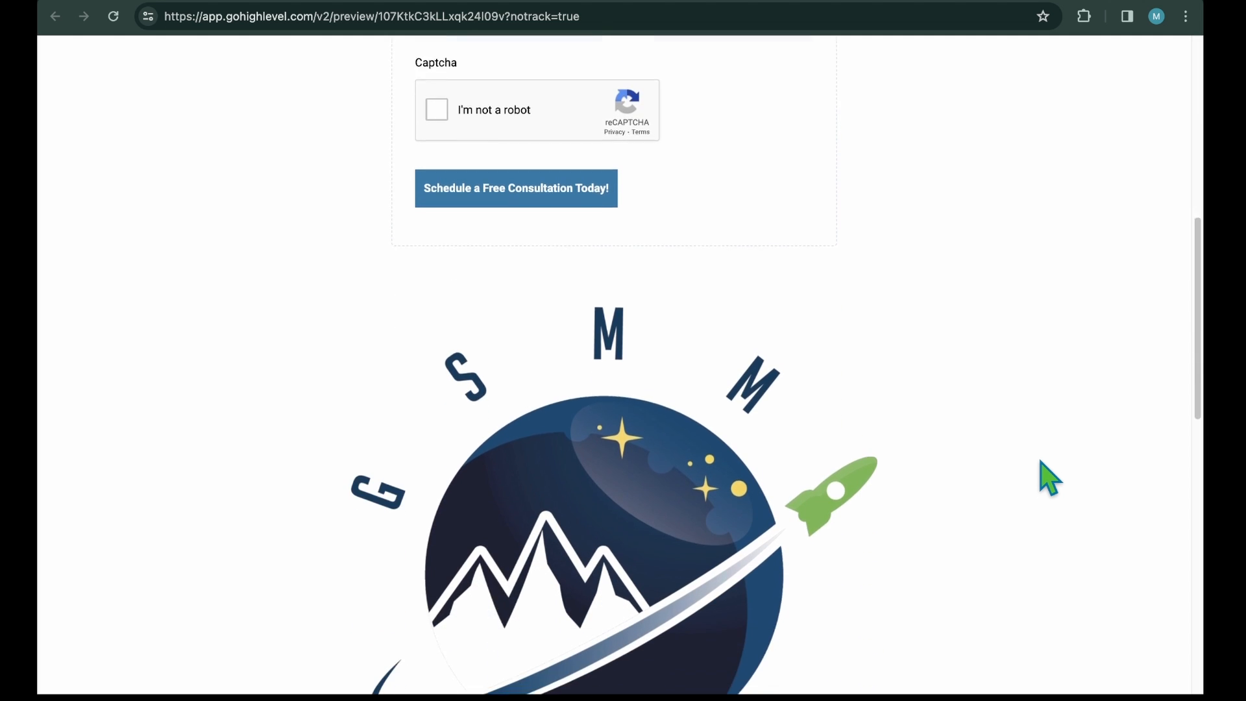
pyautogui.scroll(-3)
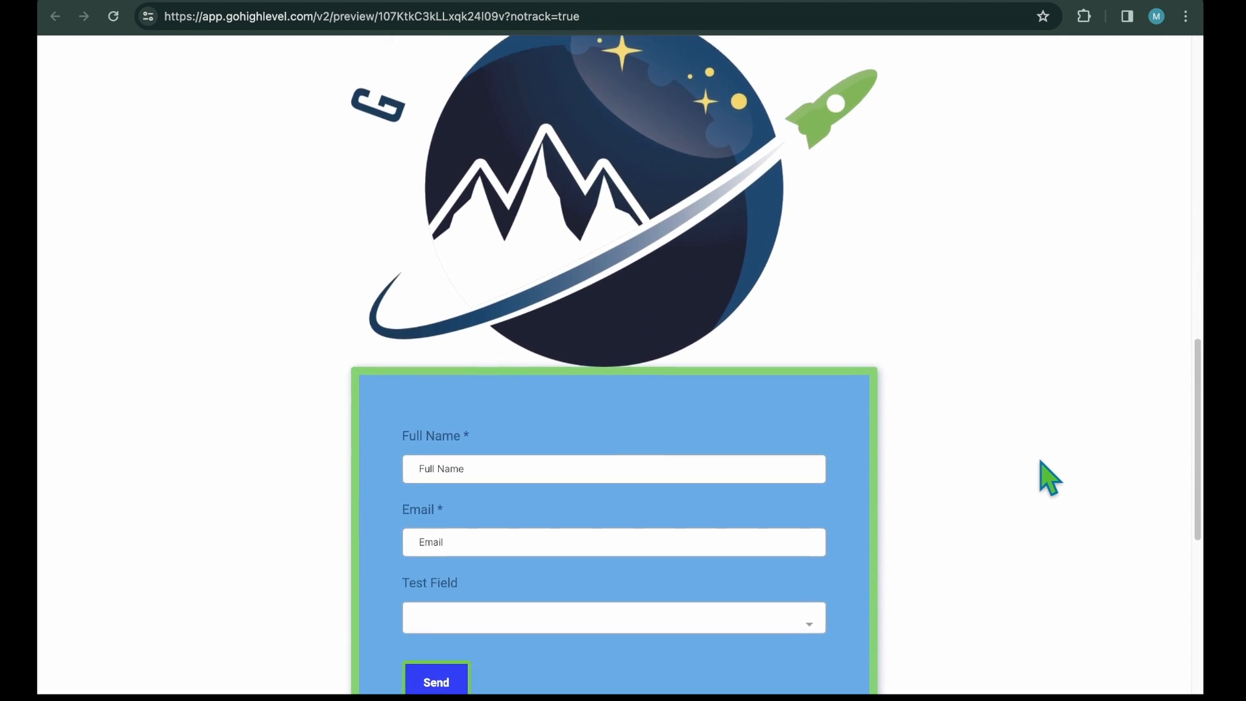
pyautogui.scroll(-3)
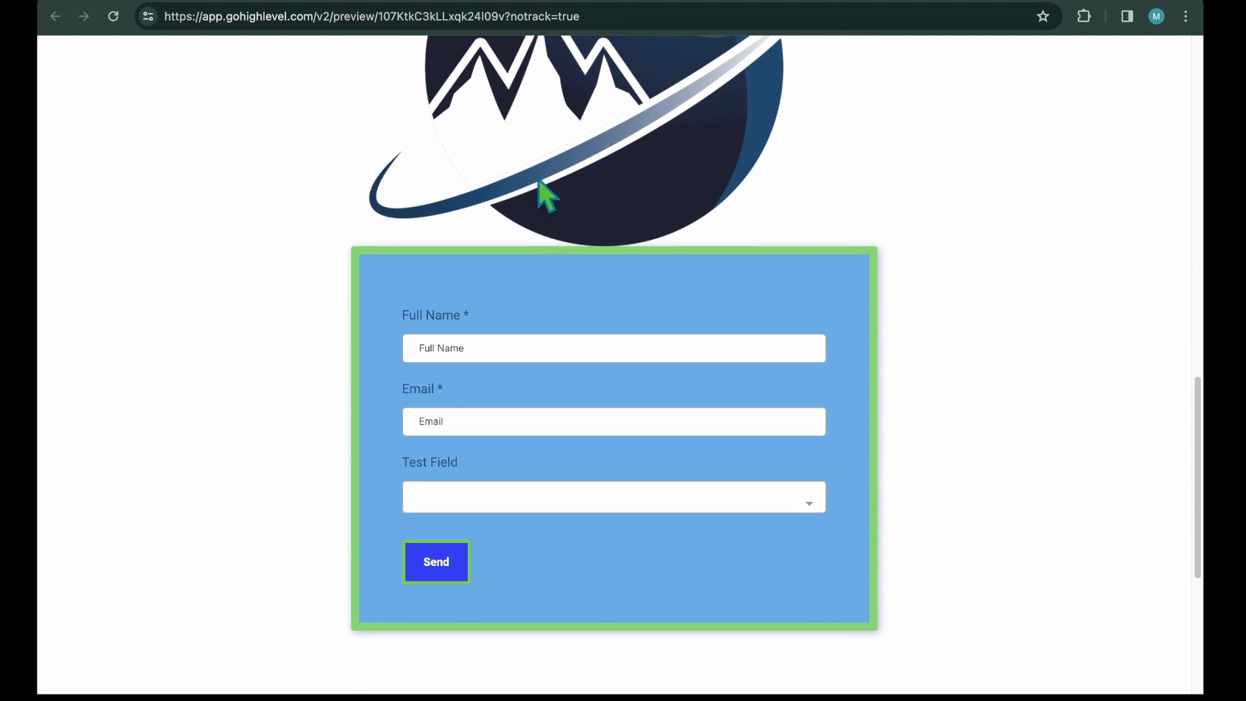
pyautogui.moveTo(959, 506)
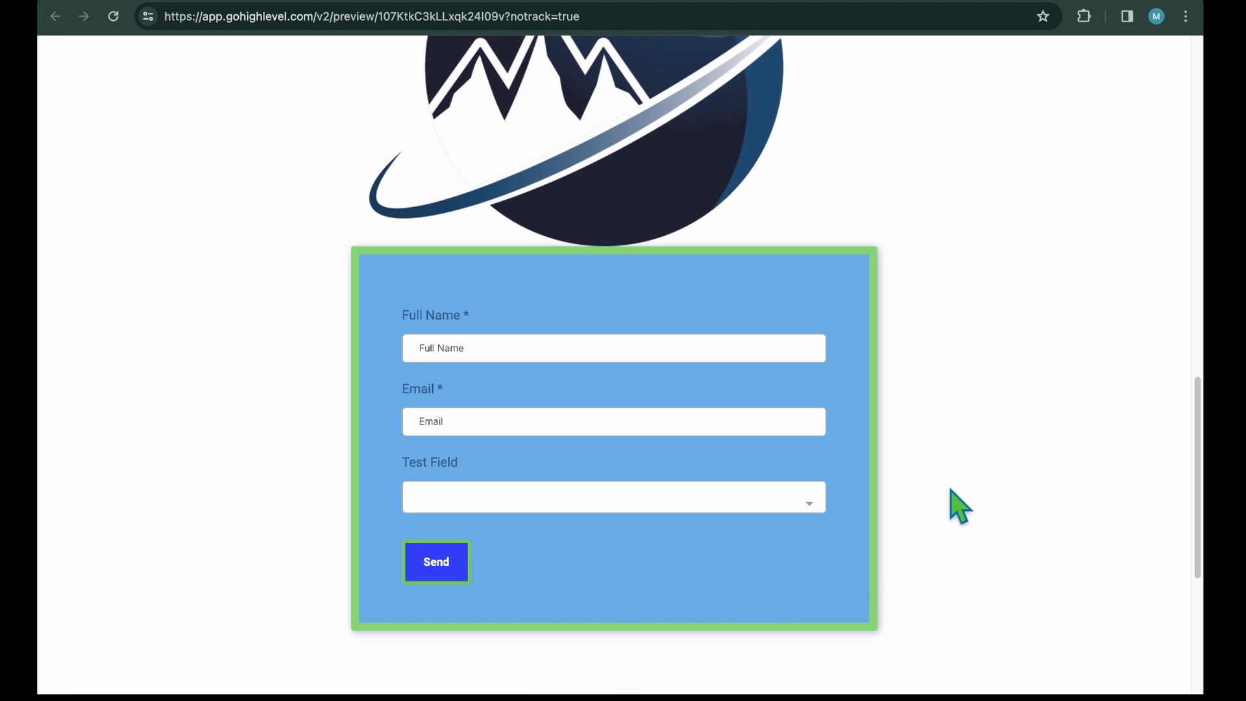
pyautogui.moveTo(674, 234)
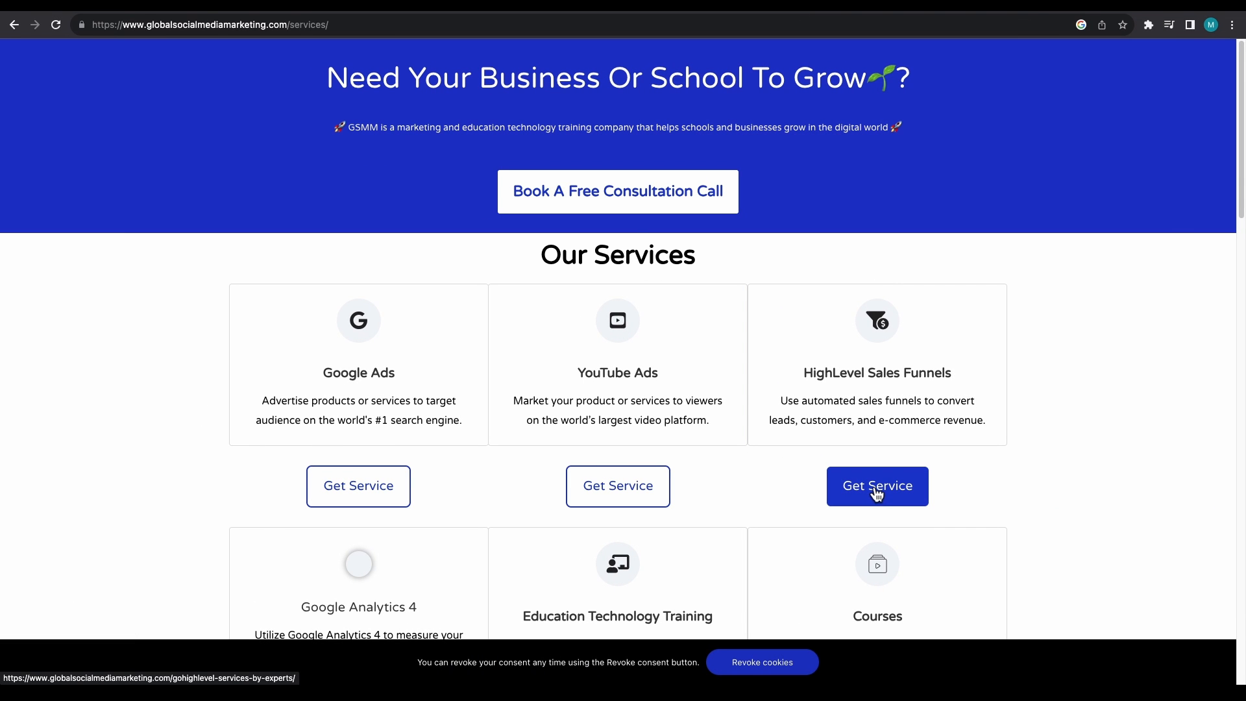
# Open the HighLevel Sales Funnels 'Get Service' page and scroll through its services.
pyautogui.click(877, 485)
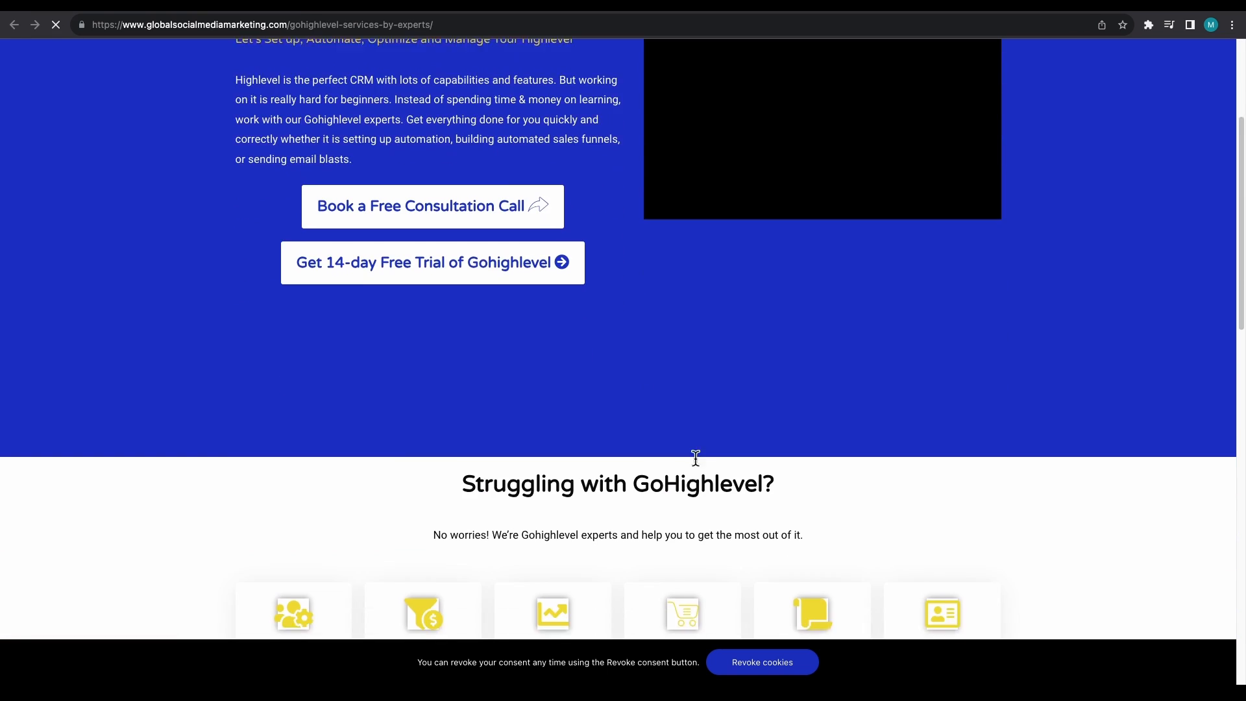
pyautogui.scroll(-3)
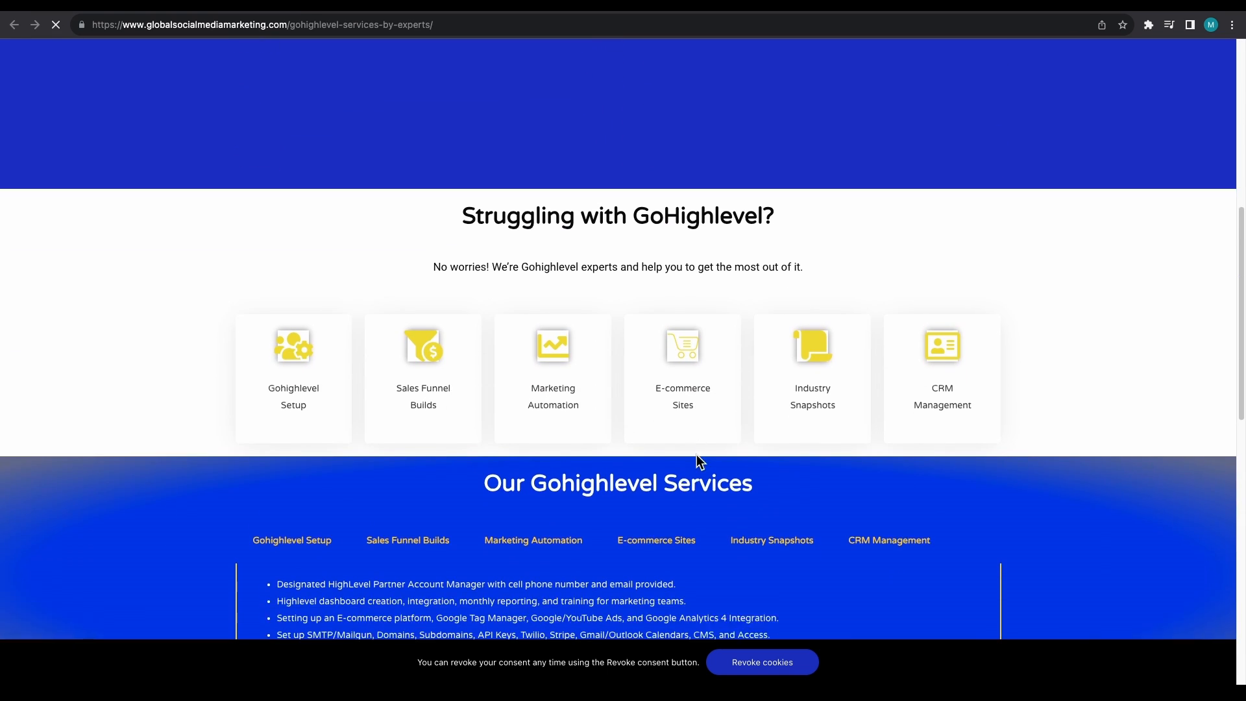
pyautogui.scroll(-3)
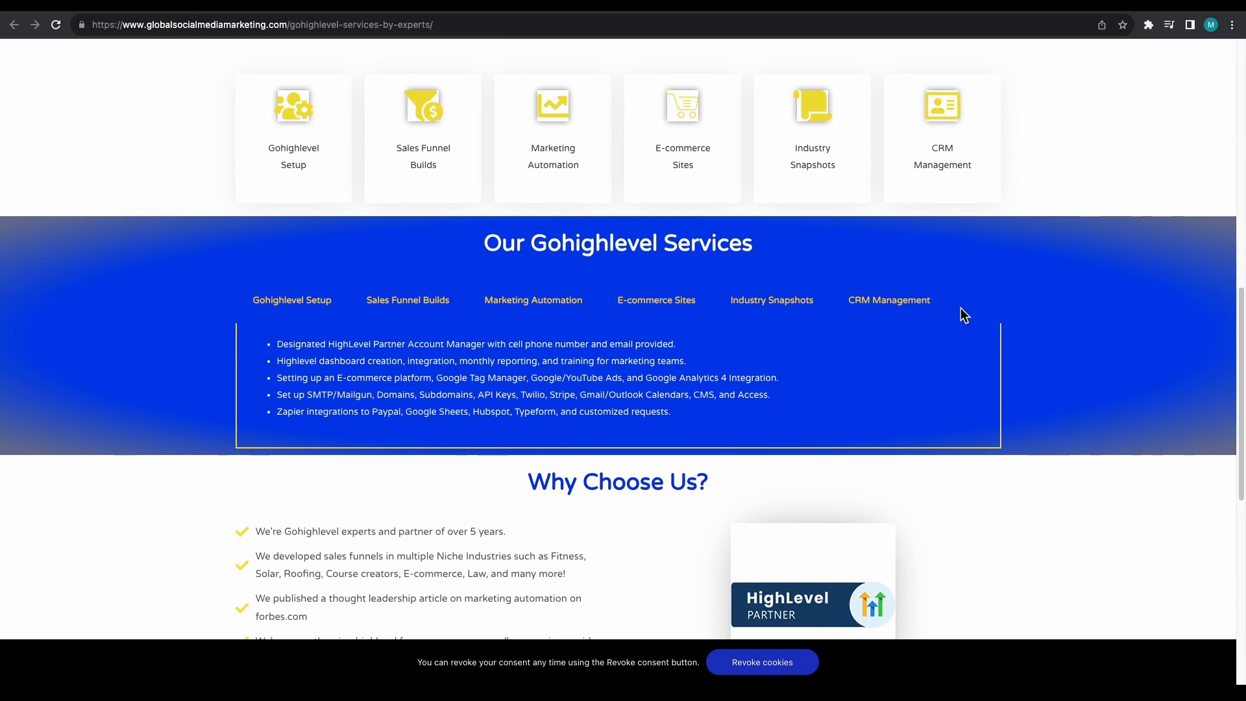
pyautogui.moveTo(922, 348)
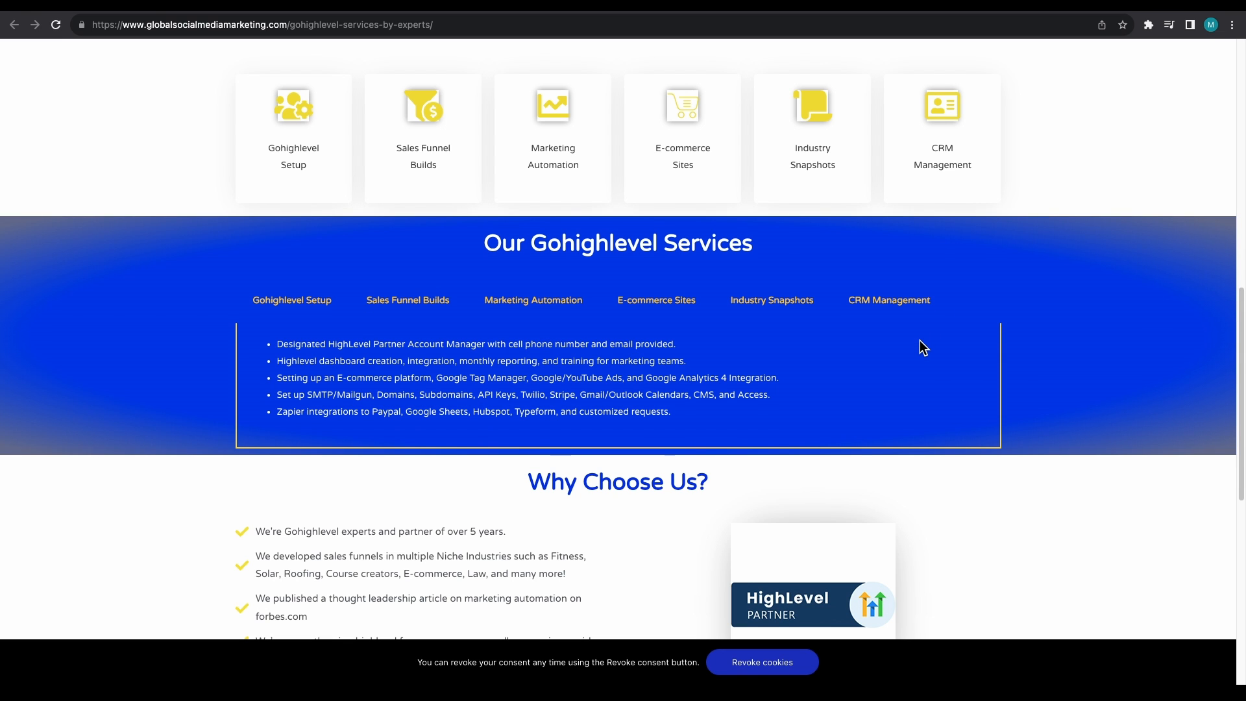
pyautogui.scroll(-3)
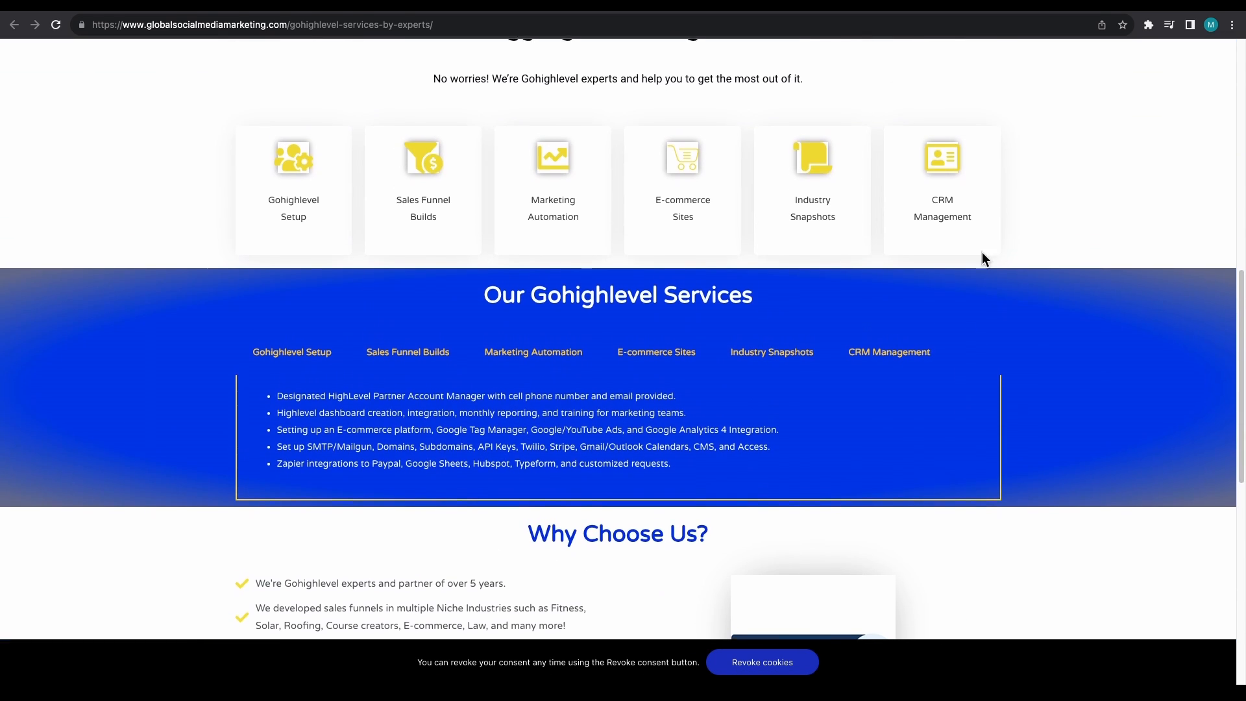
pyautogui.scroll(-3)
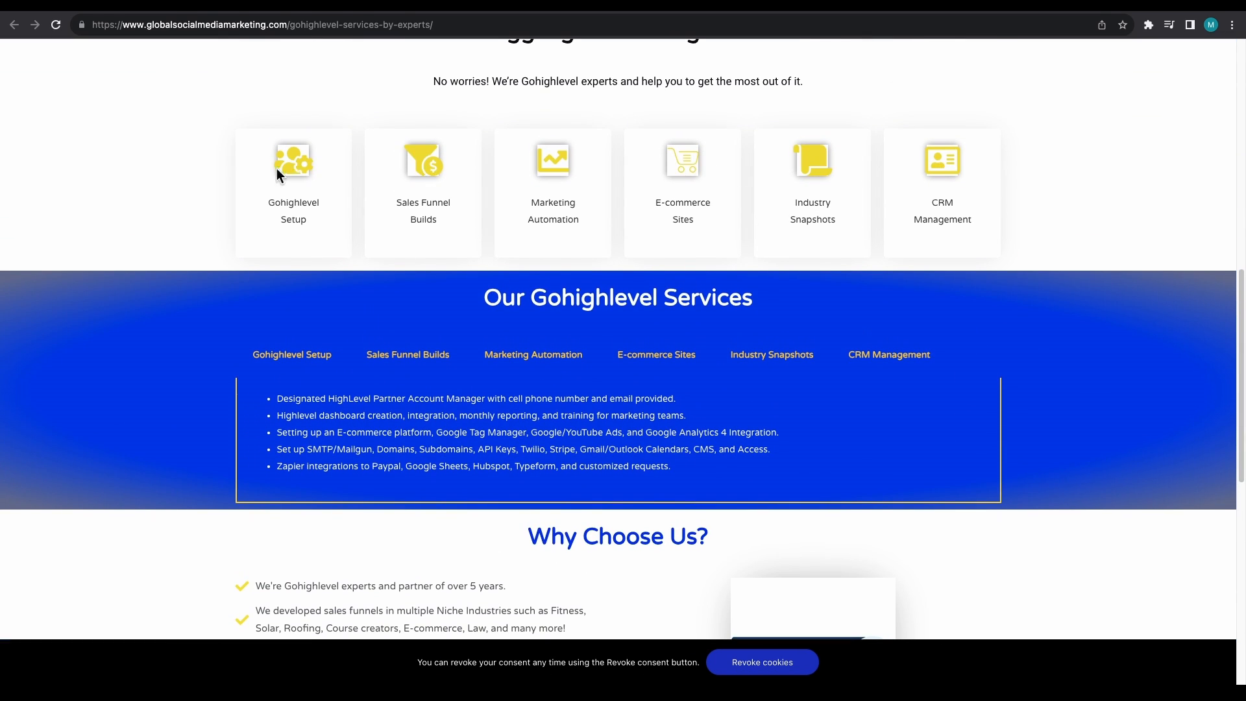